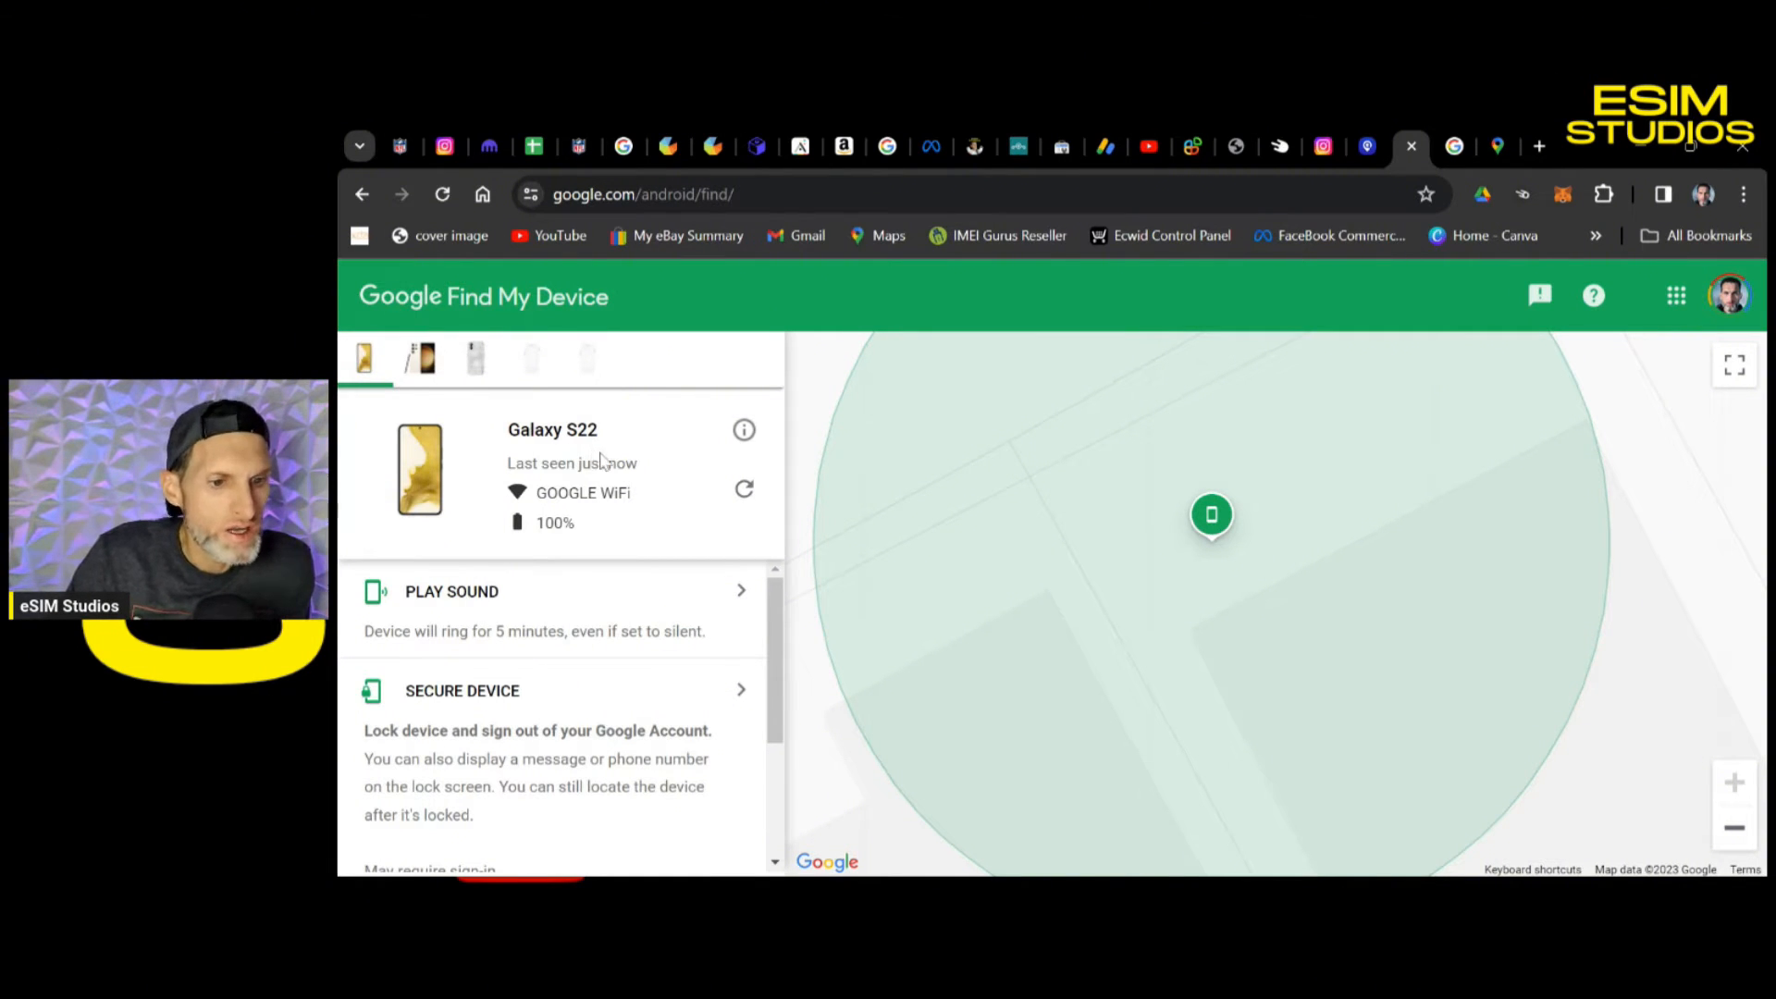
mouse_move(1500, 416)
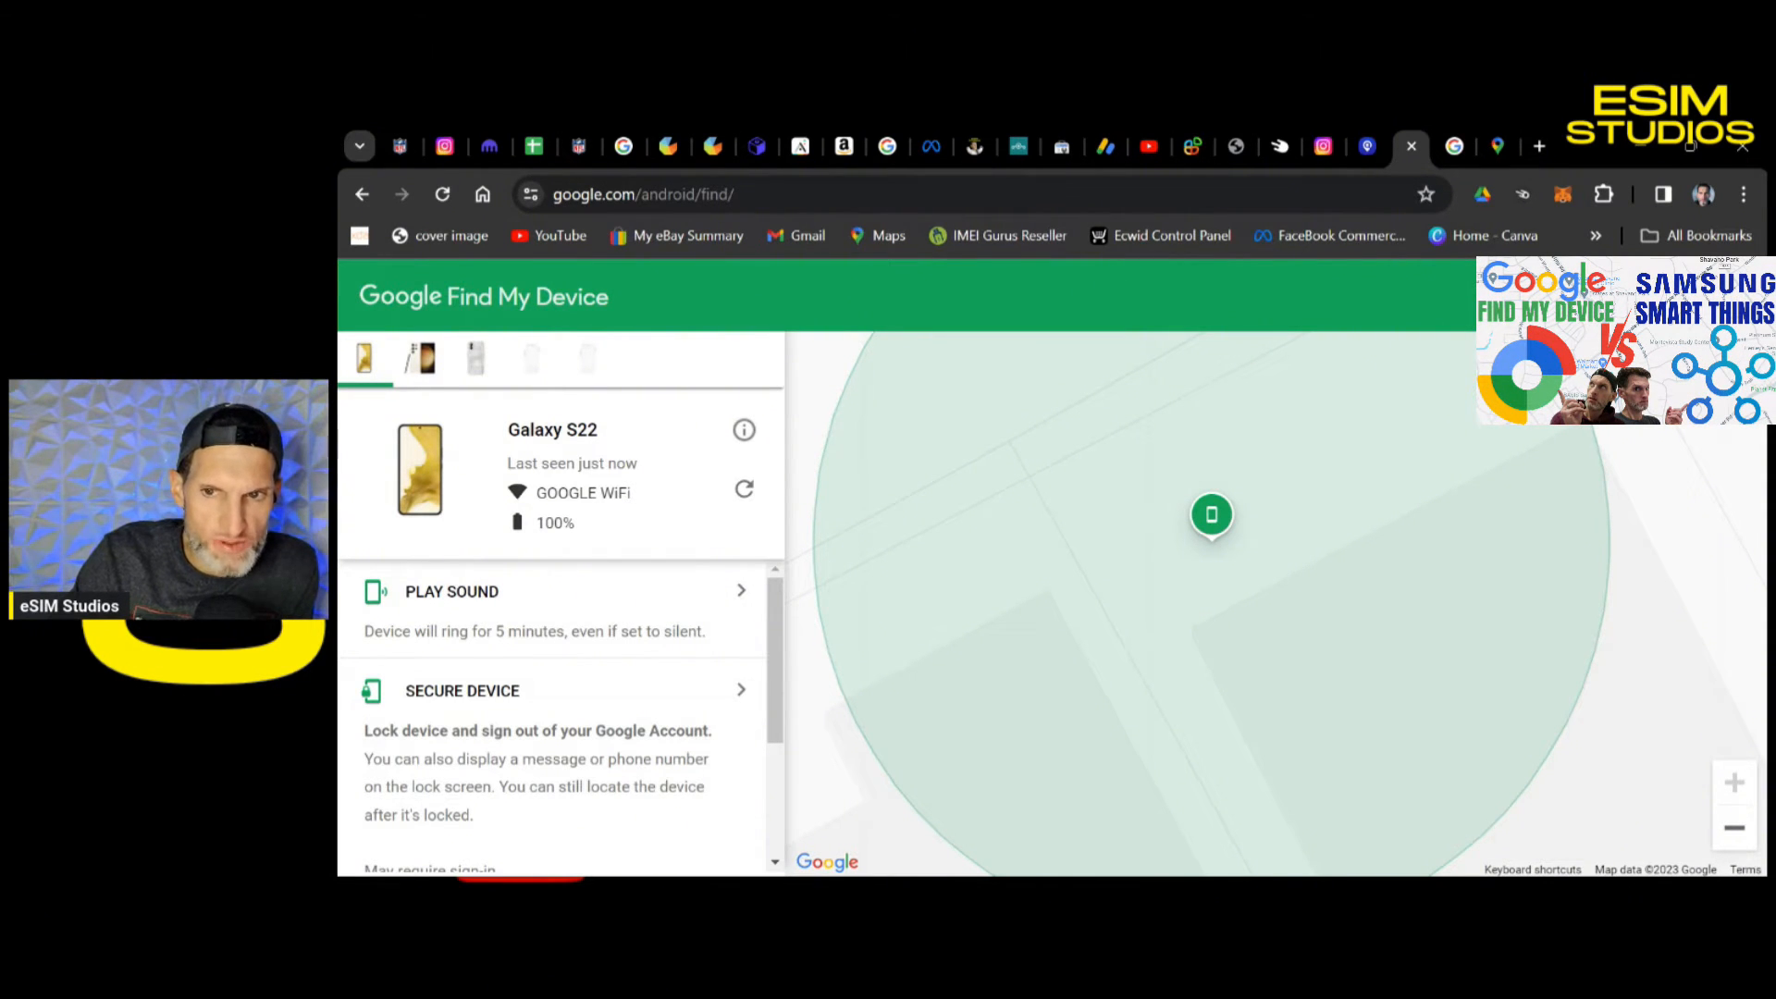
mouse_move(1023, 655)
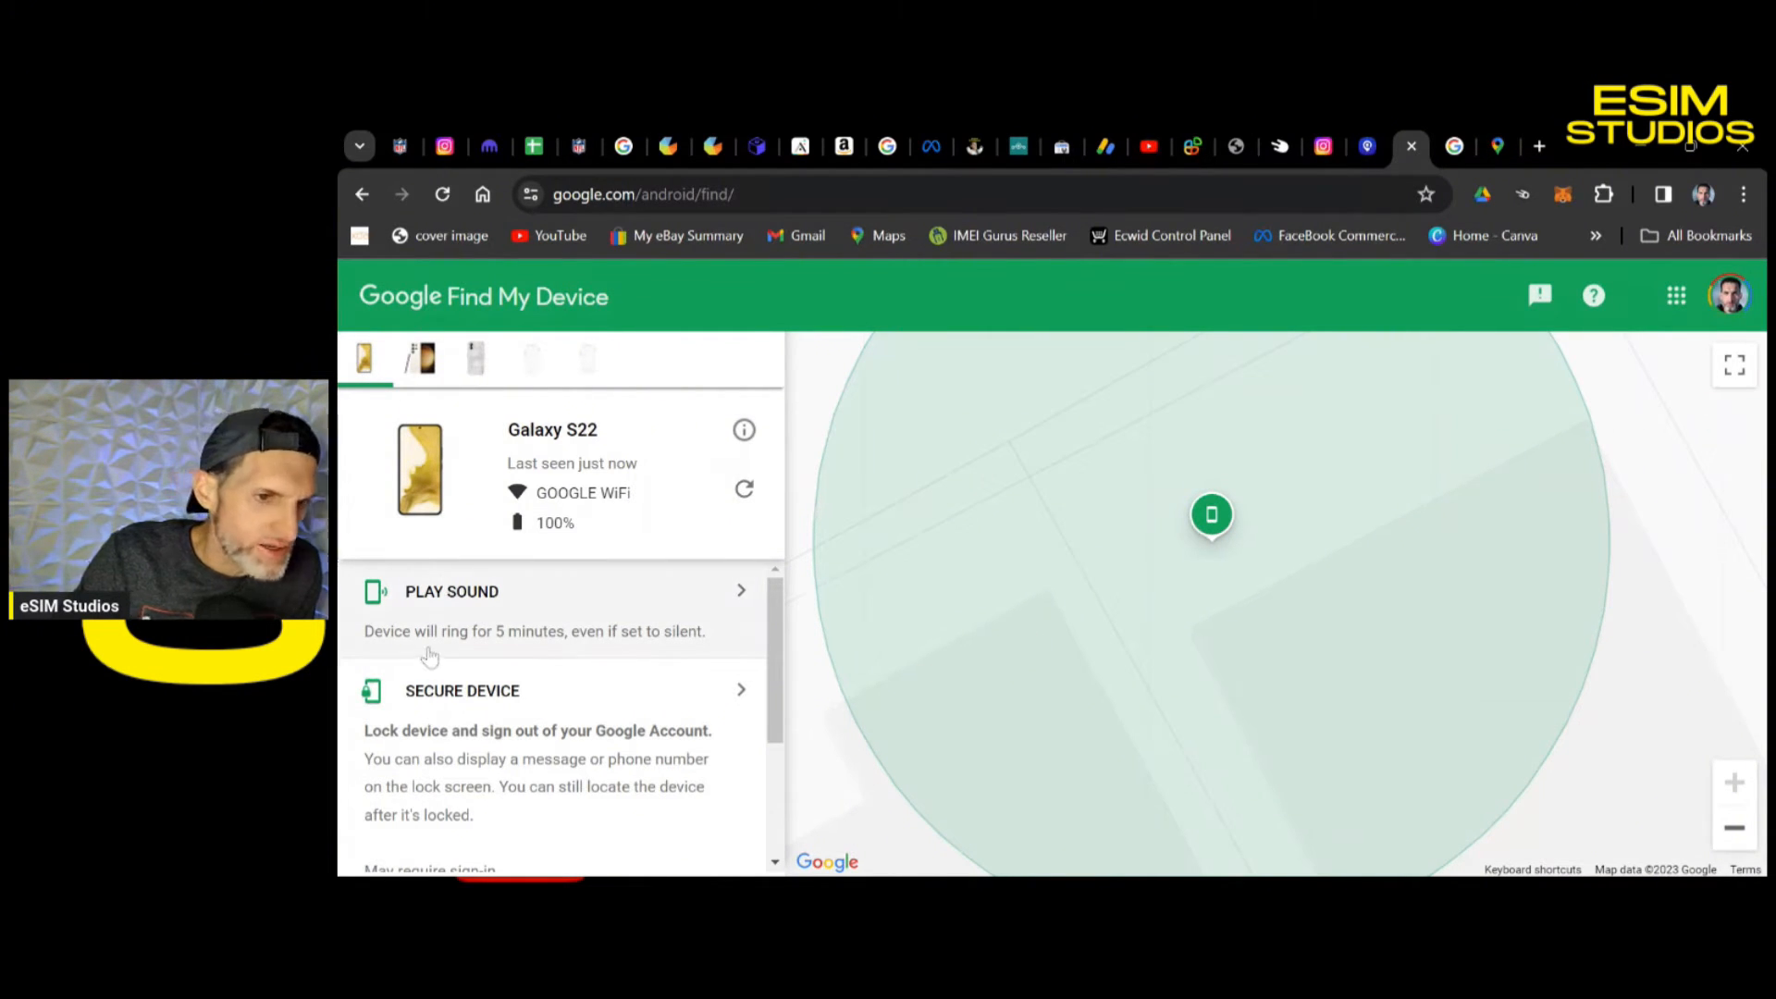
mouse_move(538, 365)
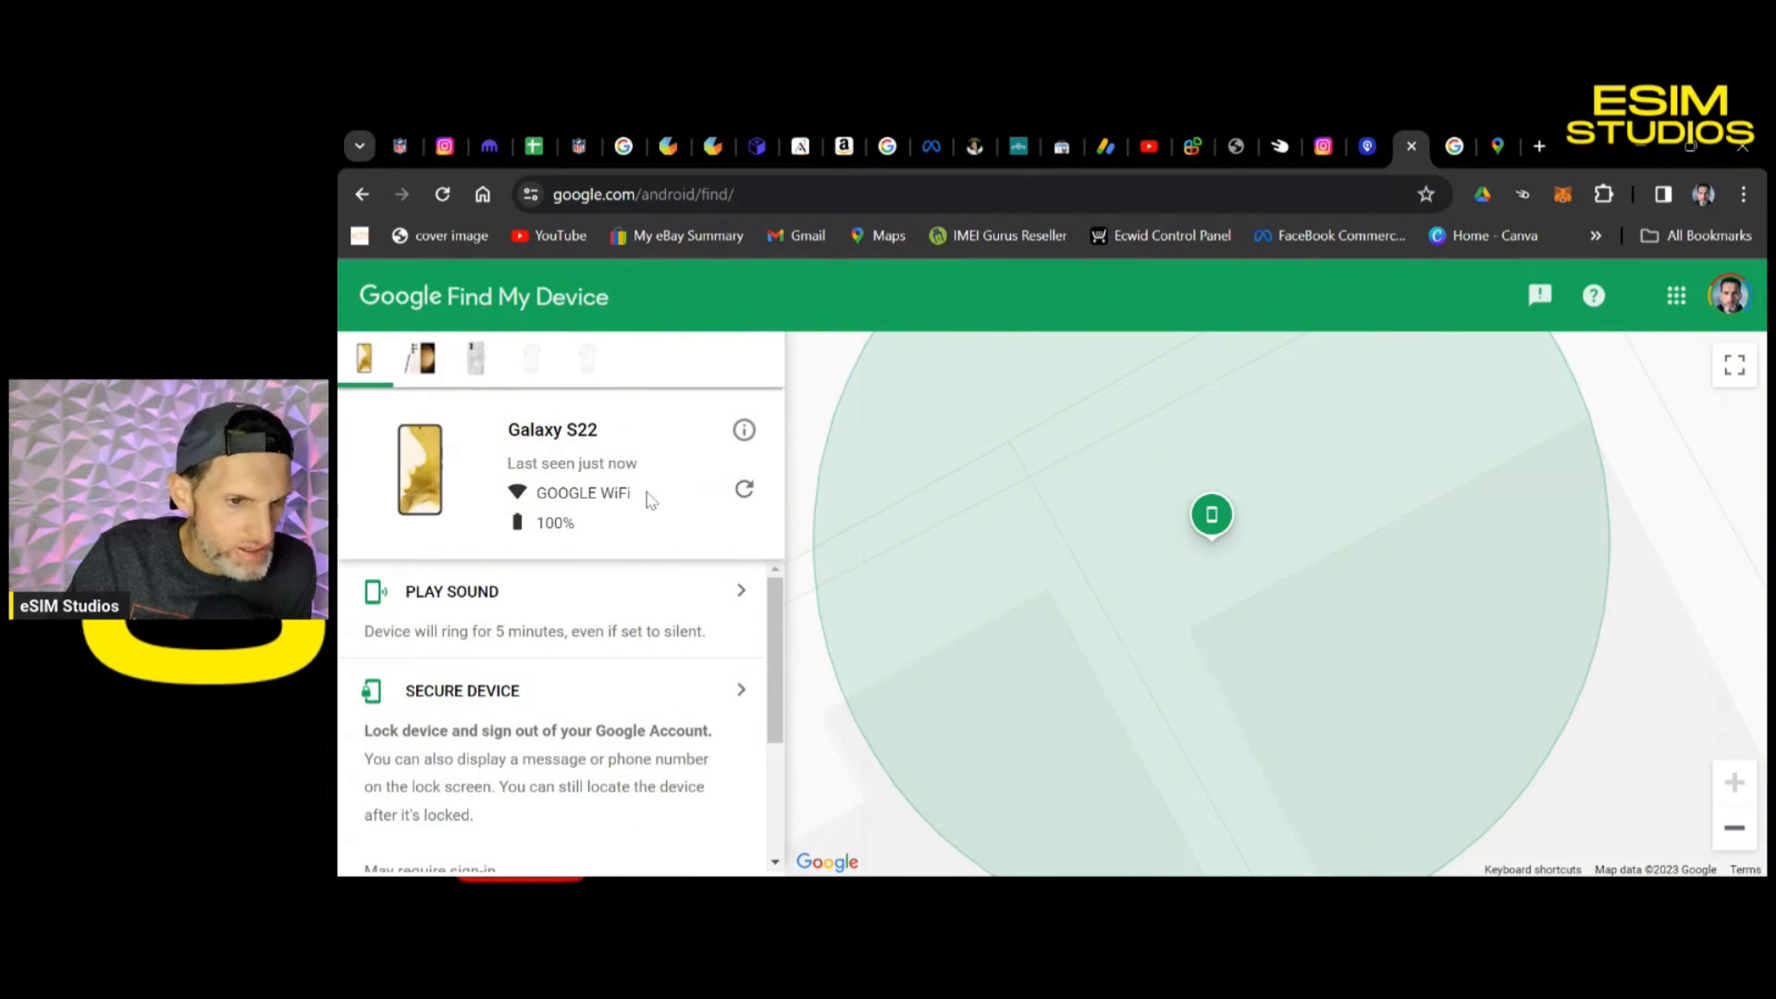
mouse_move(551, 513)
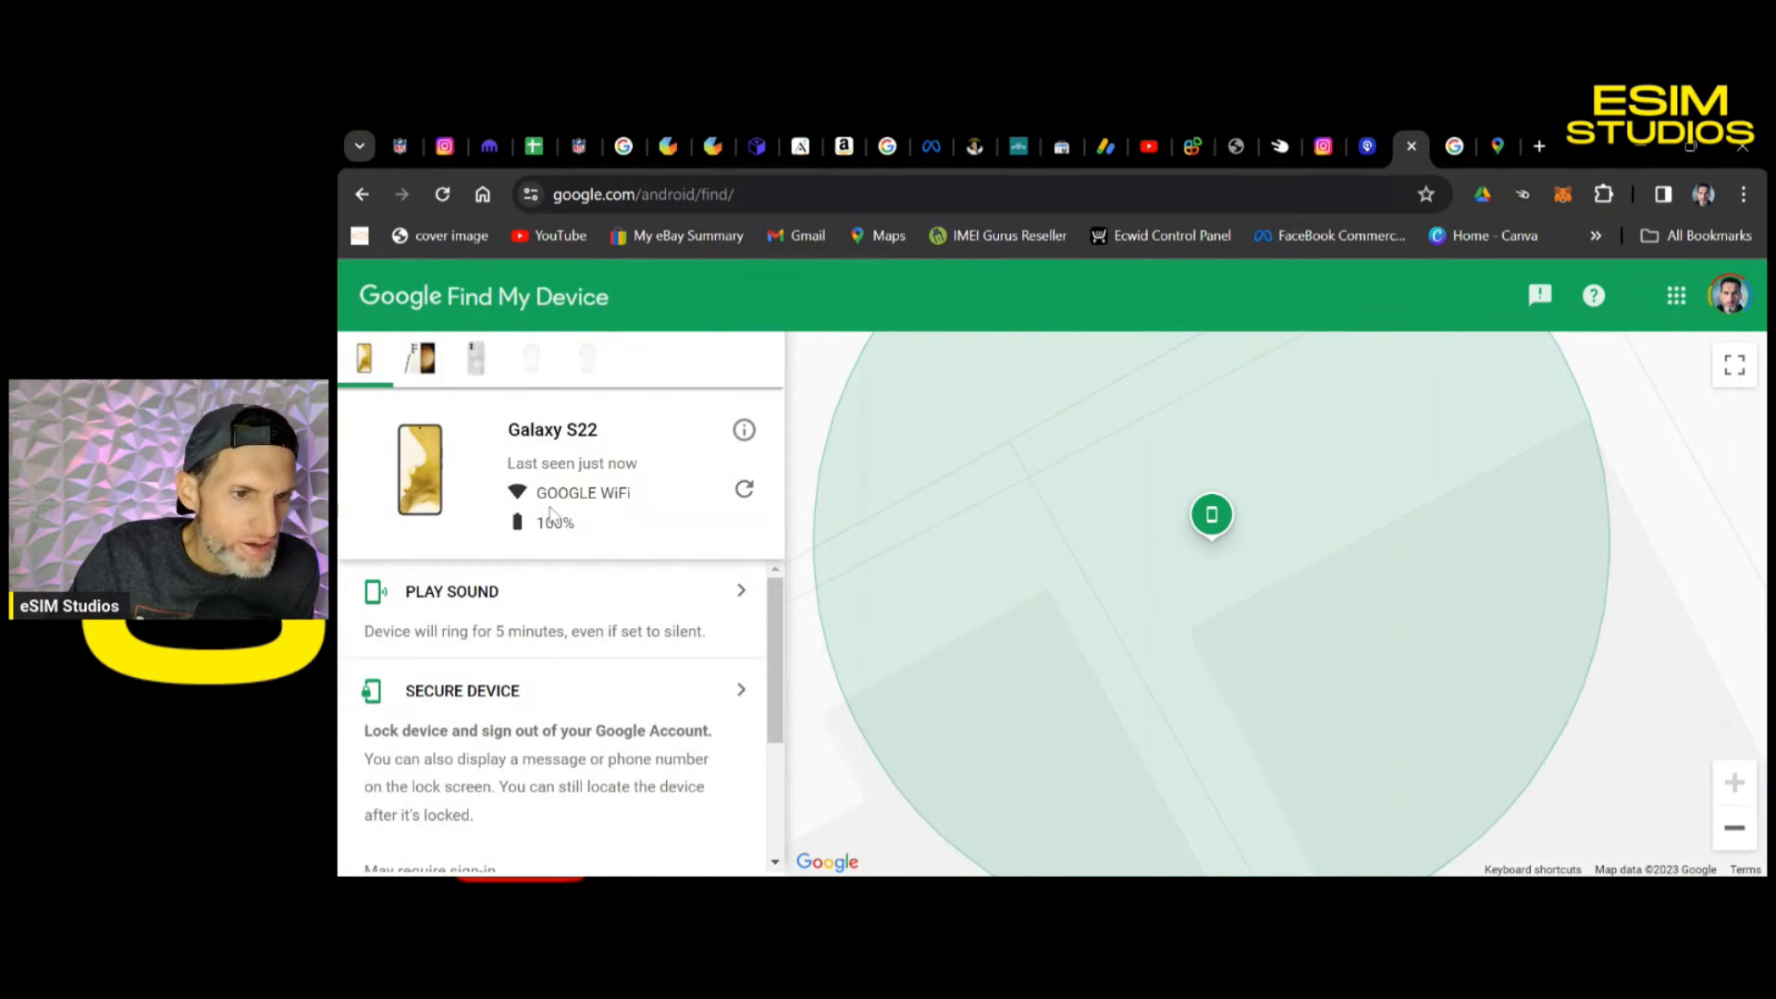
mouse_move(486, 548)
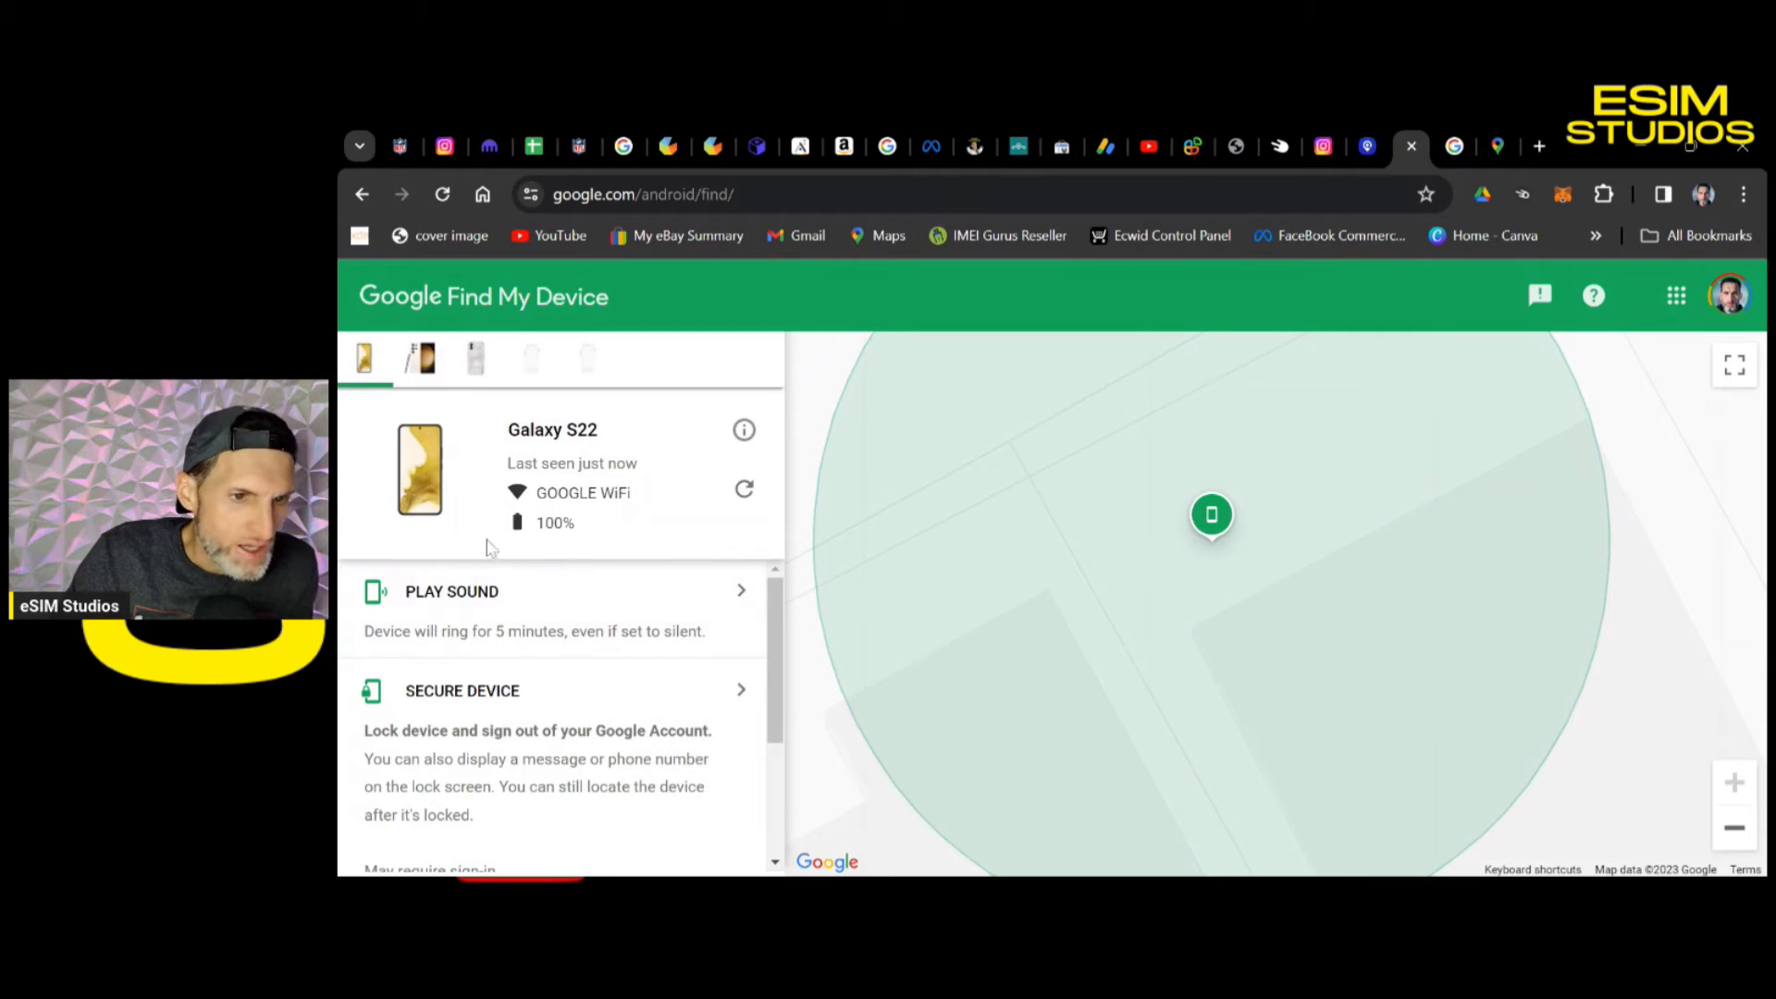
mouse_move(501, 577)
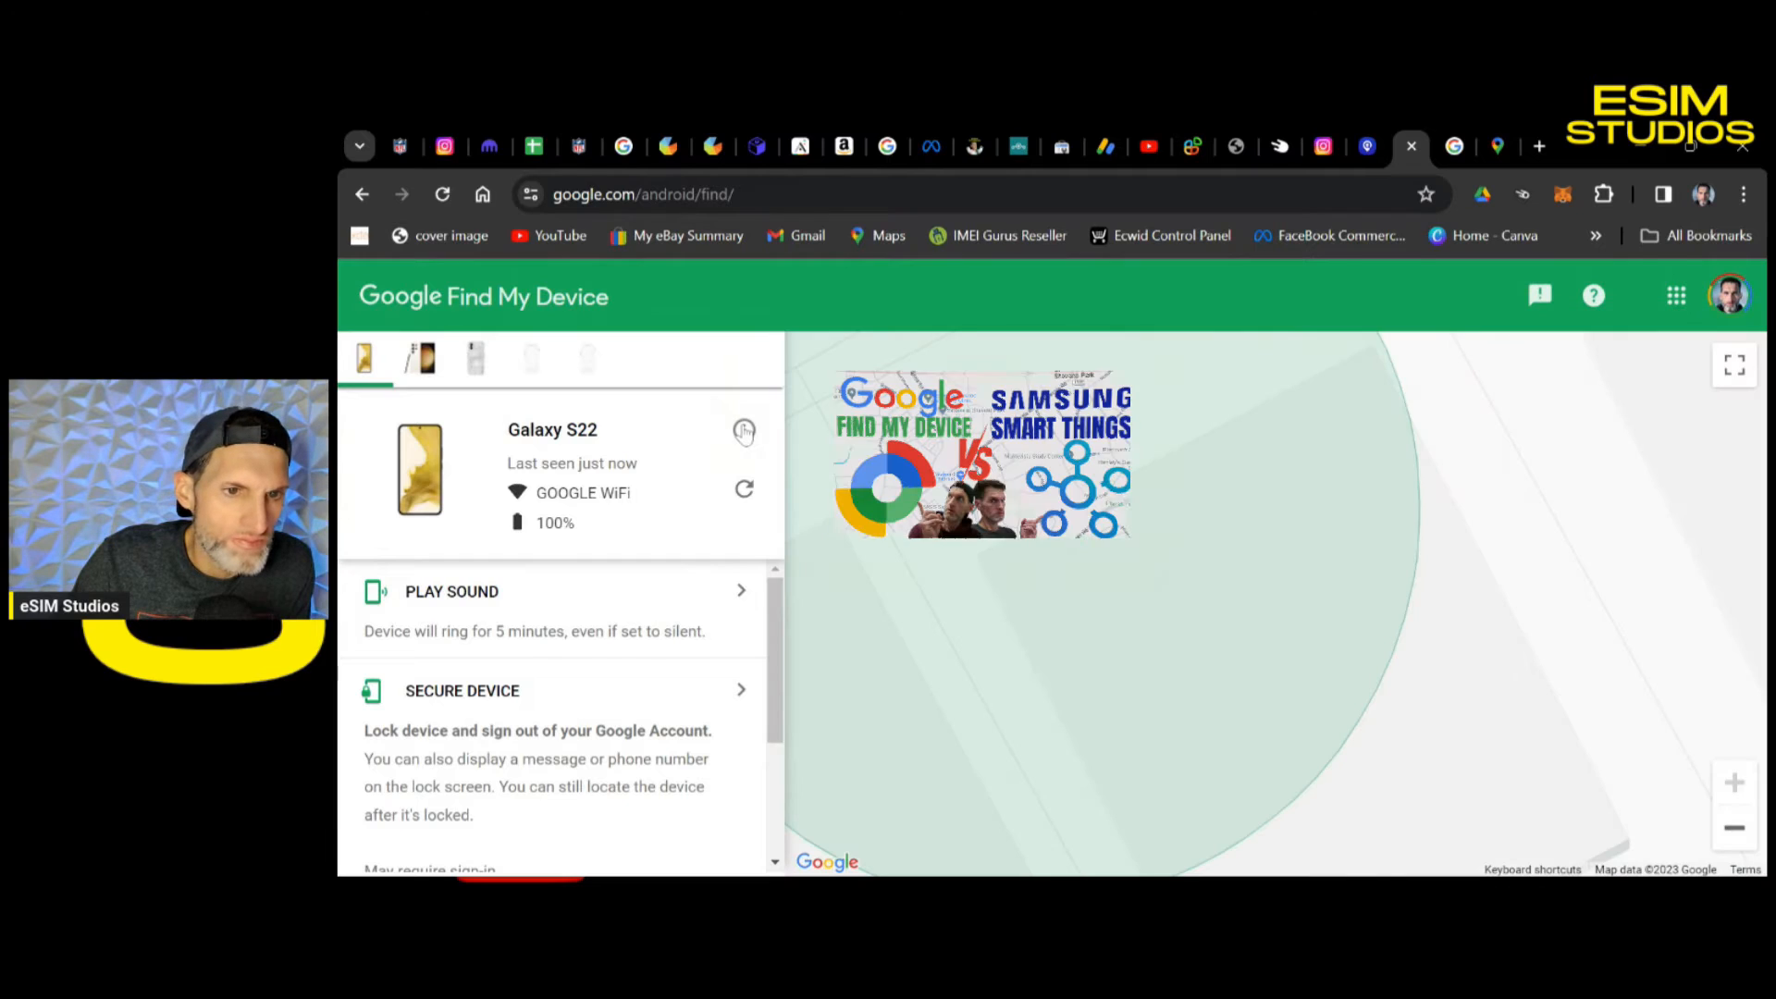
Show the Galaxy S22's info card with its first-registered and last-seen dates
click(744, 429)
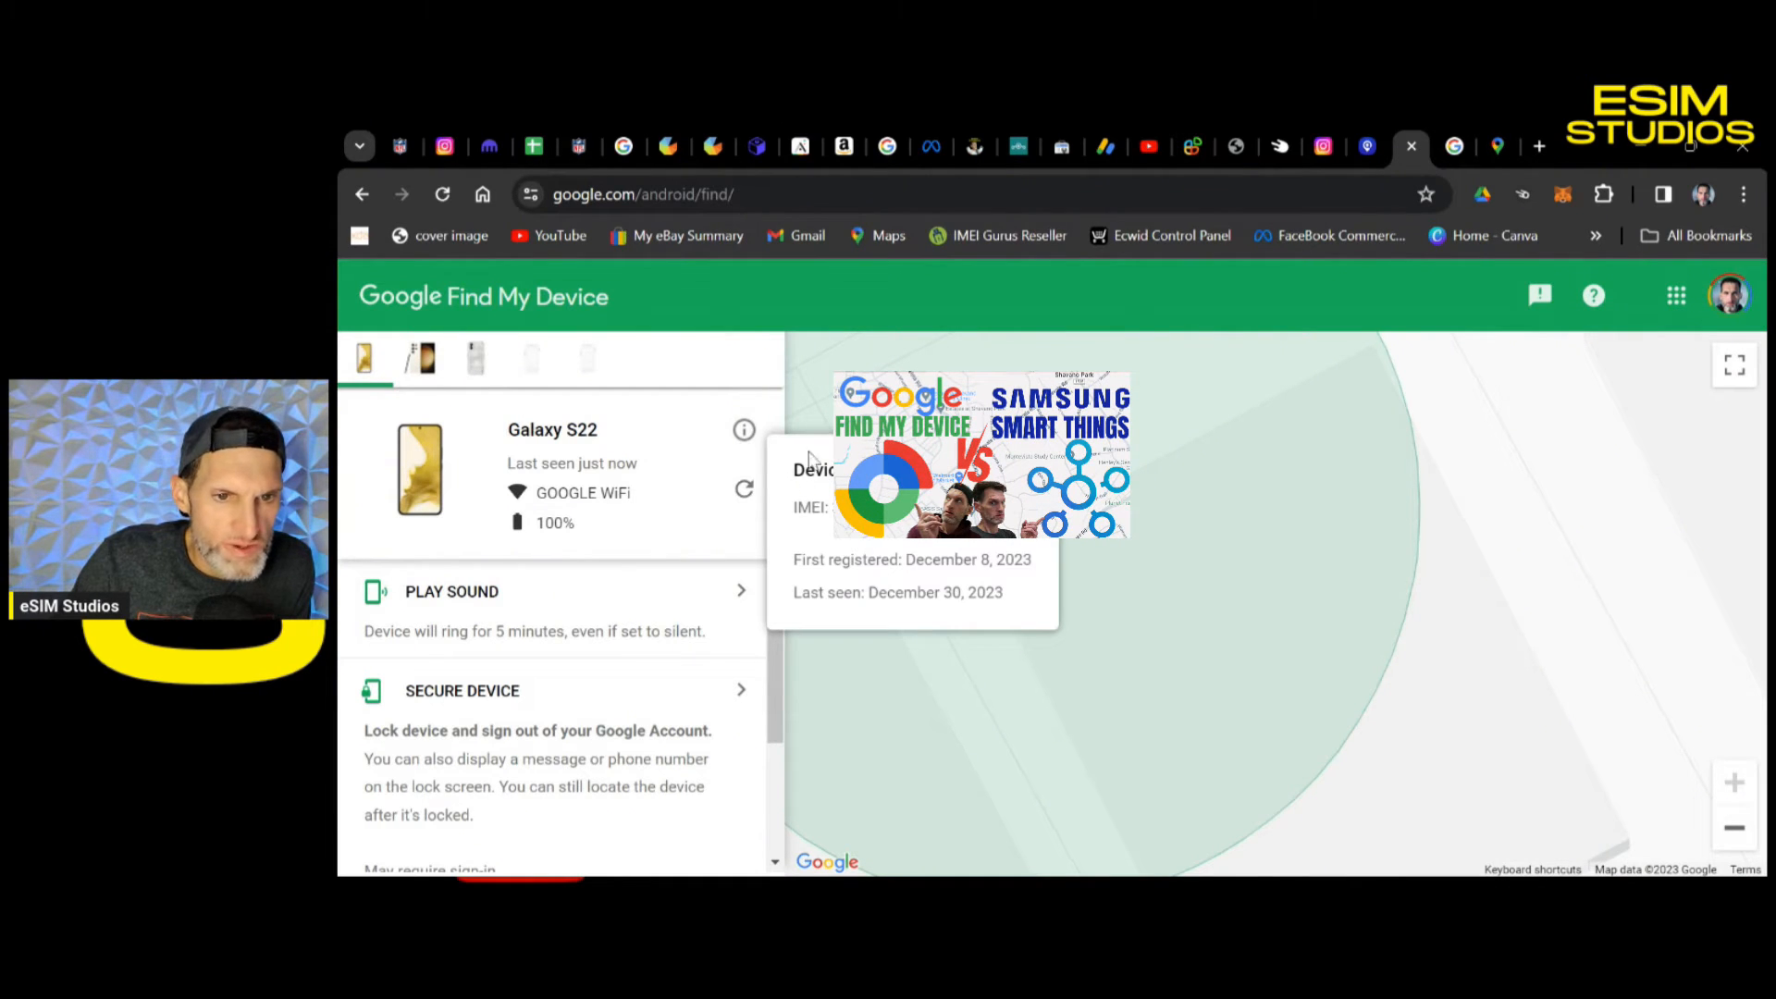
mouse_move(938, 587)
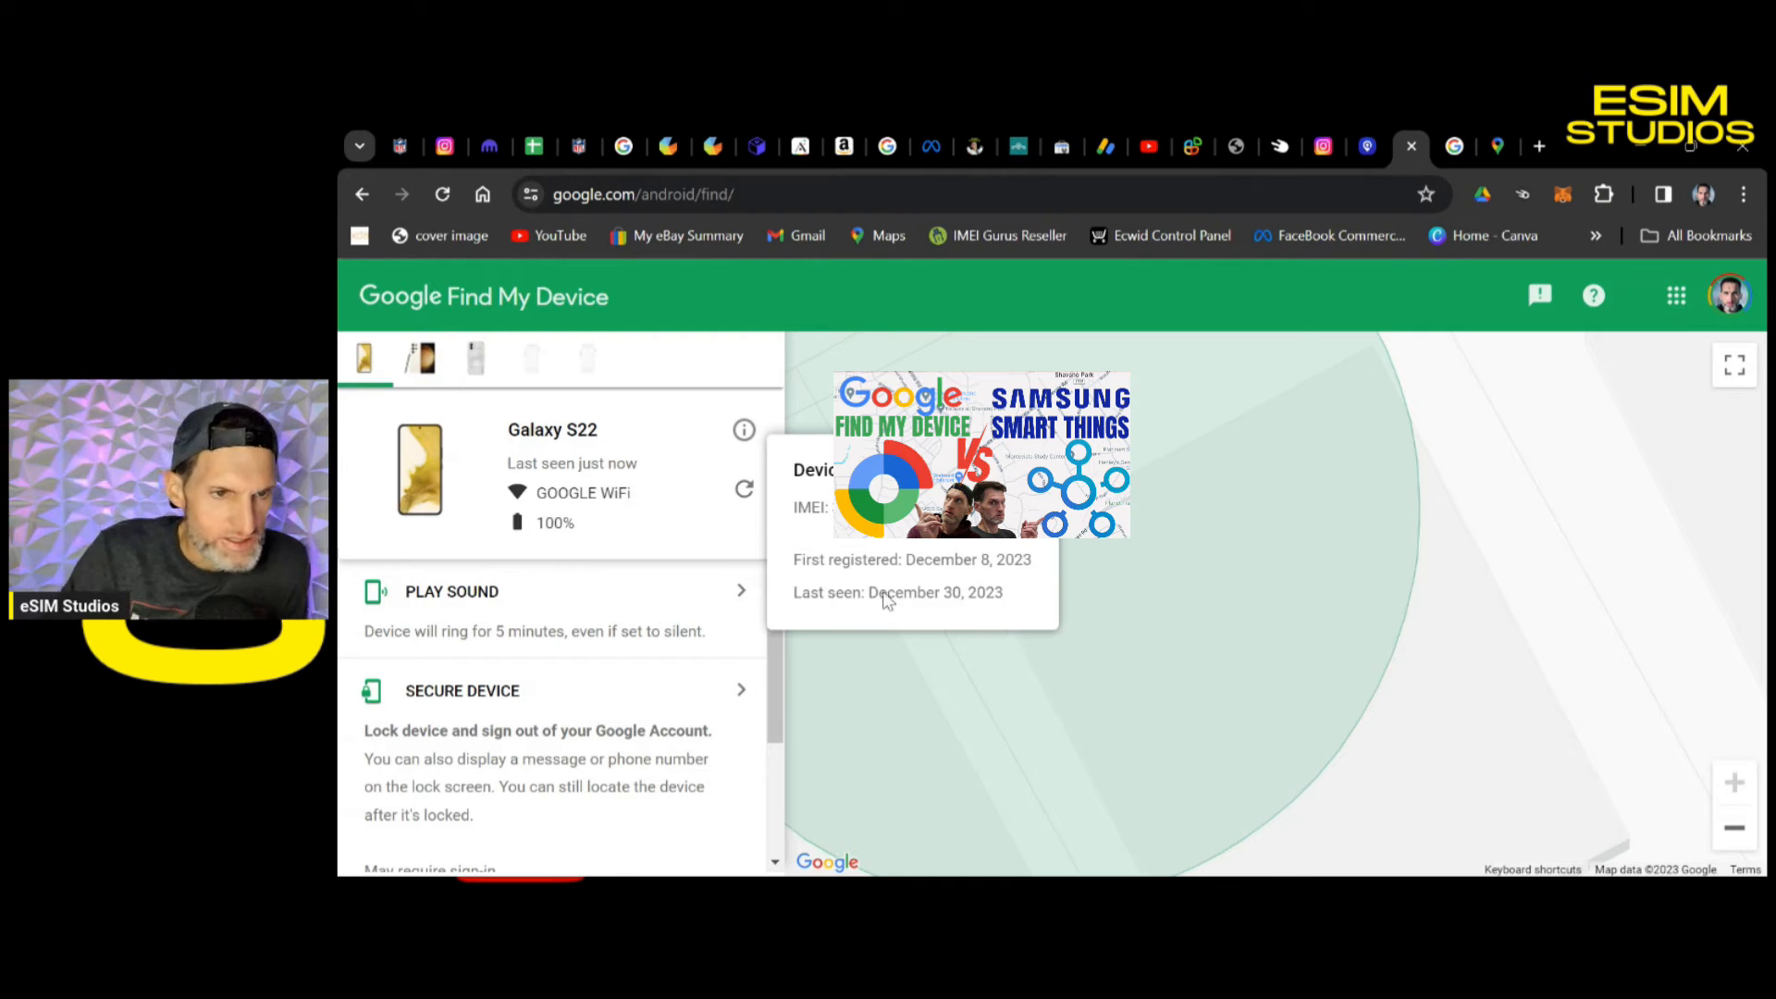
mouse_move(677, 553)
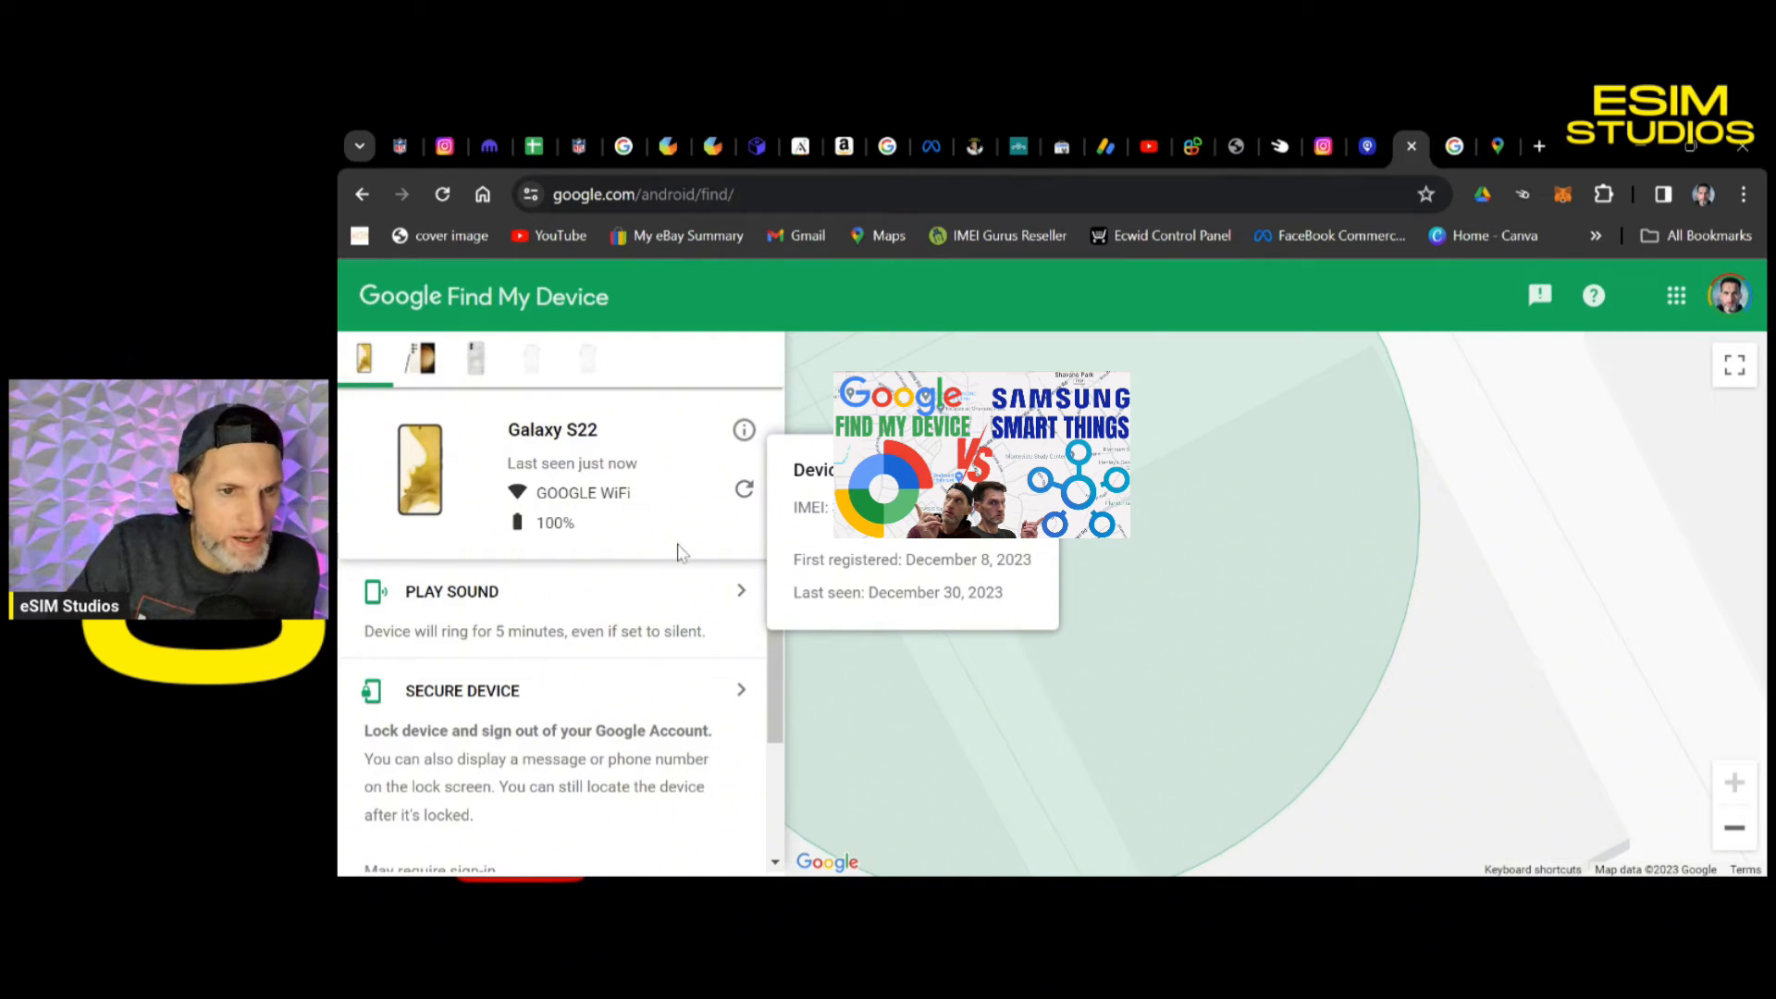
Scroll the Galaxy S22's action list down to the Secure Device and Erase Device sections
scroll(down, 3)
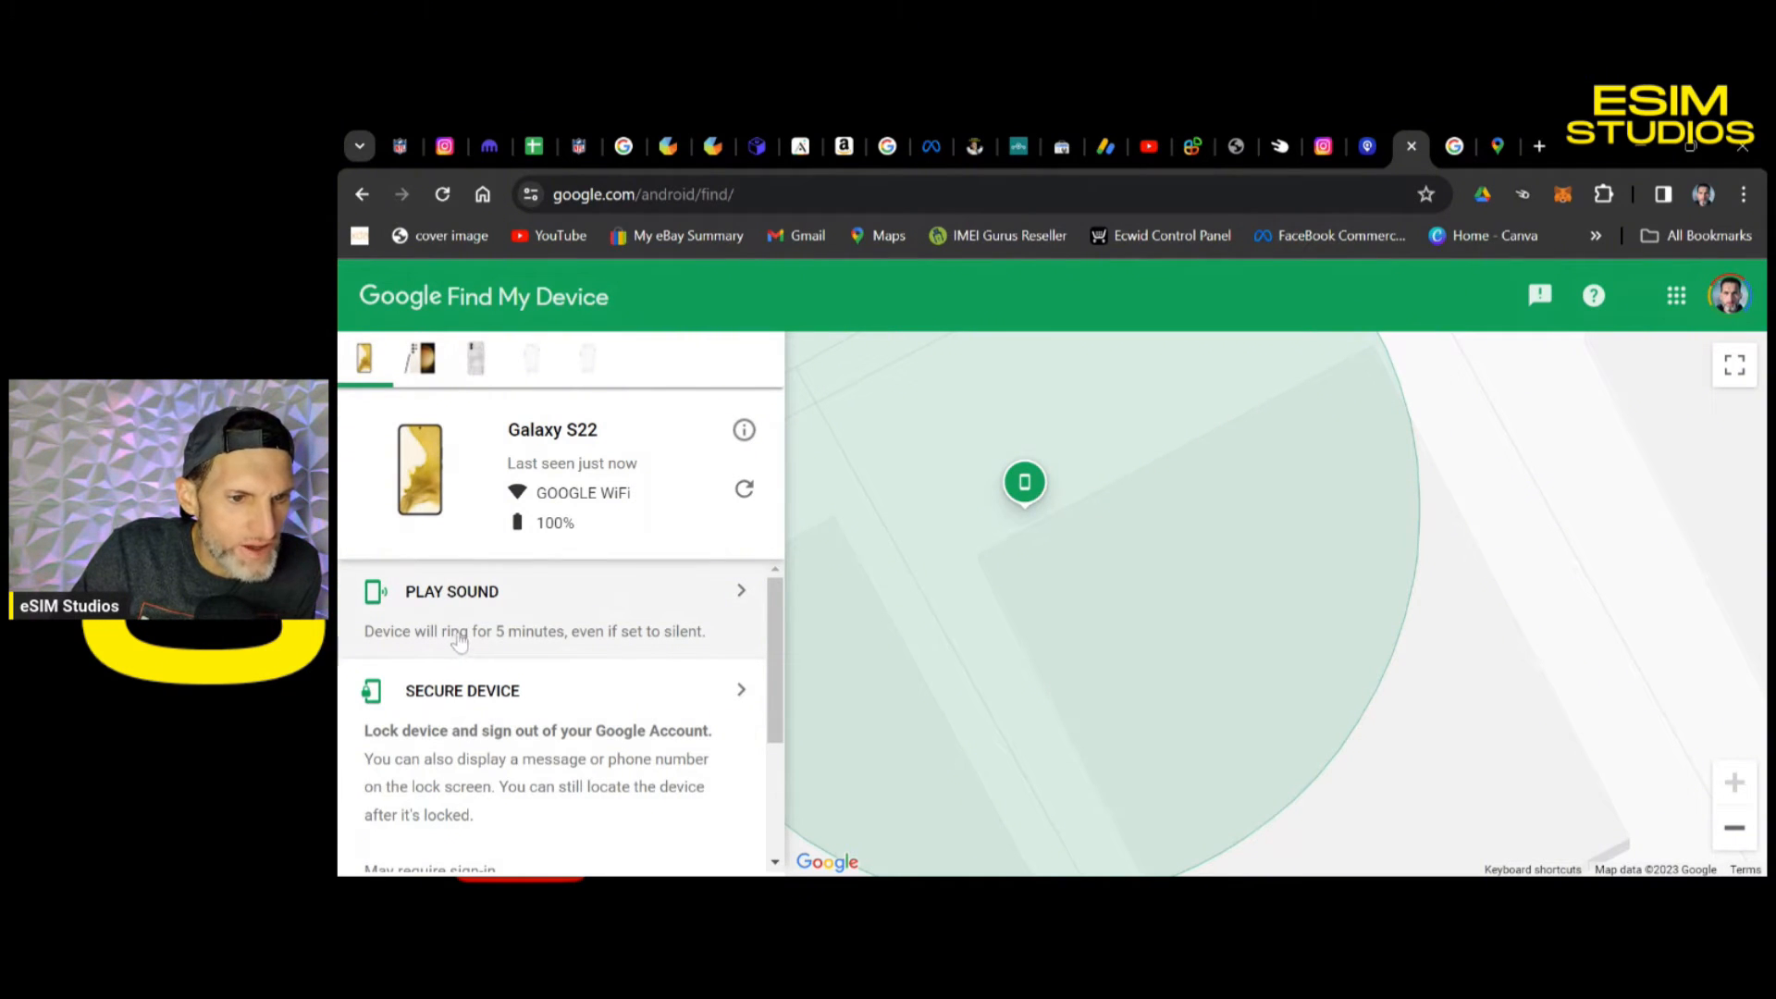
mouse_move(569, 659)
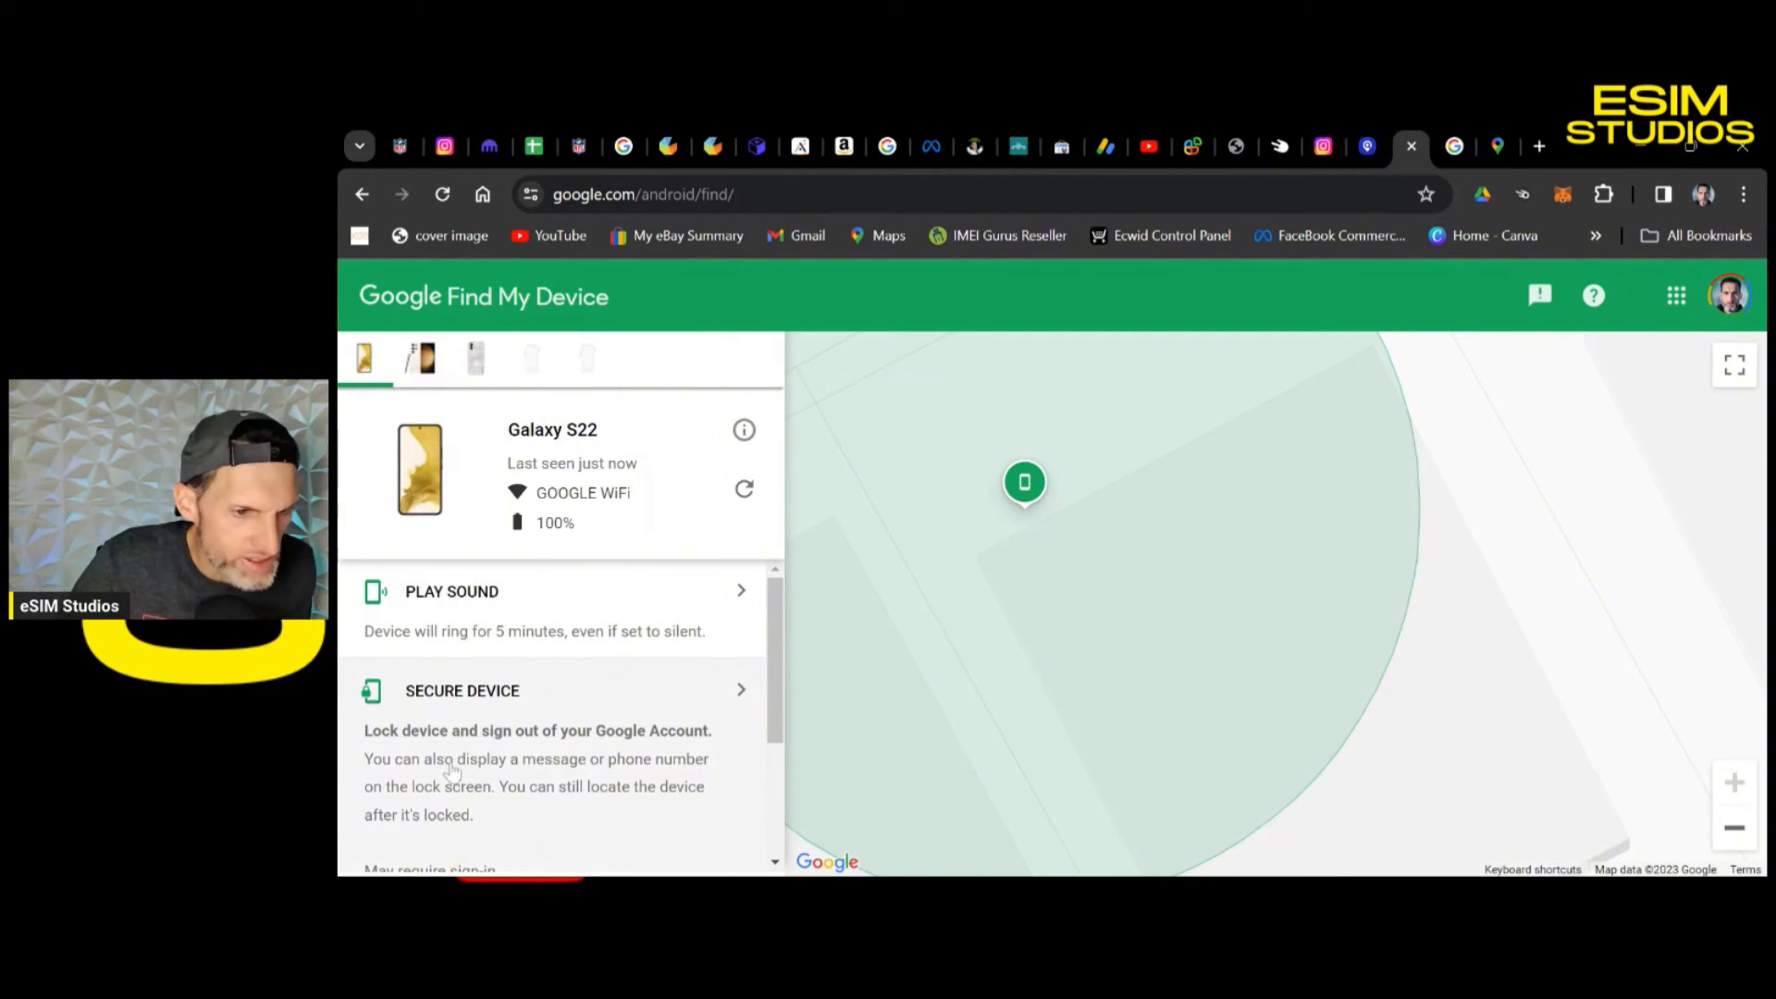
scroll(down, 3)
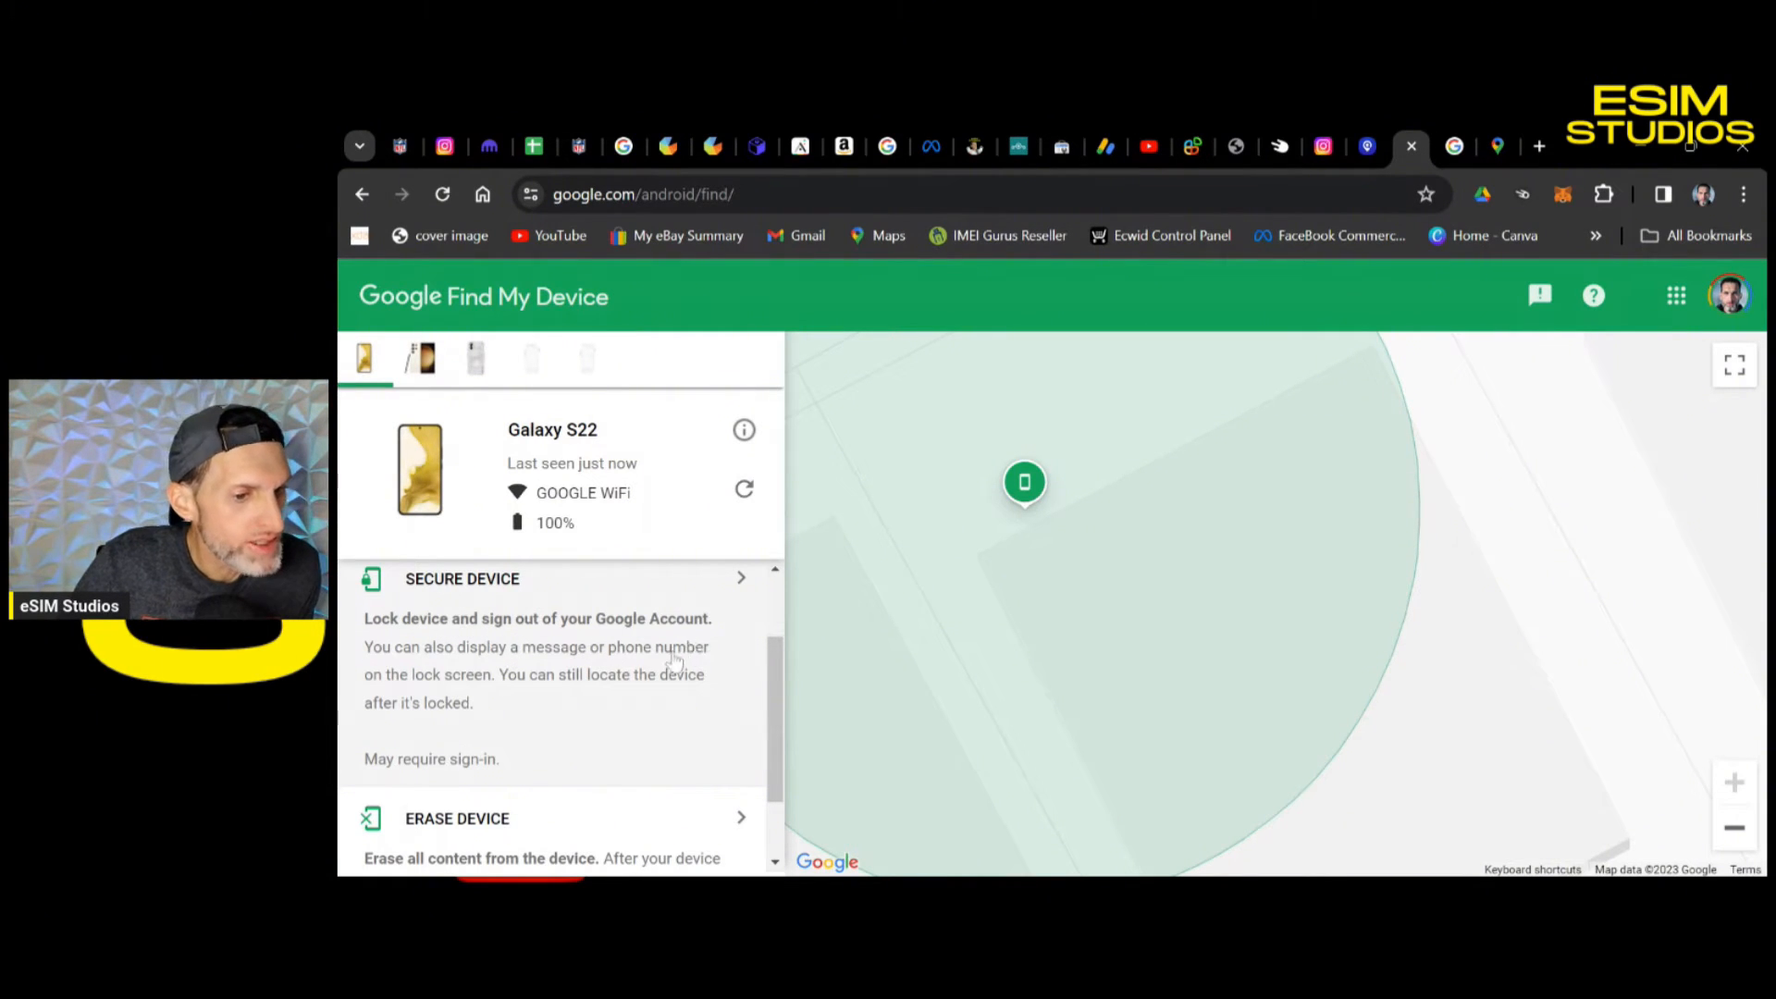
mouse_move(618, 662)
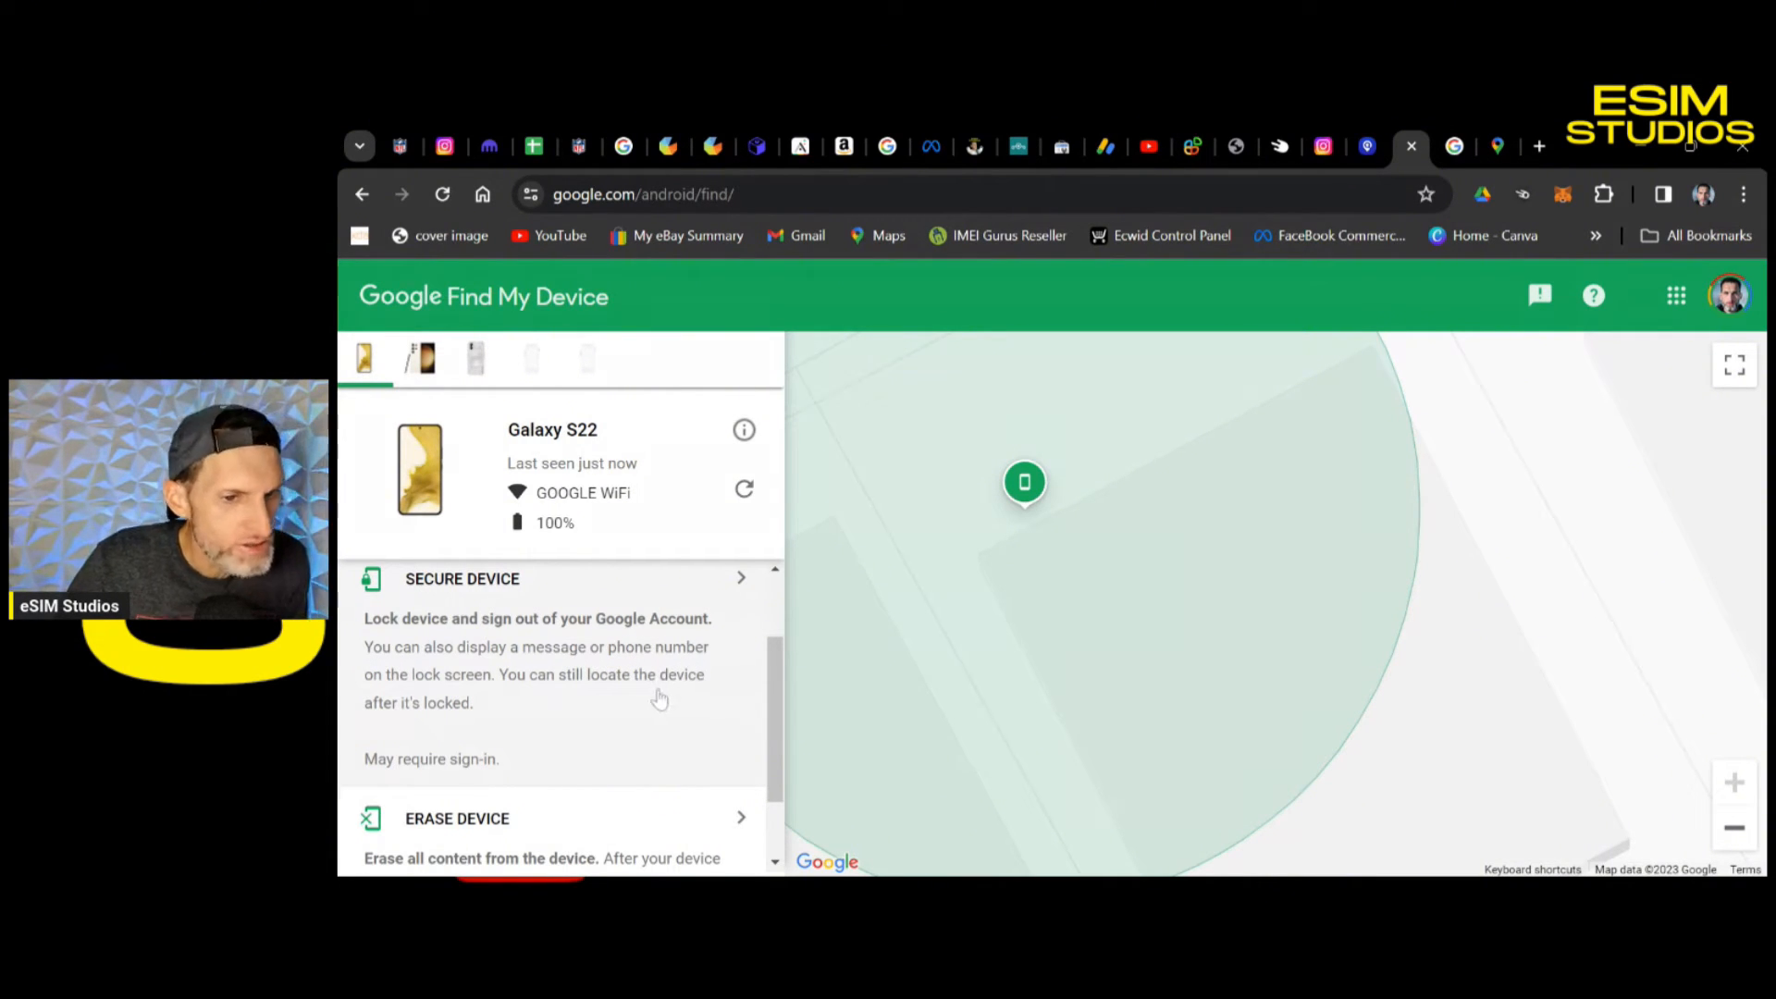
mouse_move(634, 688)
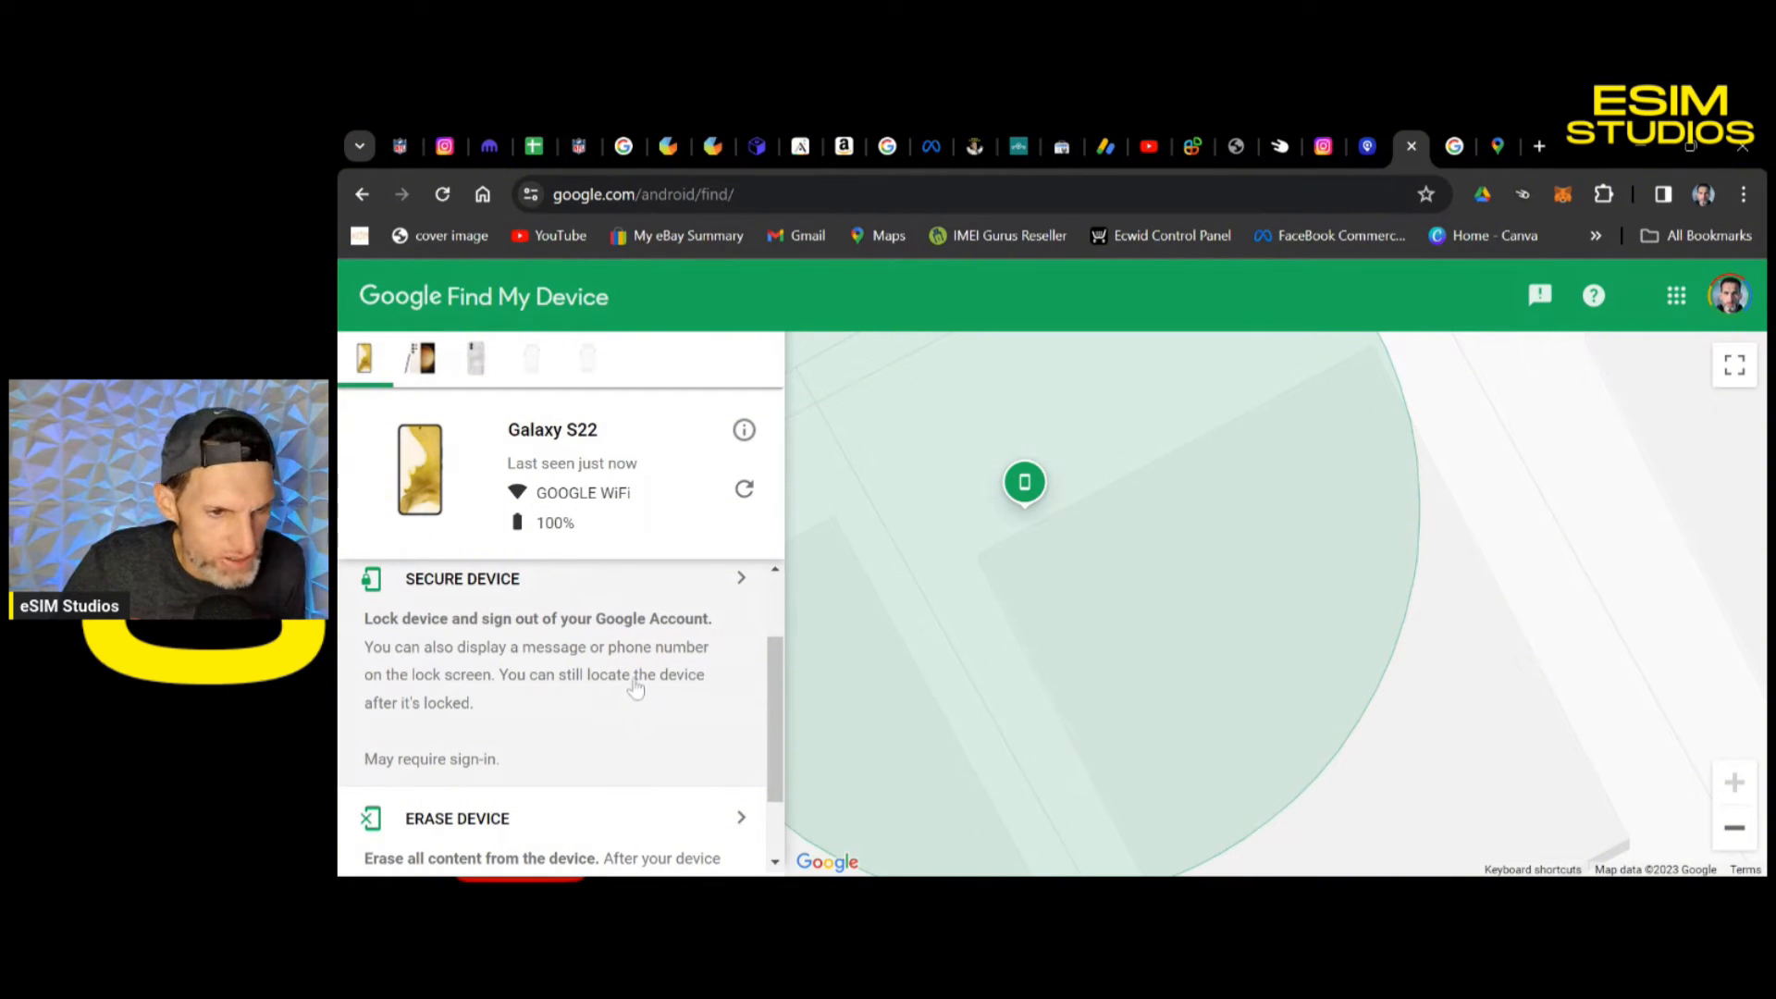
mouse_move(407, 649)
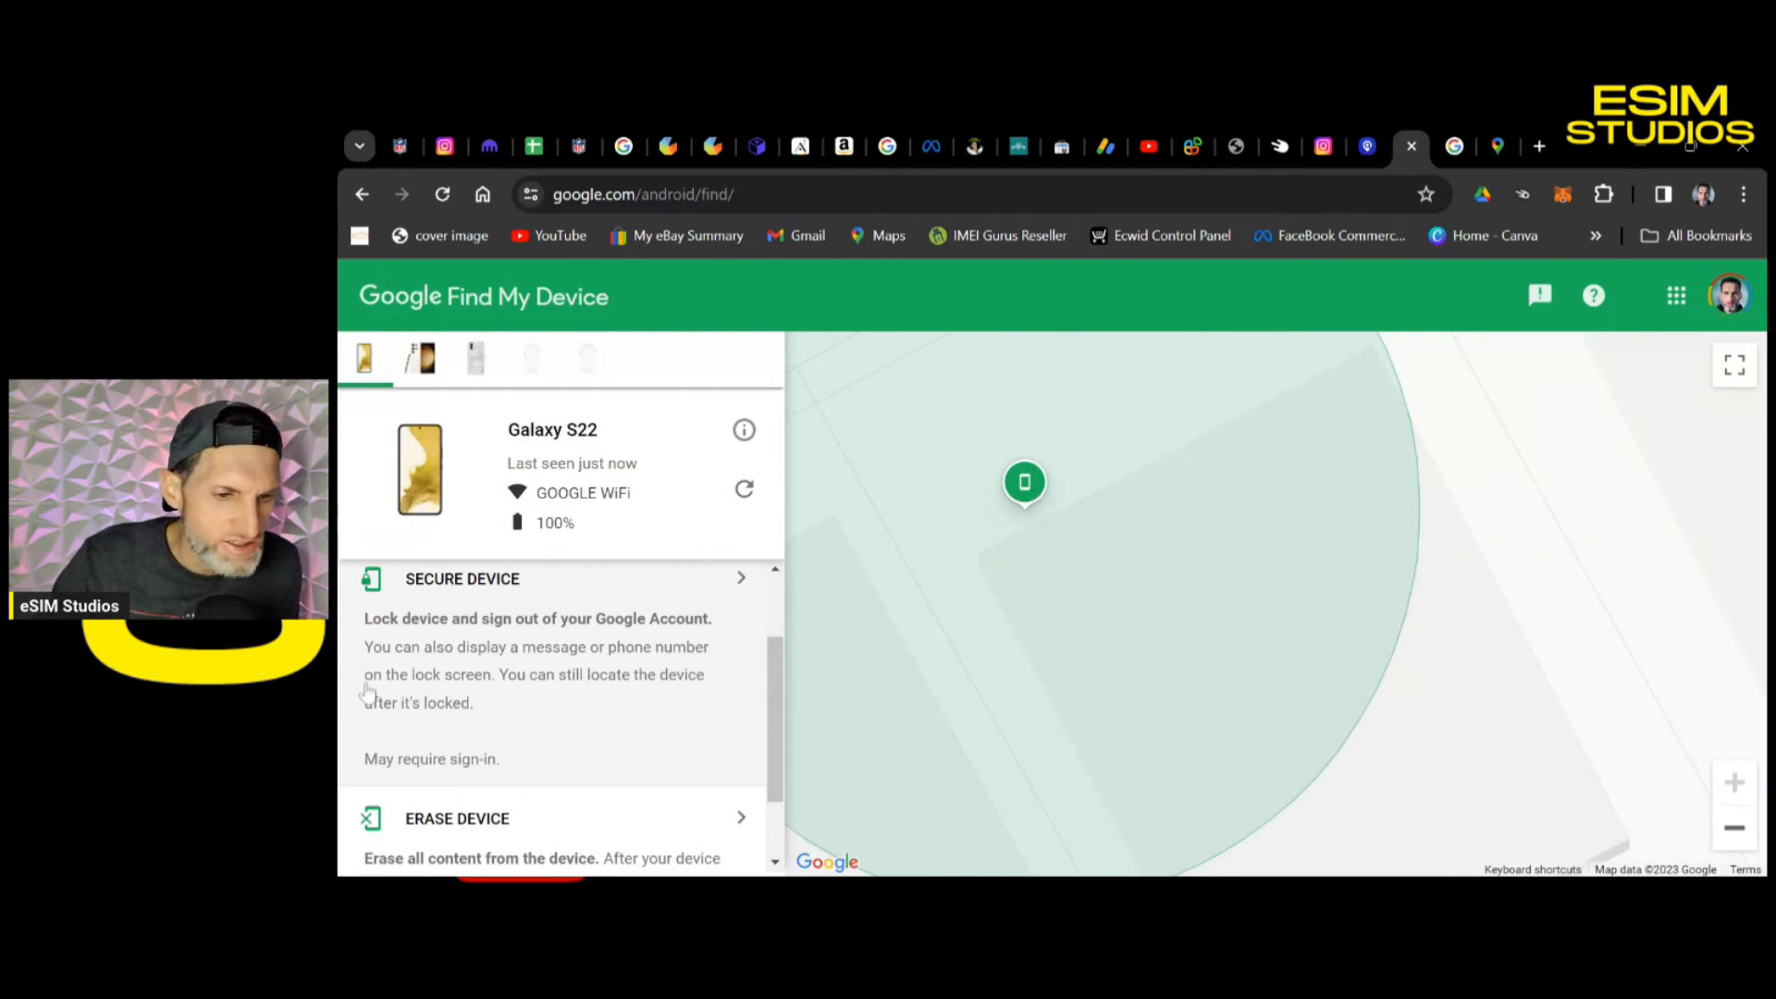
scroll(down, 3)
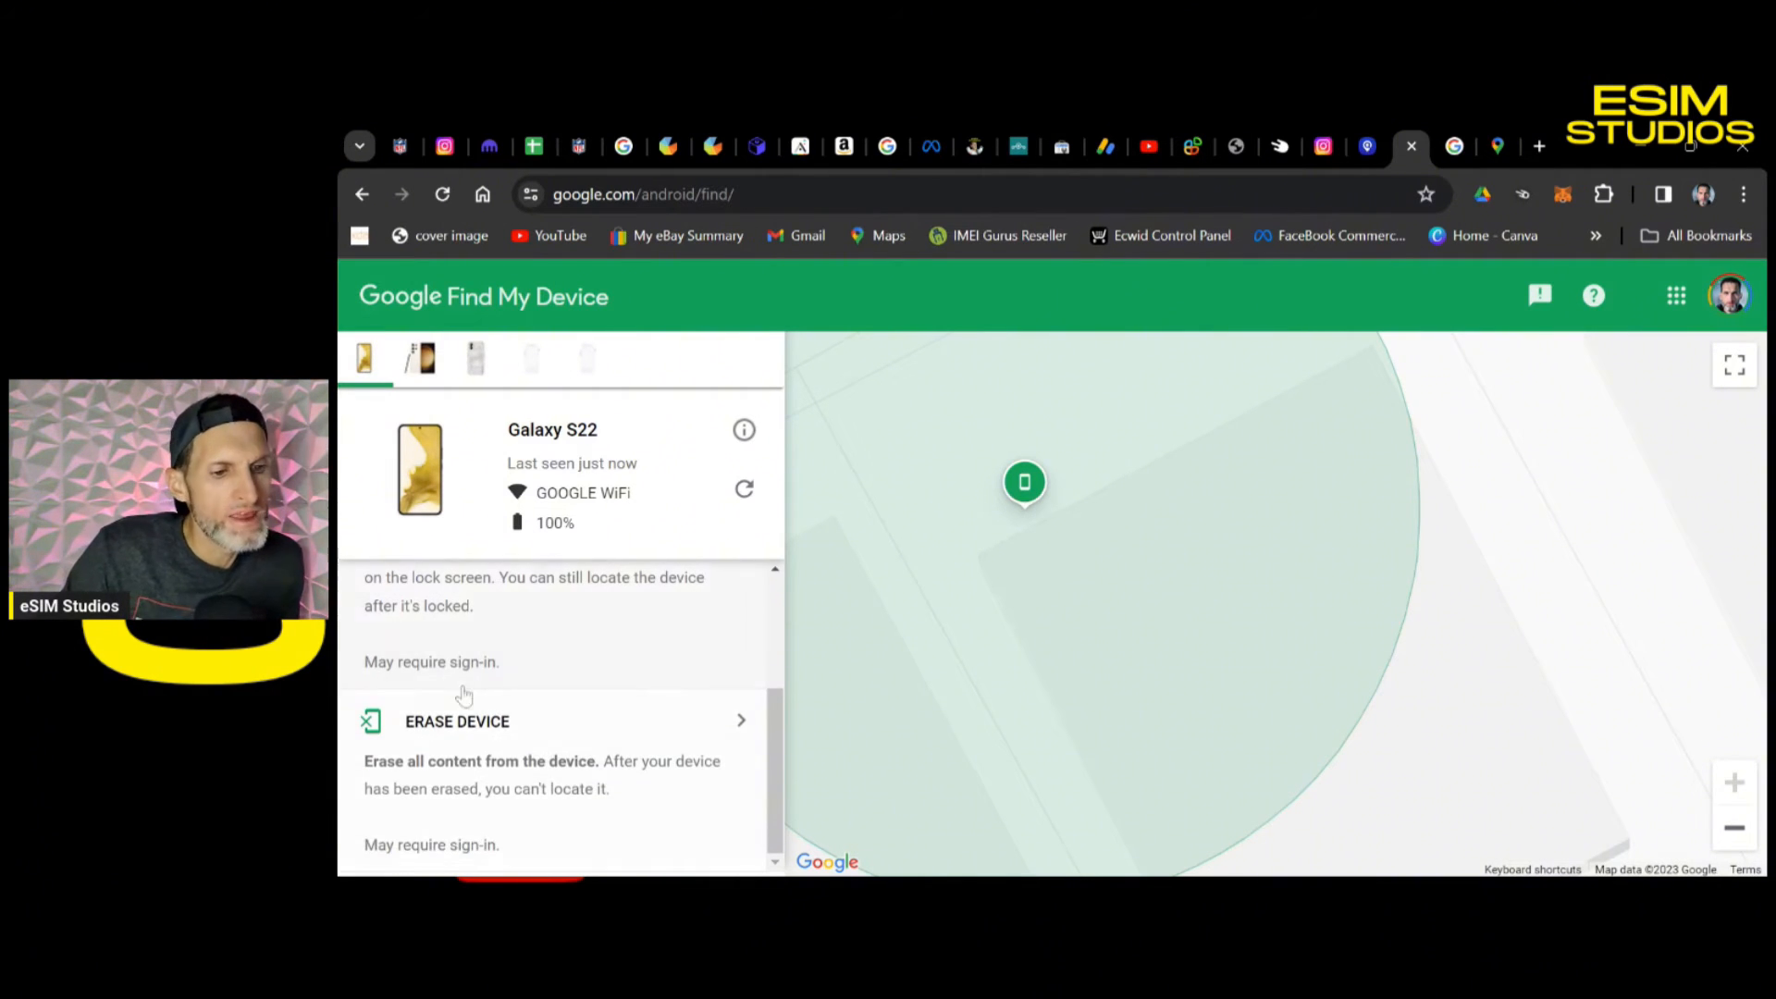
mouse_move(548, 796)
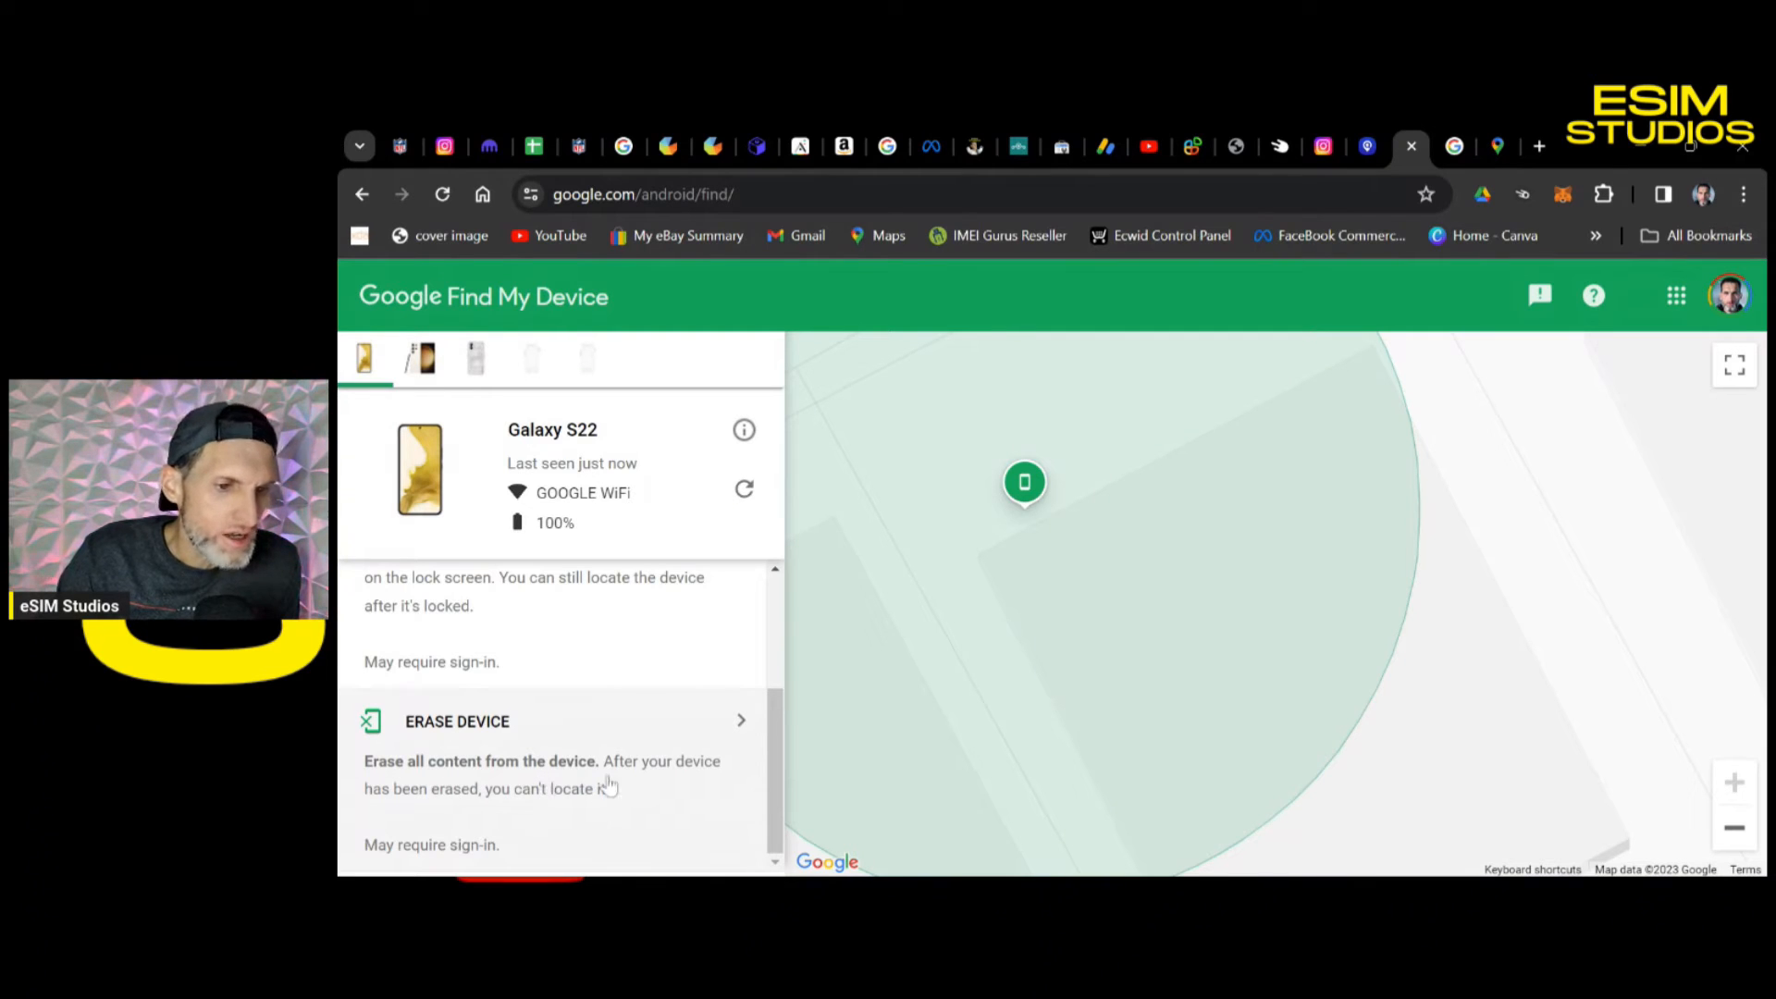
mouse_move(672, 790)
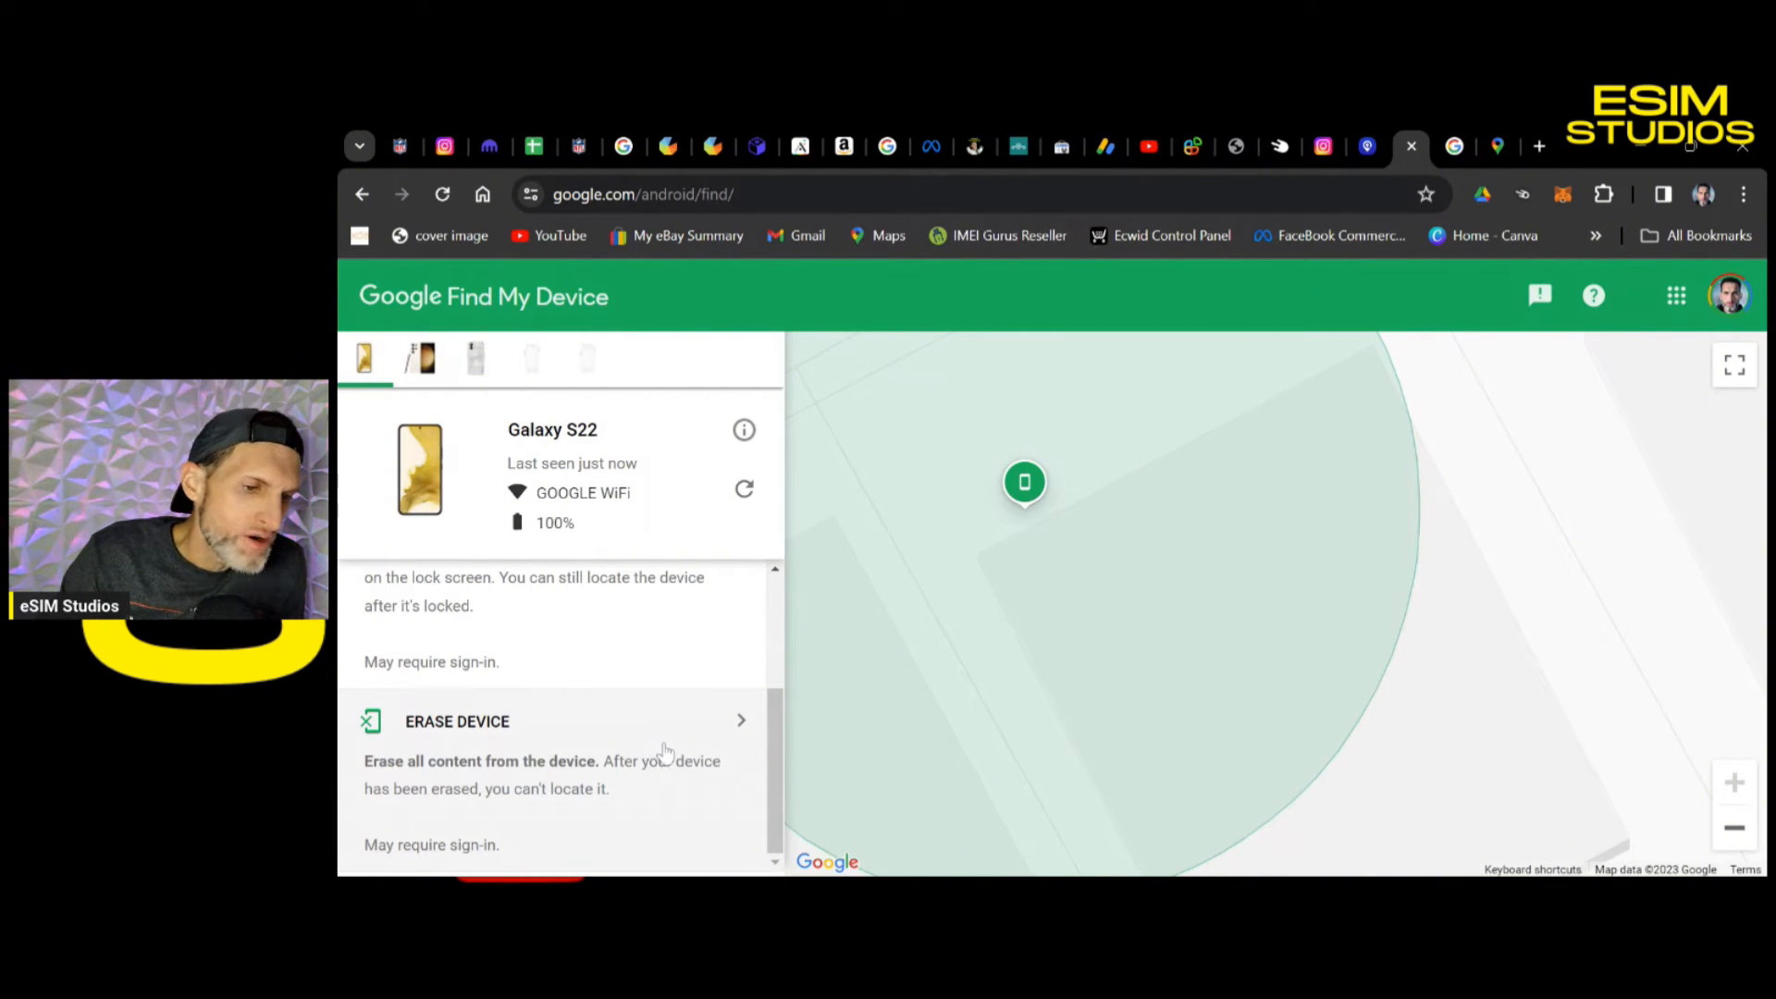
mouse_move(649, 774)
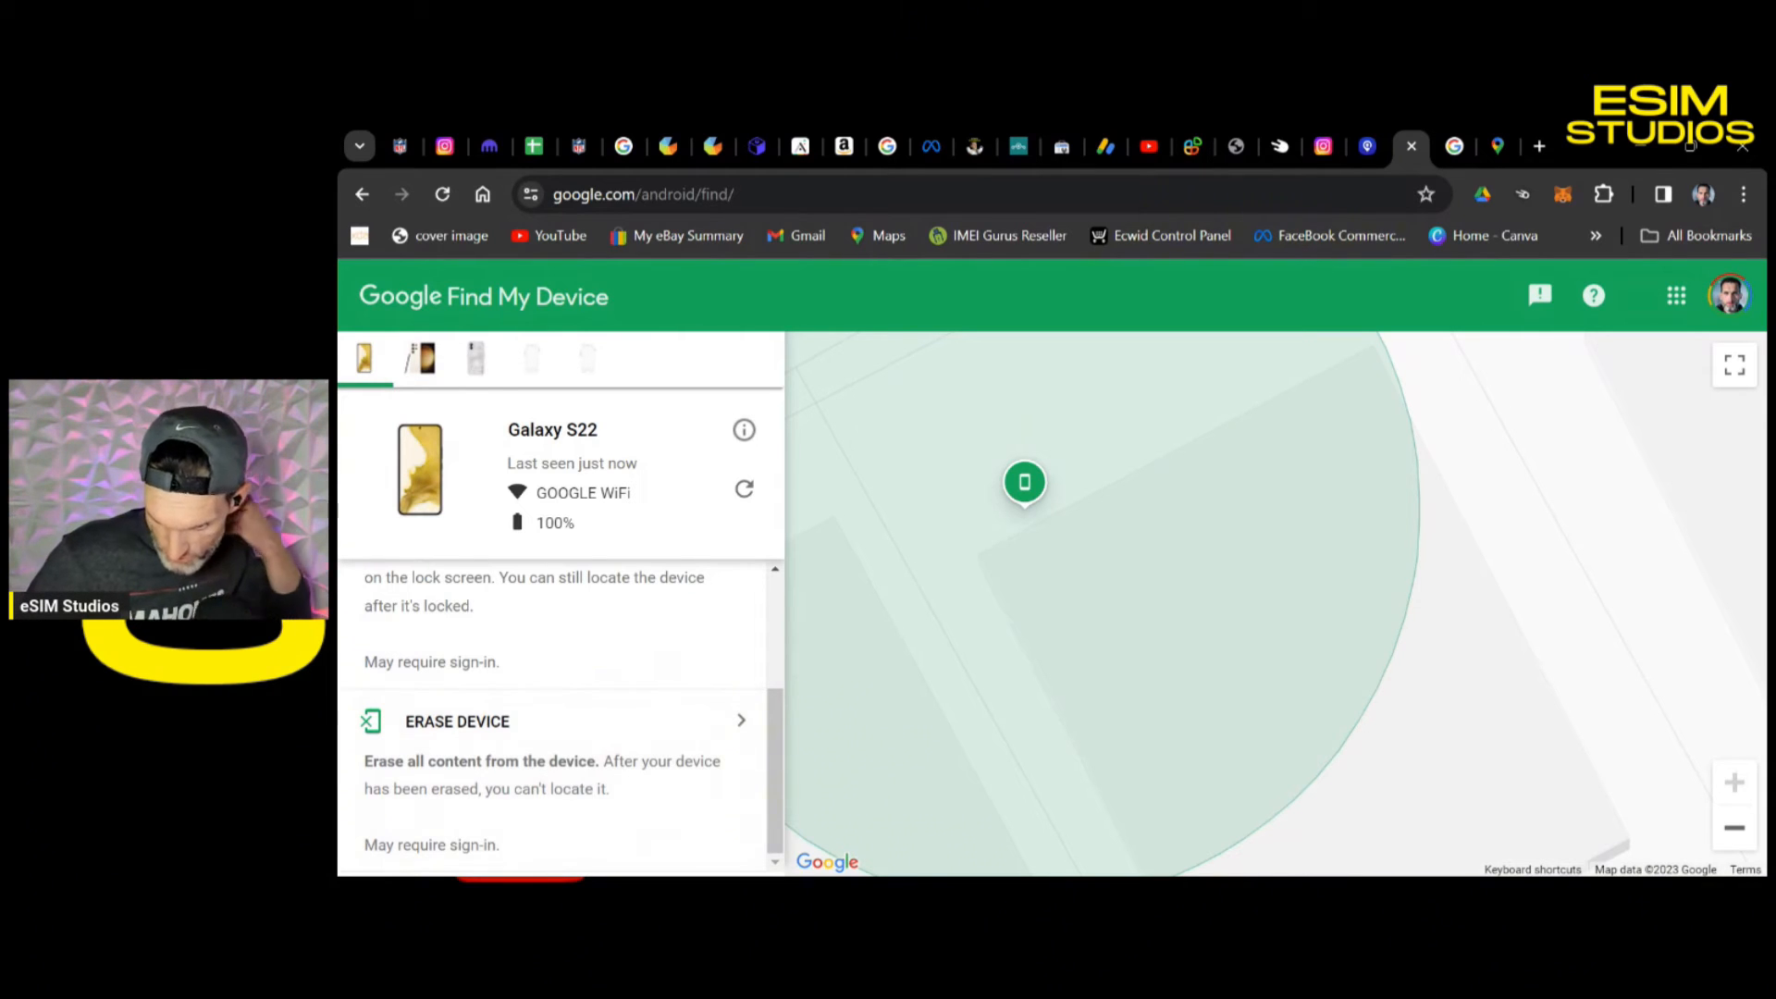
mouse_move(1399, 470)
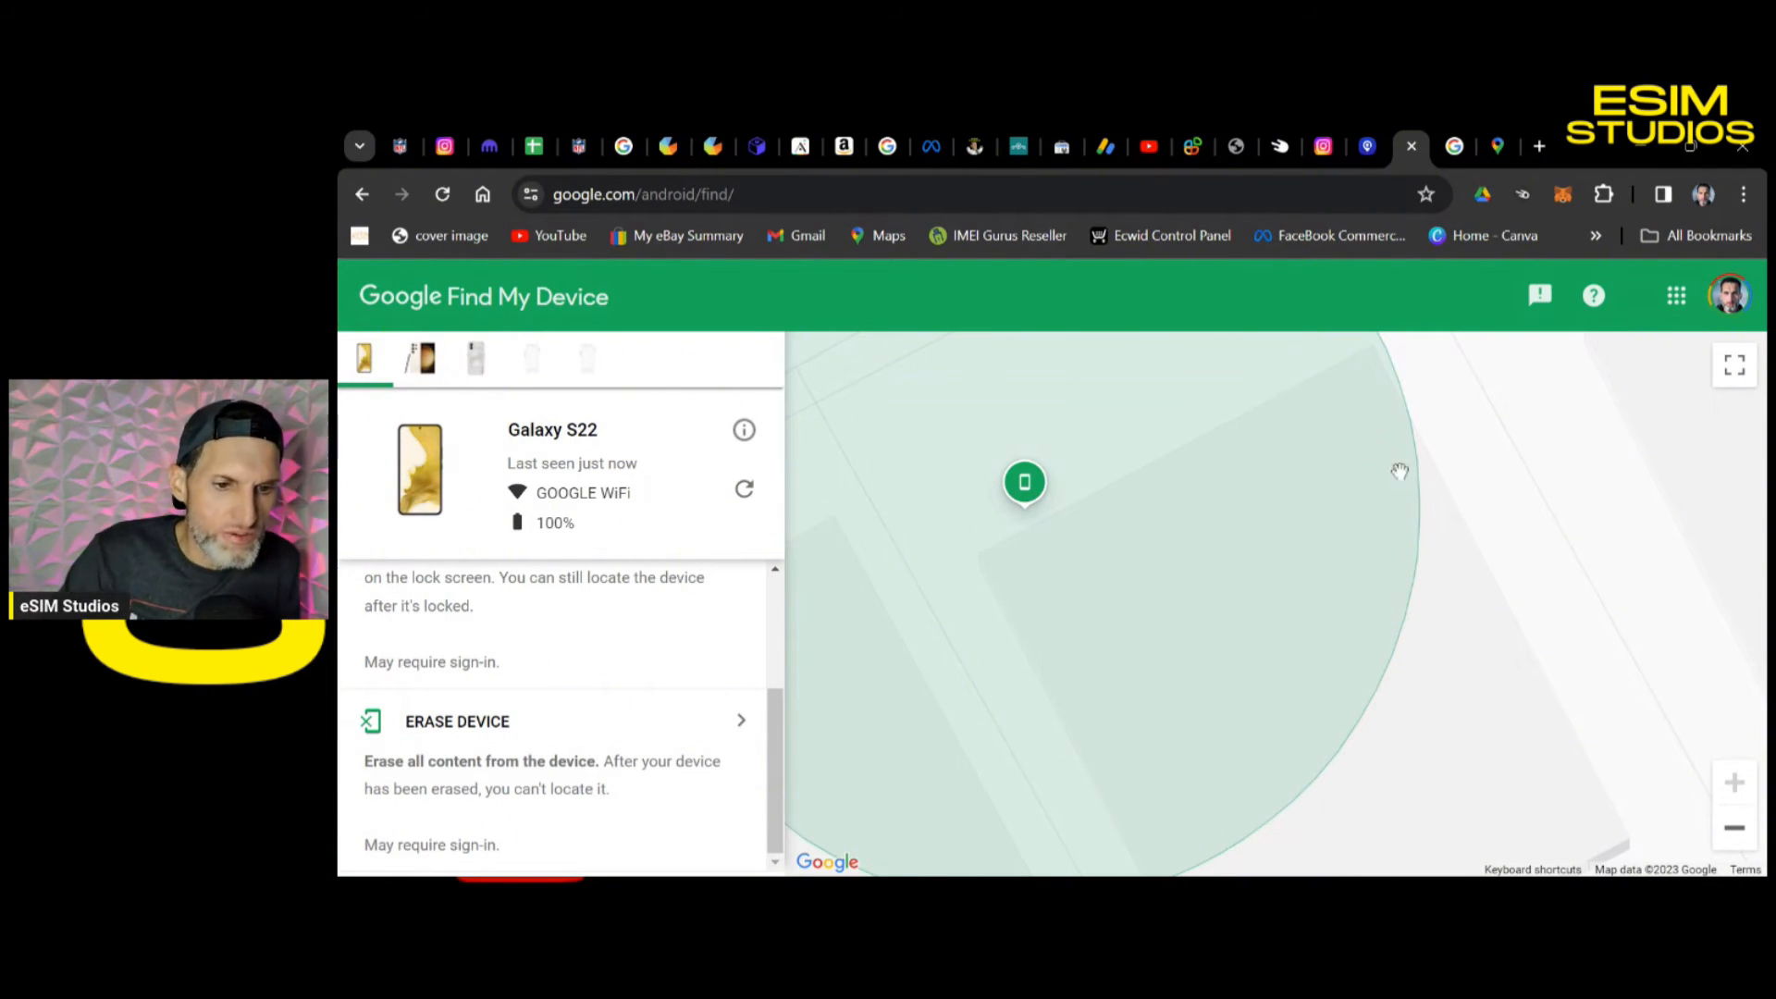
mouse_move(856, 624)
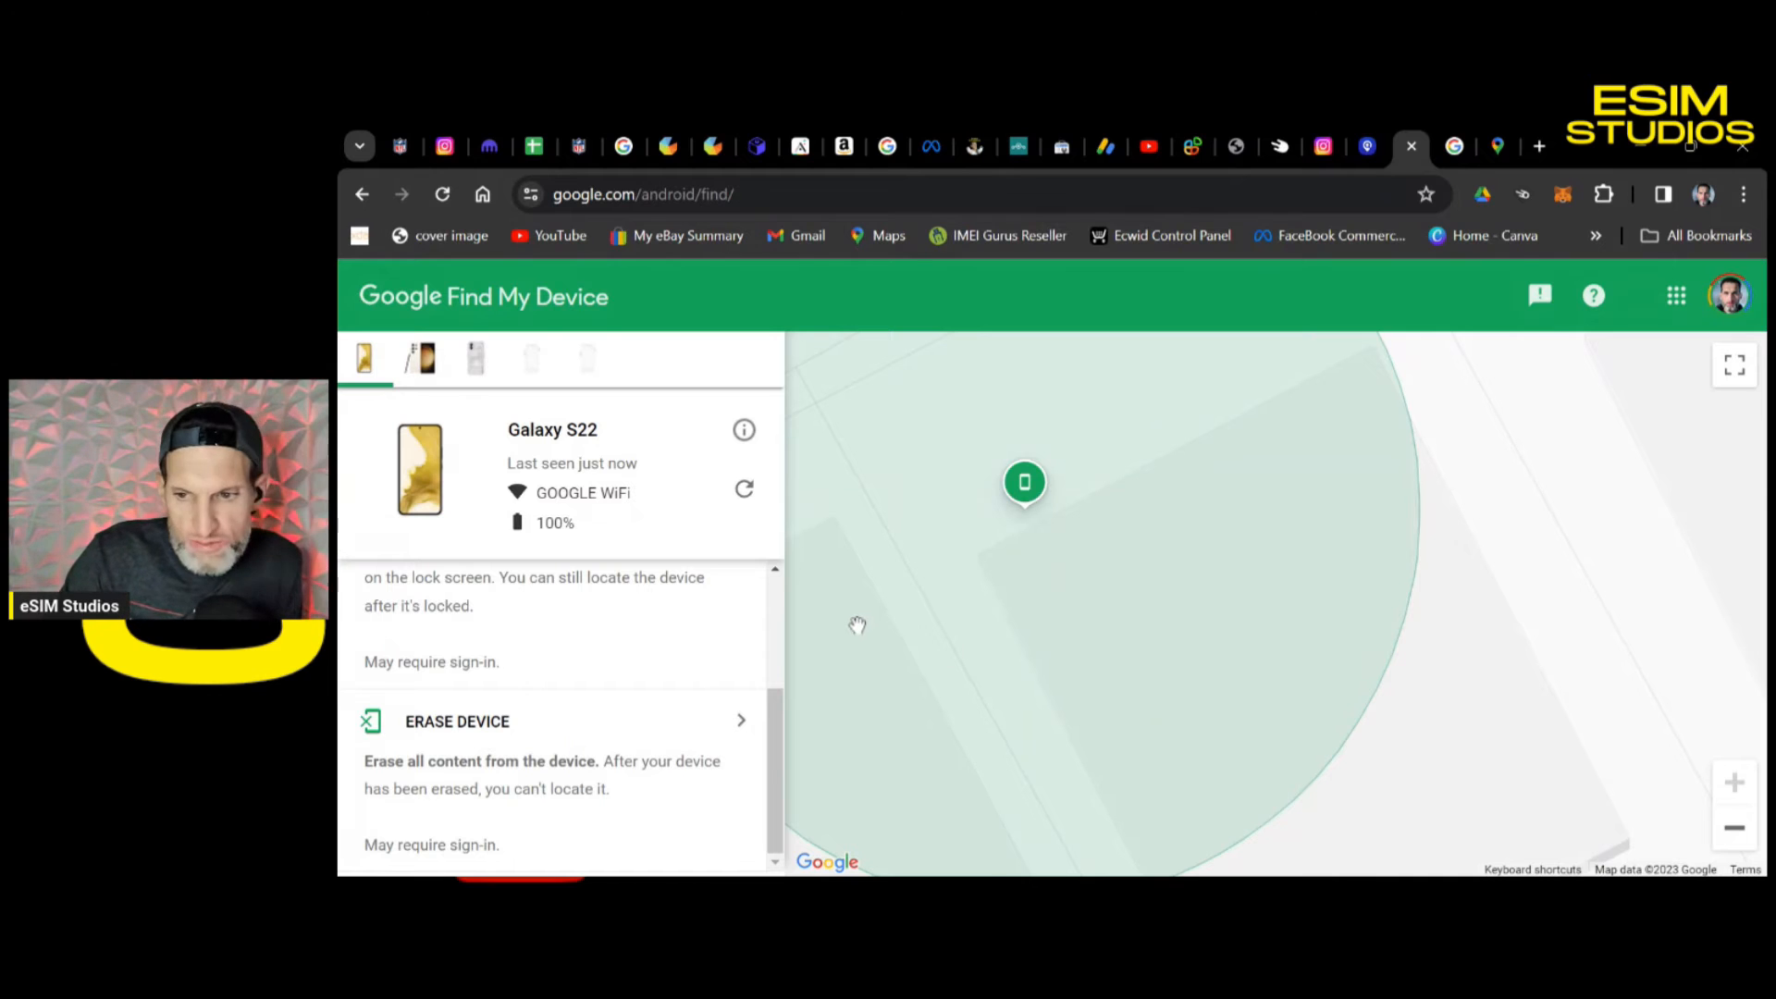
mouse_move(779, 662)
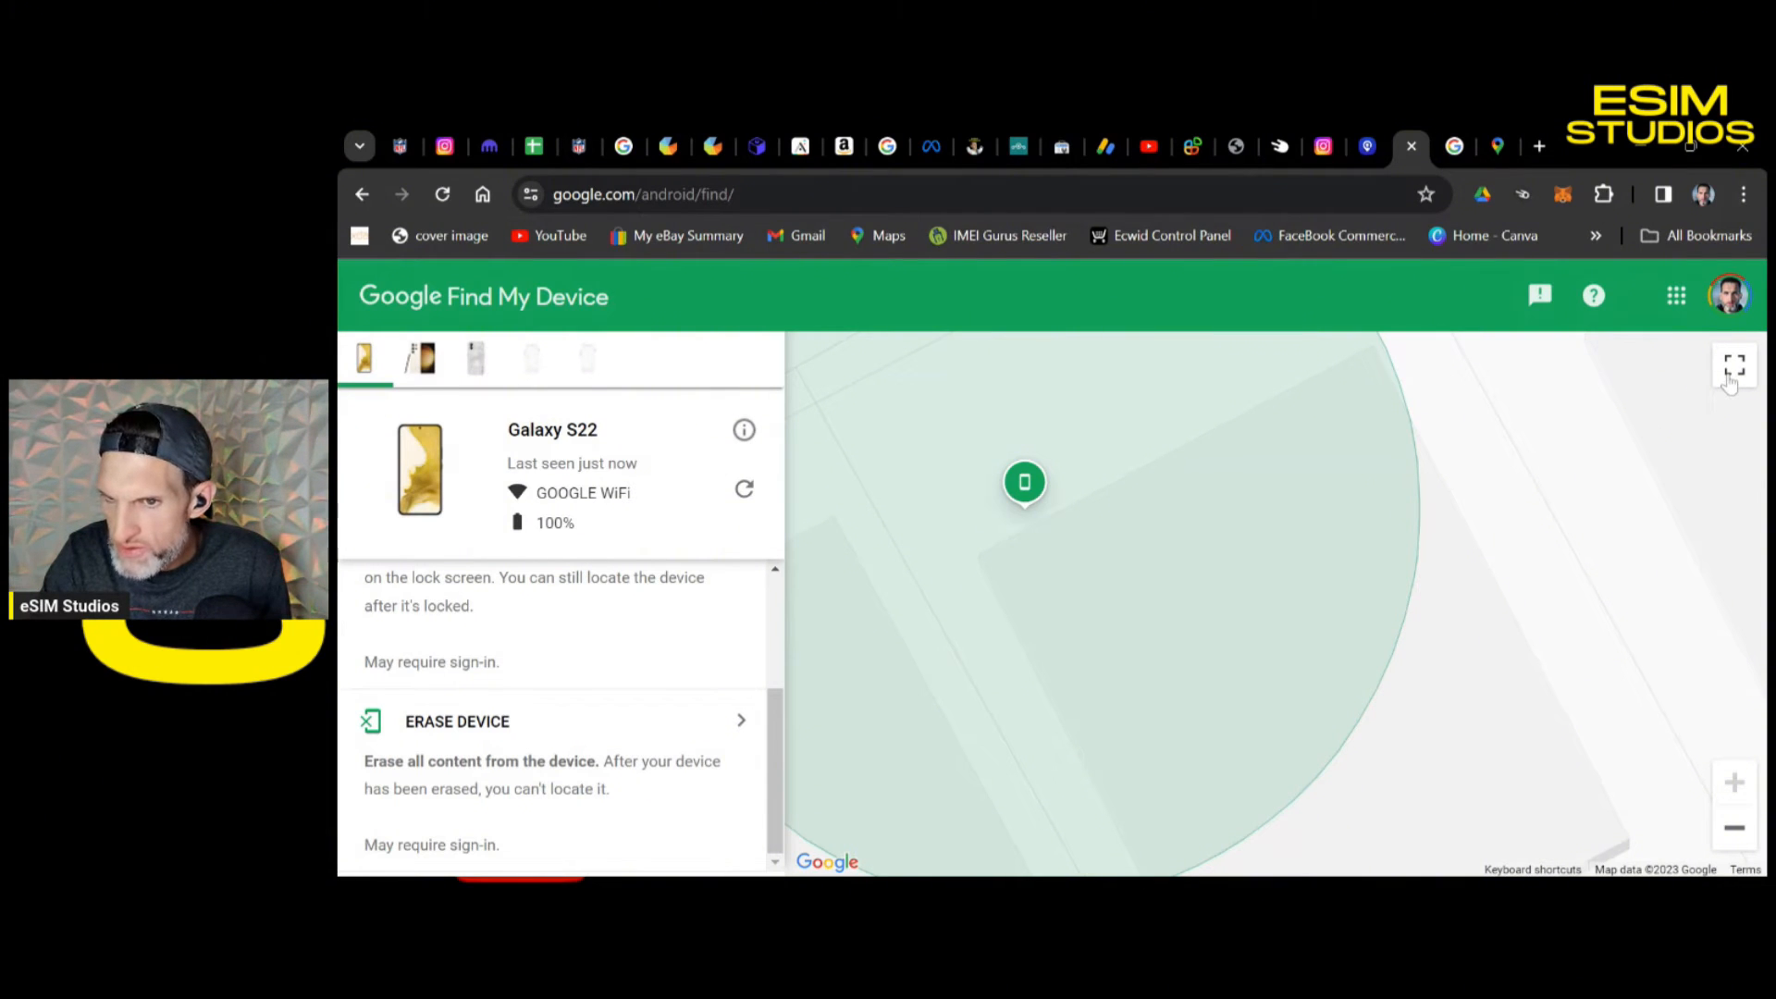
mouse_move(1482, 355)
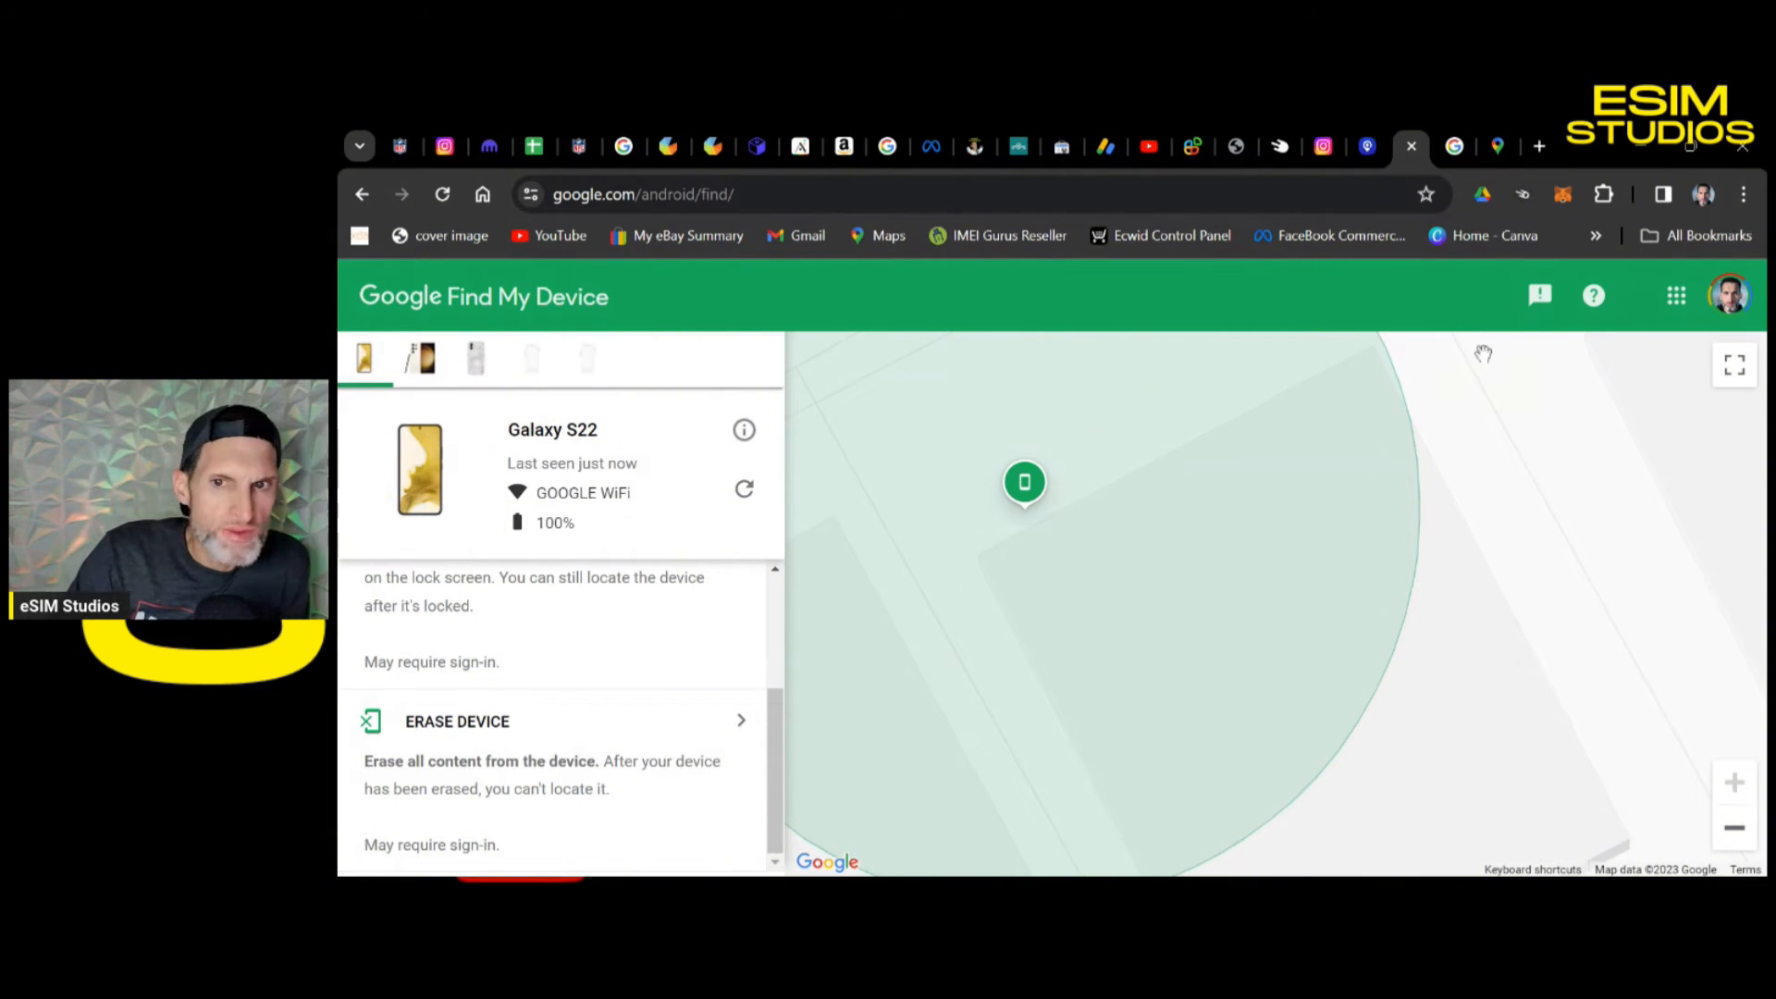
mouse_move(1592, 296)
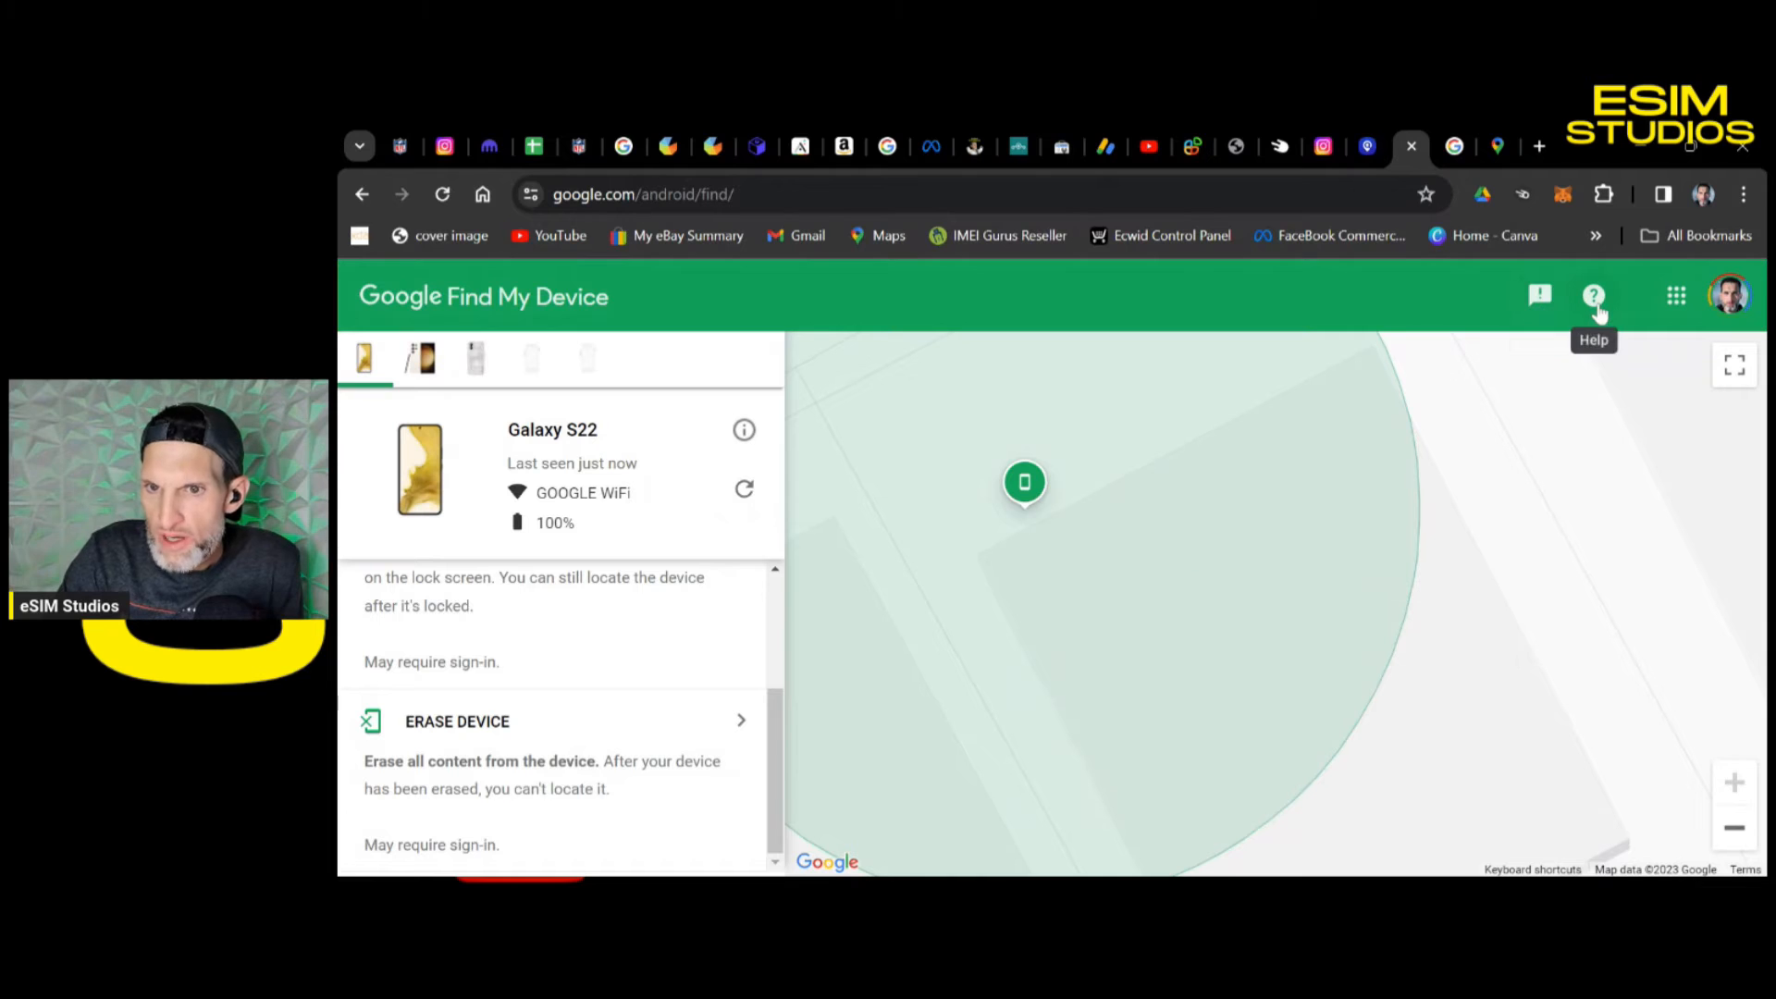
scroll(up, 3)
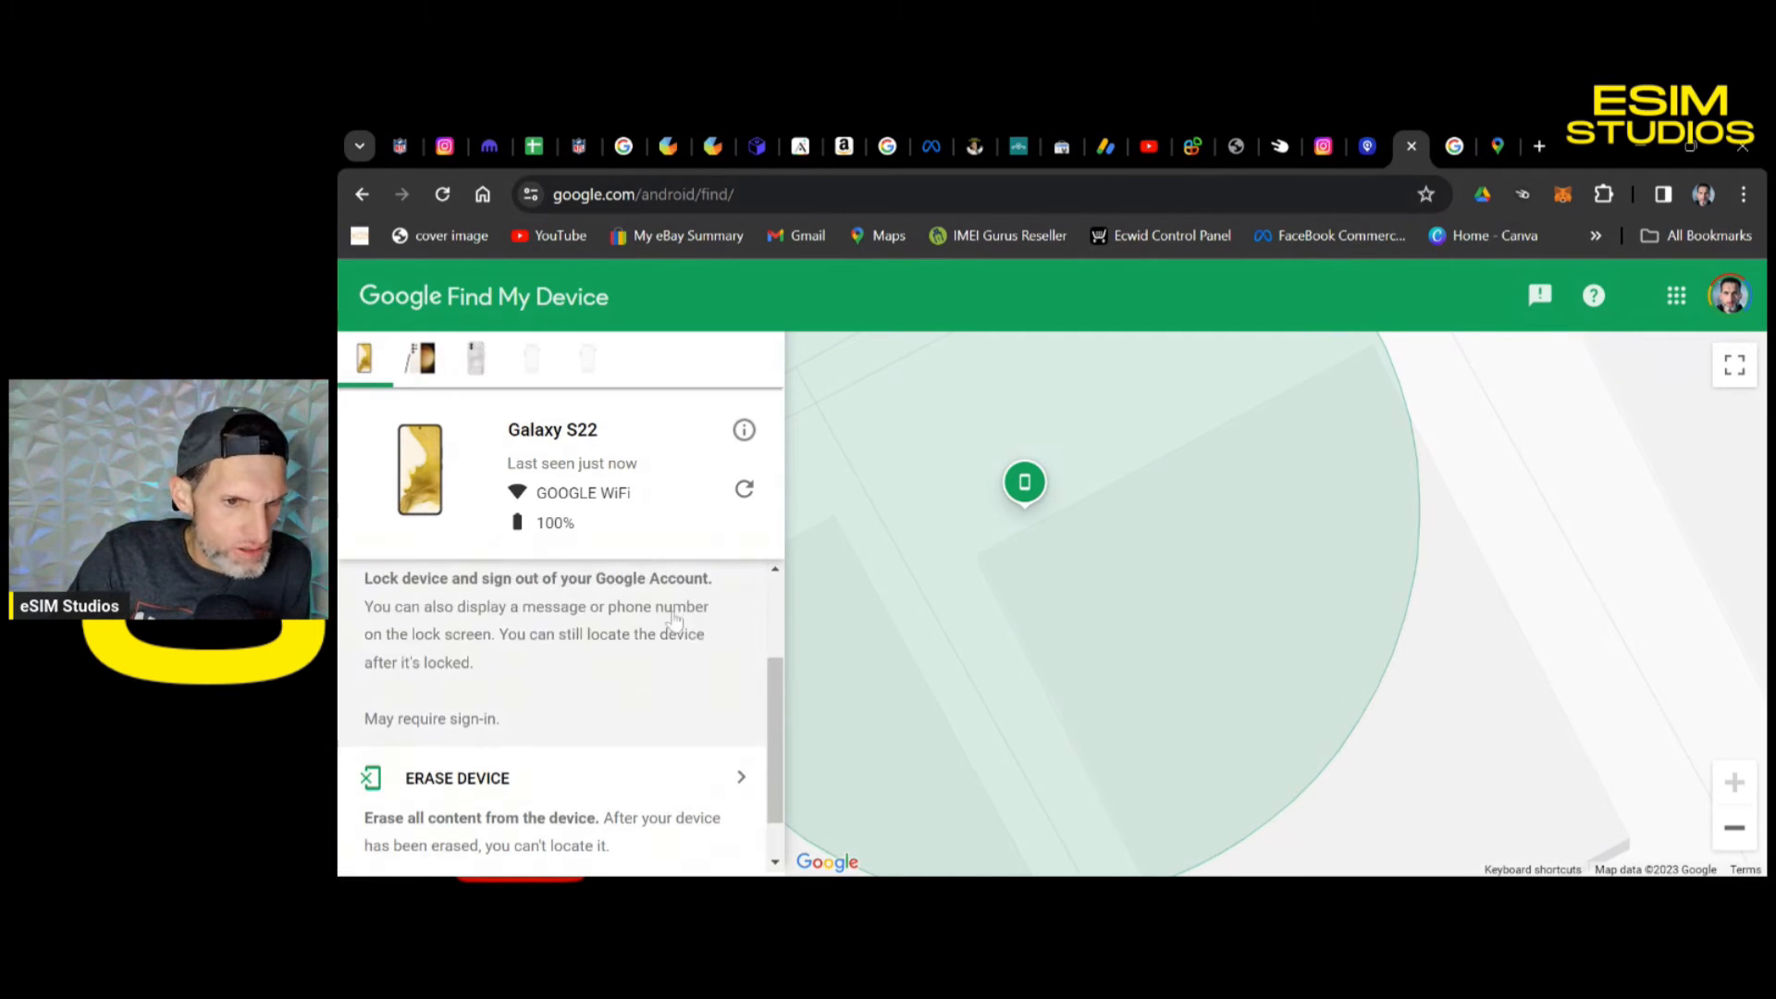
scroll(up, 3)
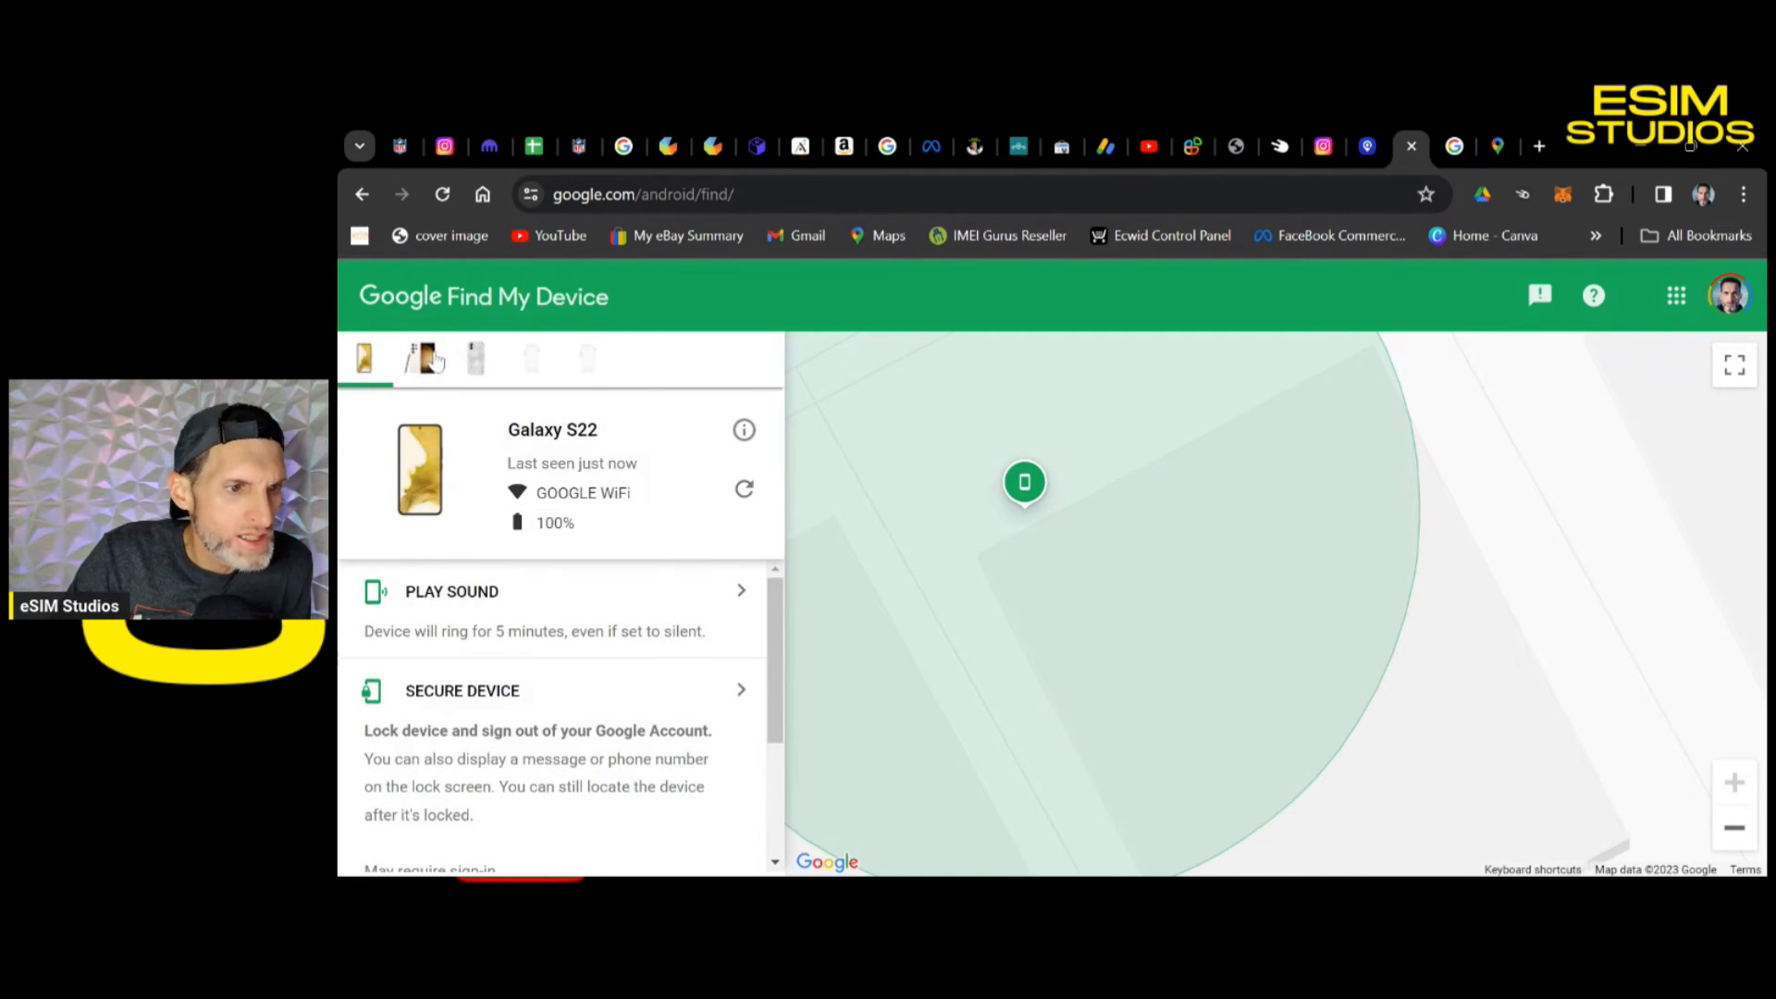
Switch to the Galaxy S23 Ultra and trigger Play Sound to make it ring
click(420, 357)
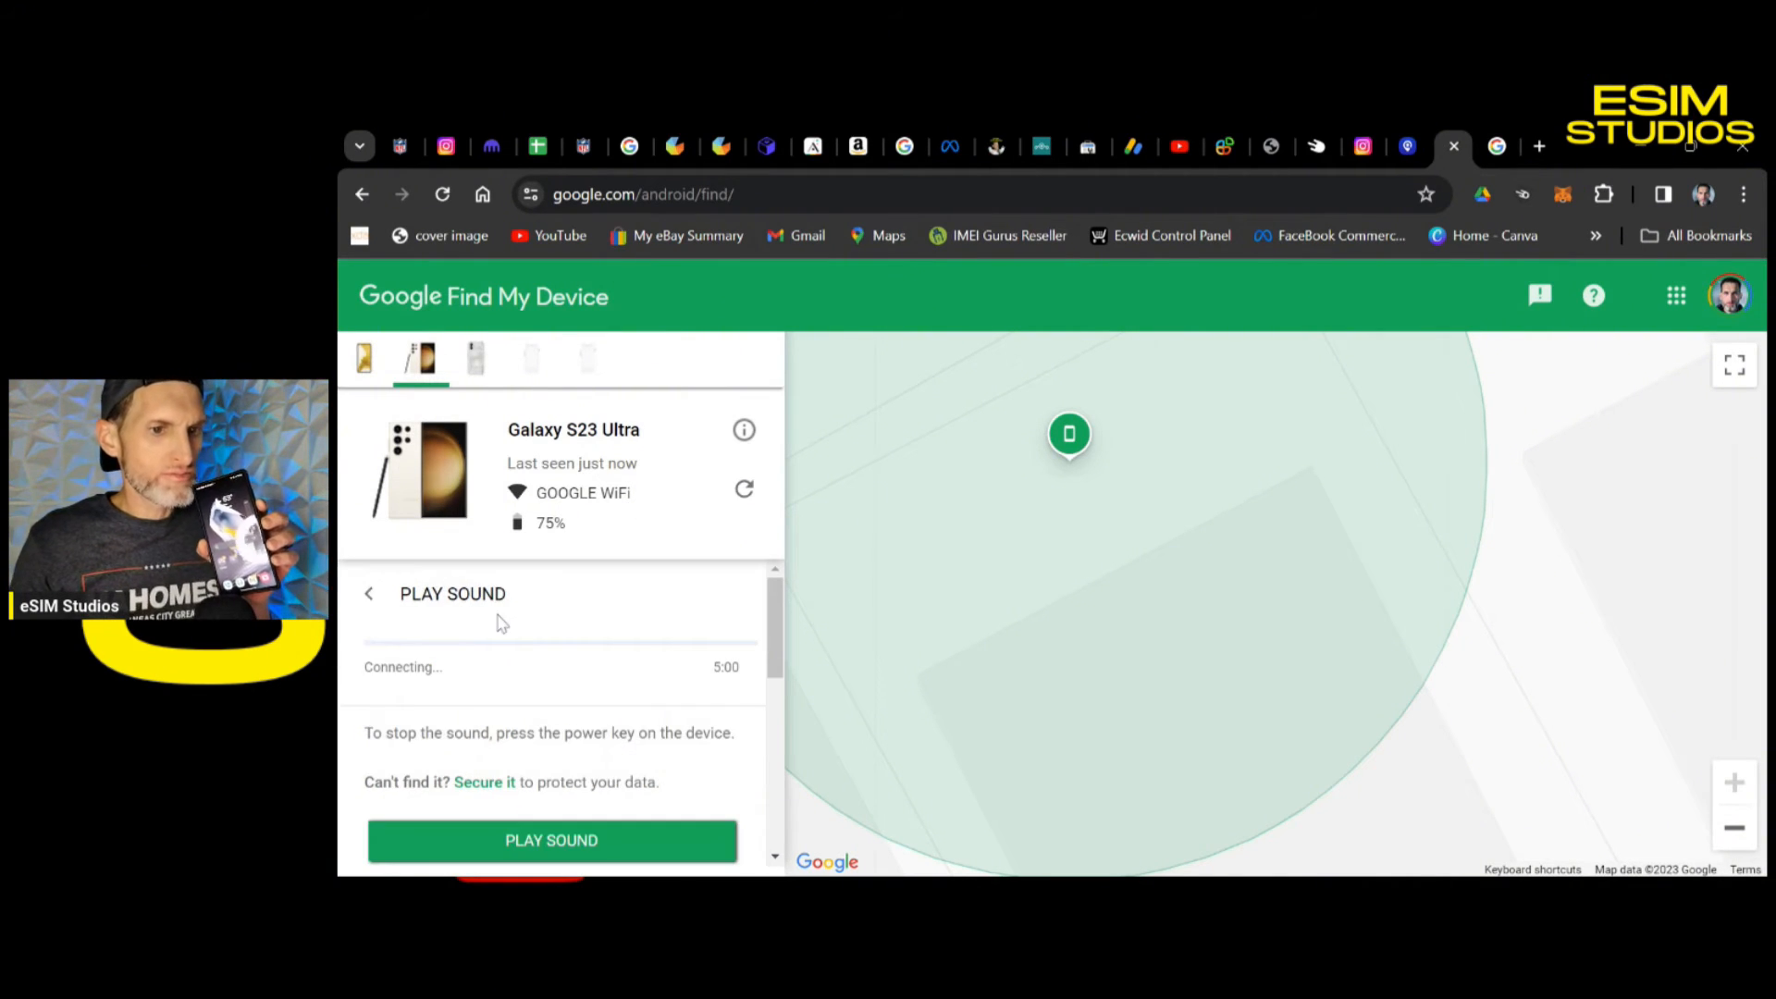
click(551, 839)
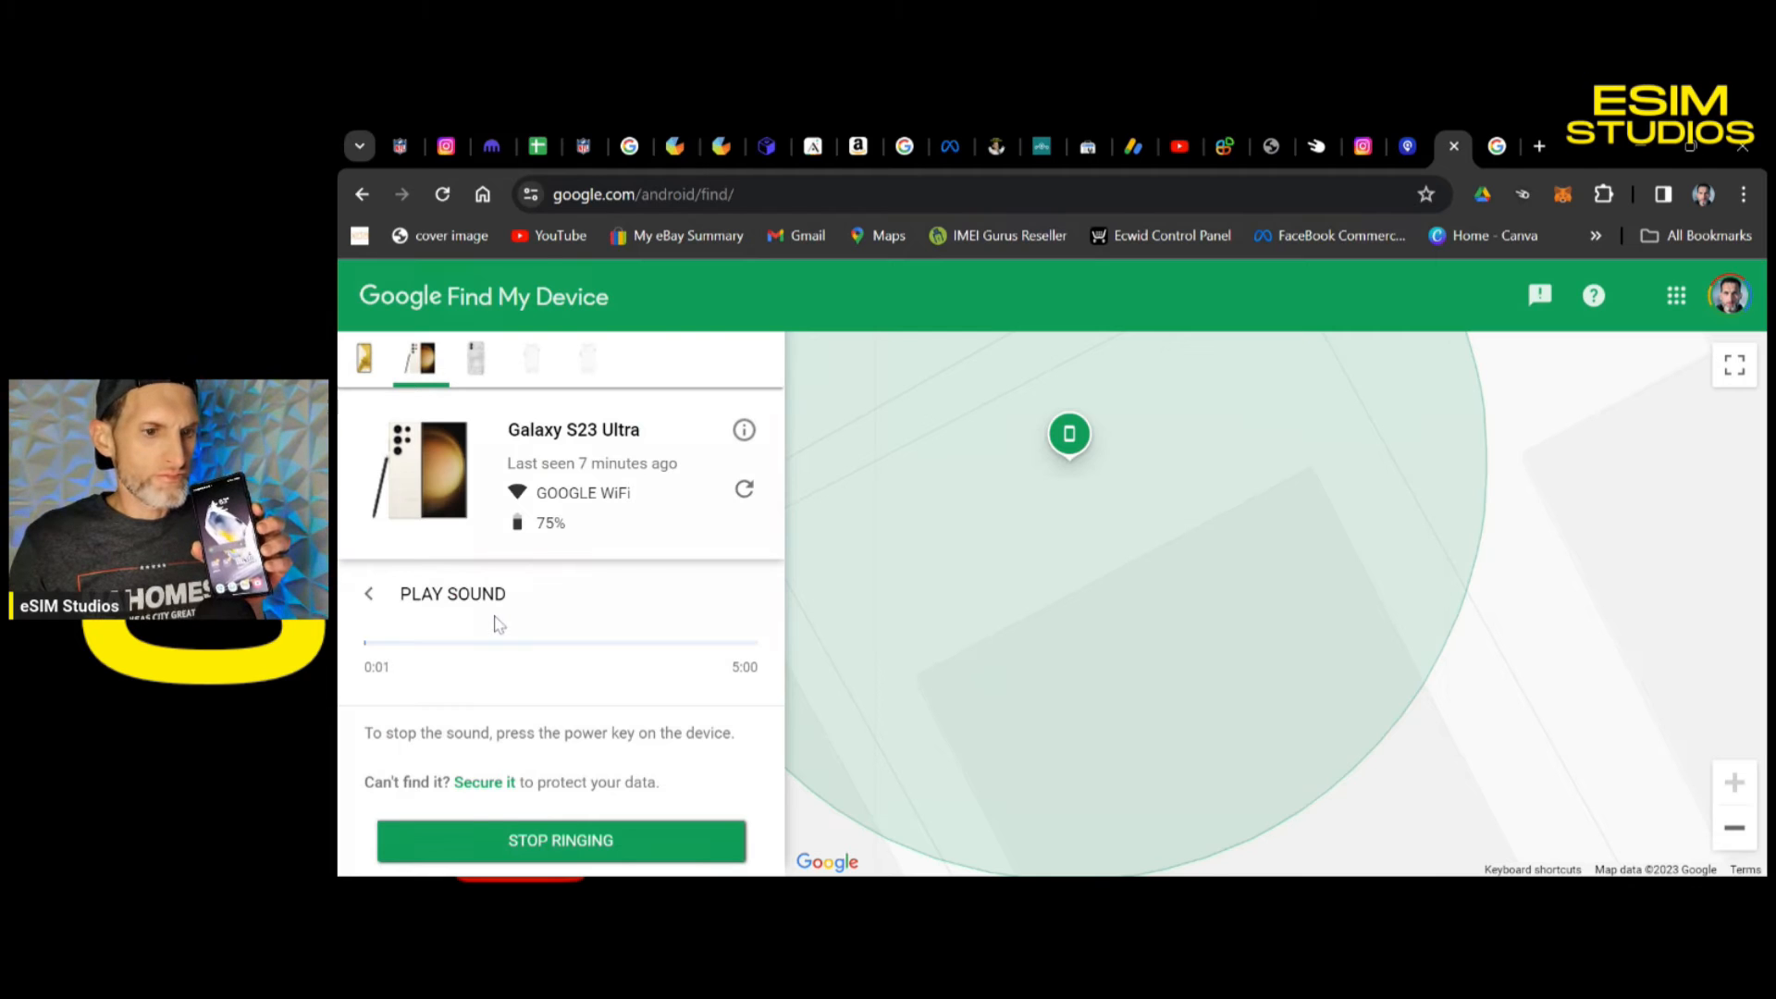
click(559, 840)
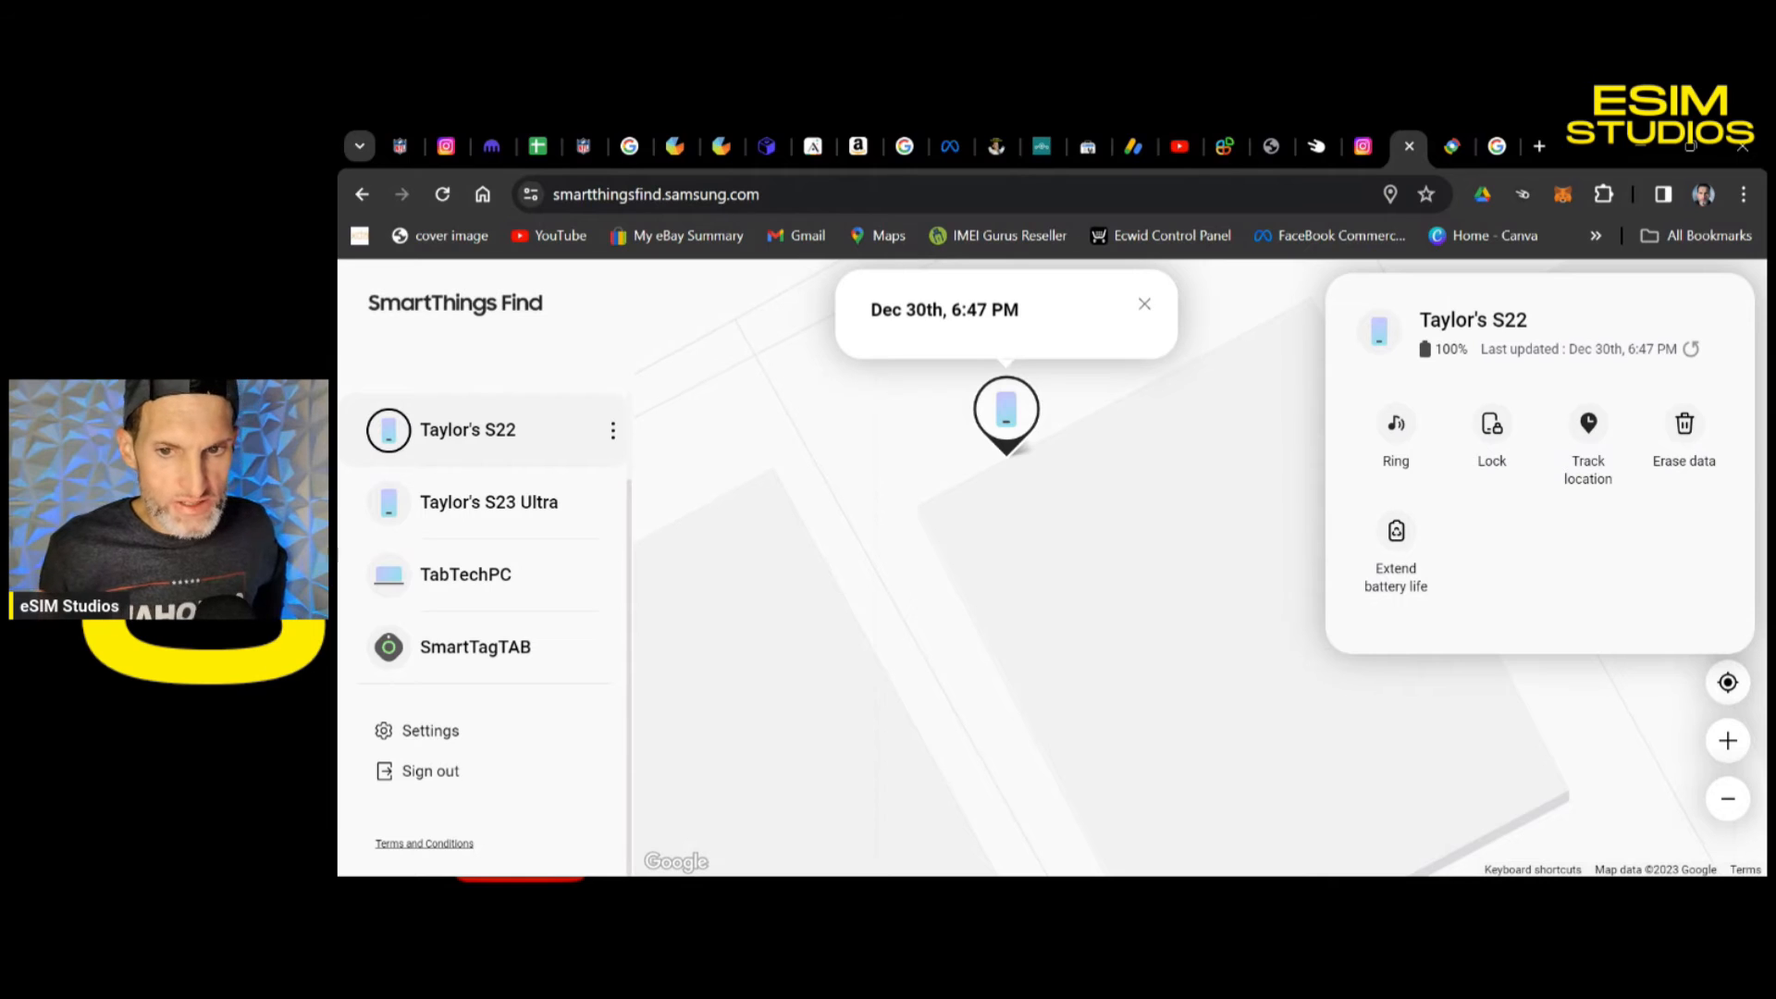
mouse_move(1395, 455)
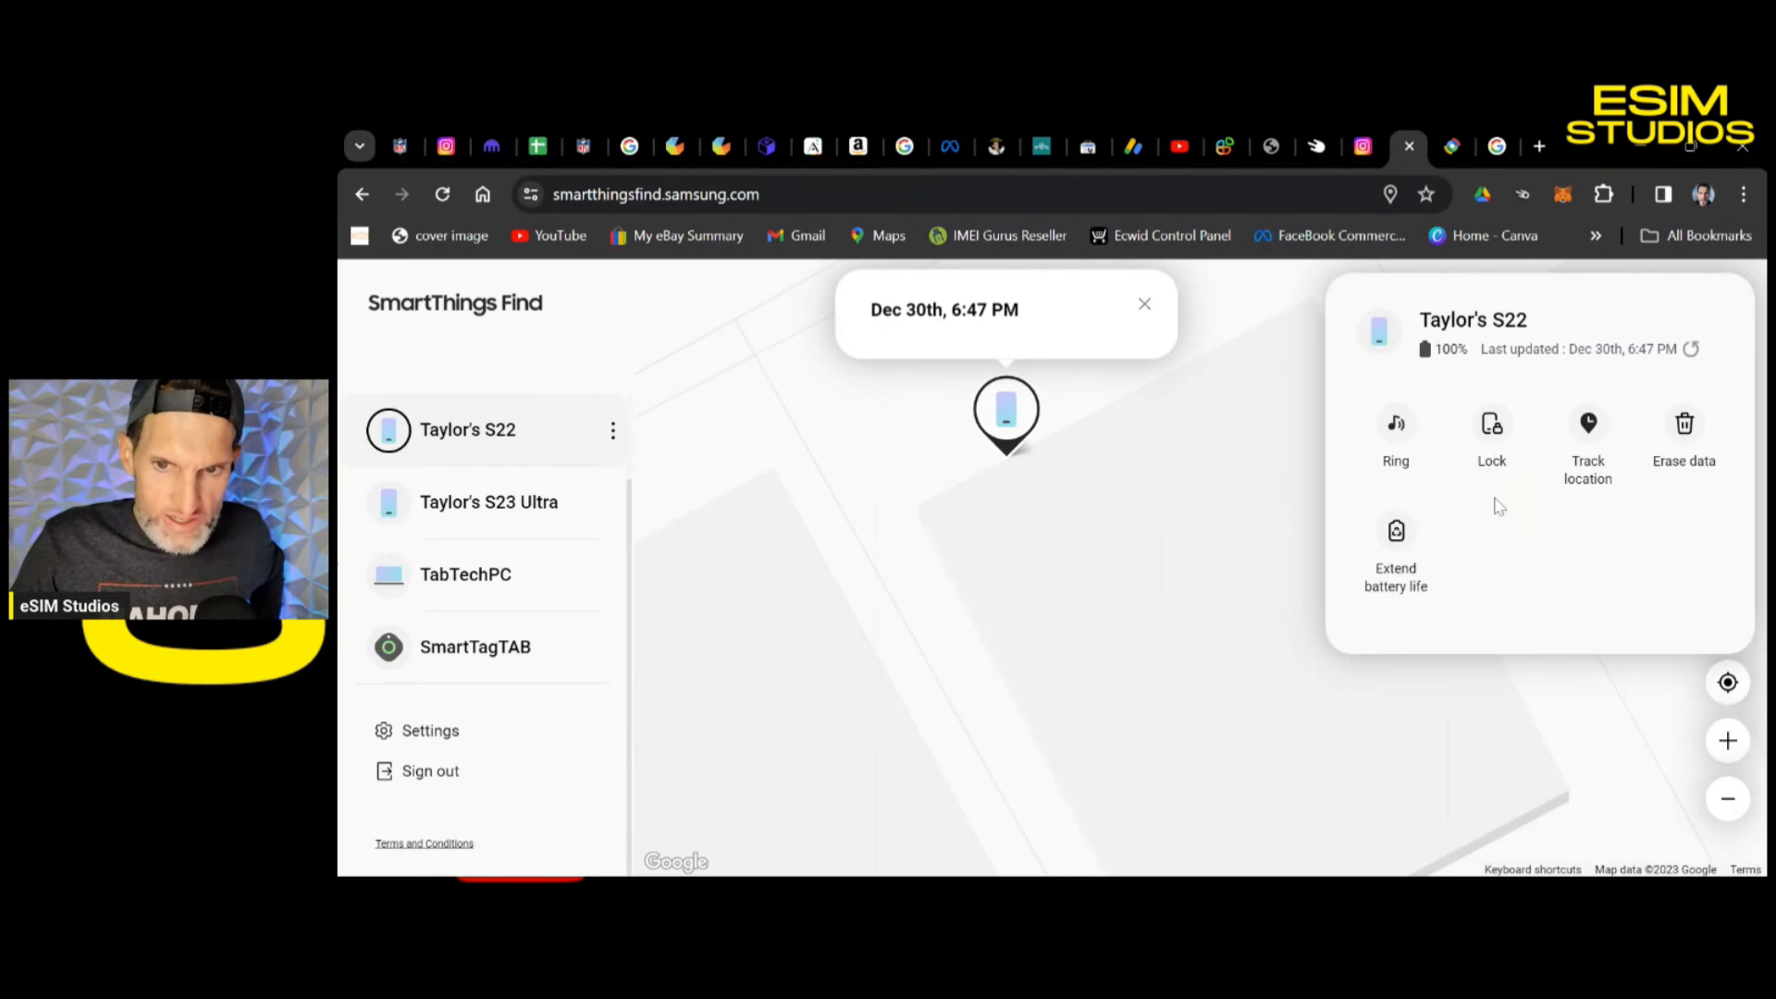
mouse_move(1609, 518)
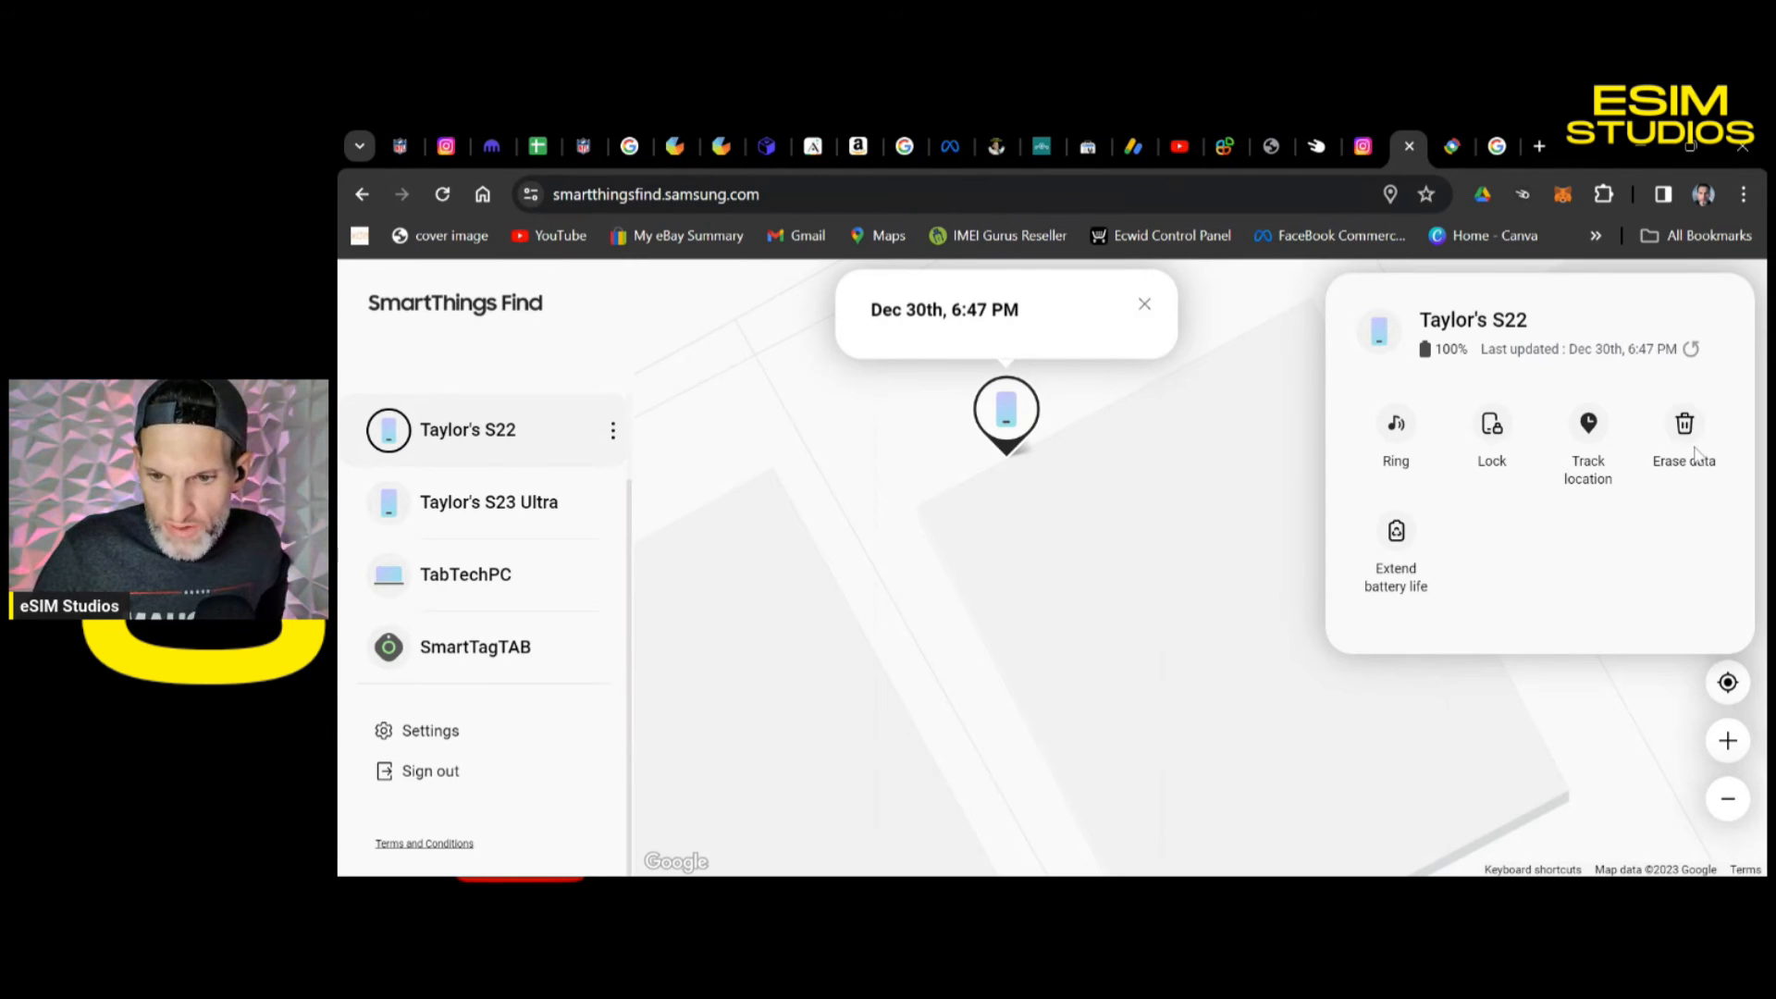
mouse_move(1116, 631)
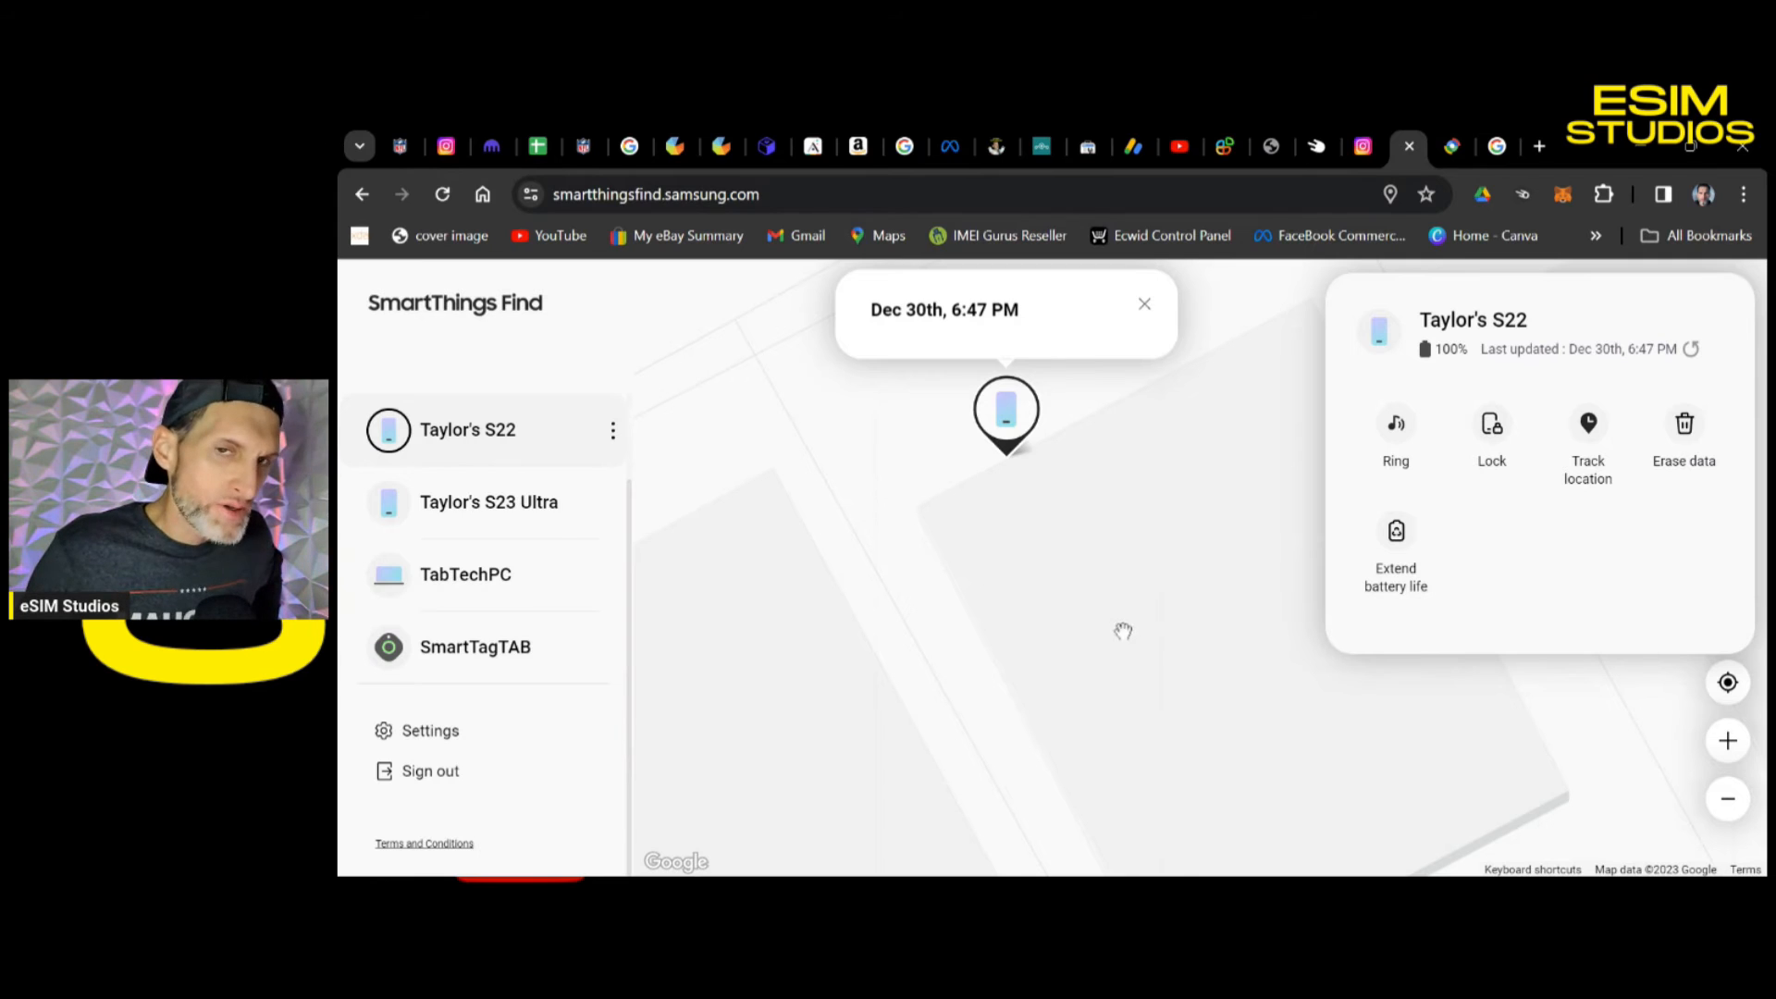
mouse_move(1169, 608)
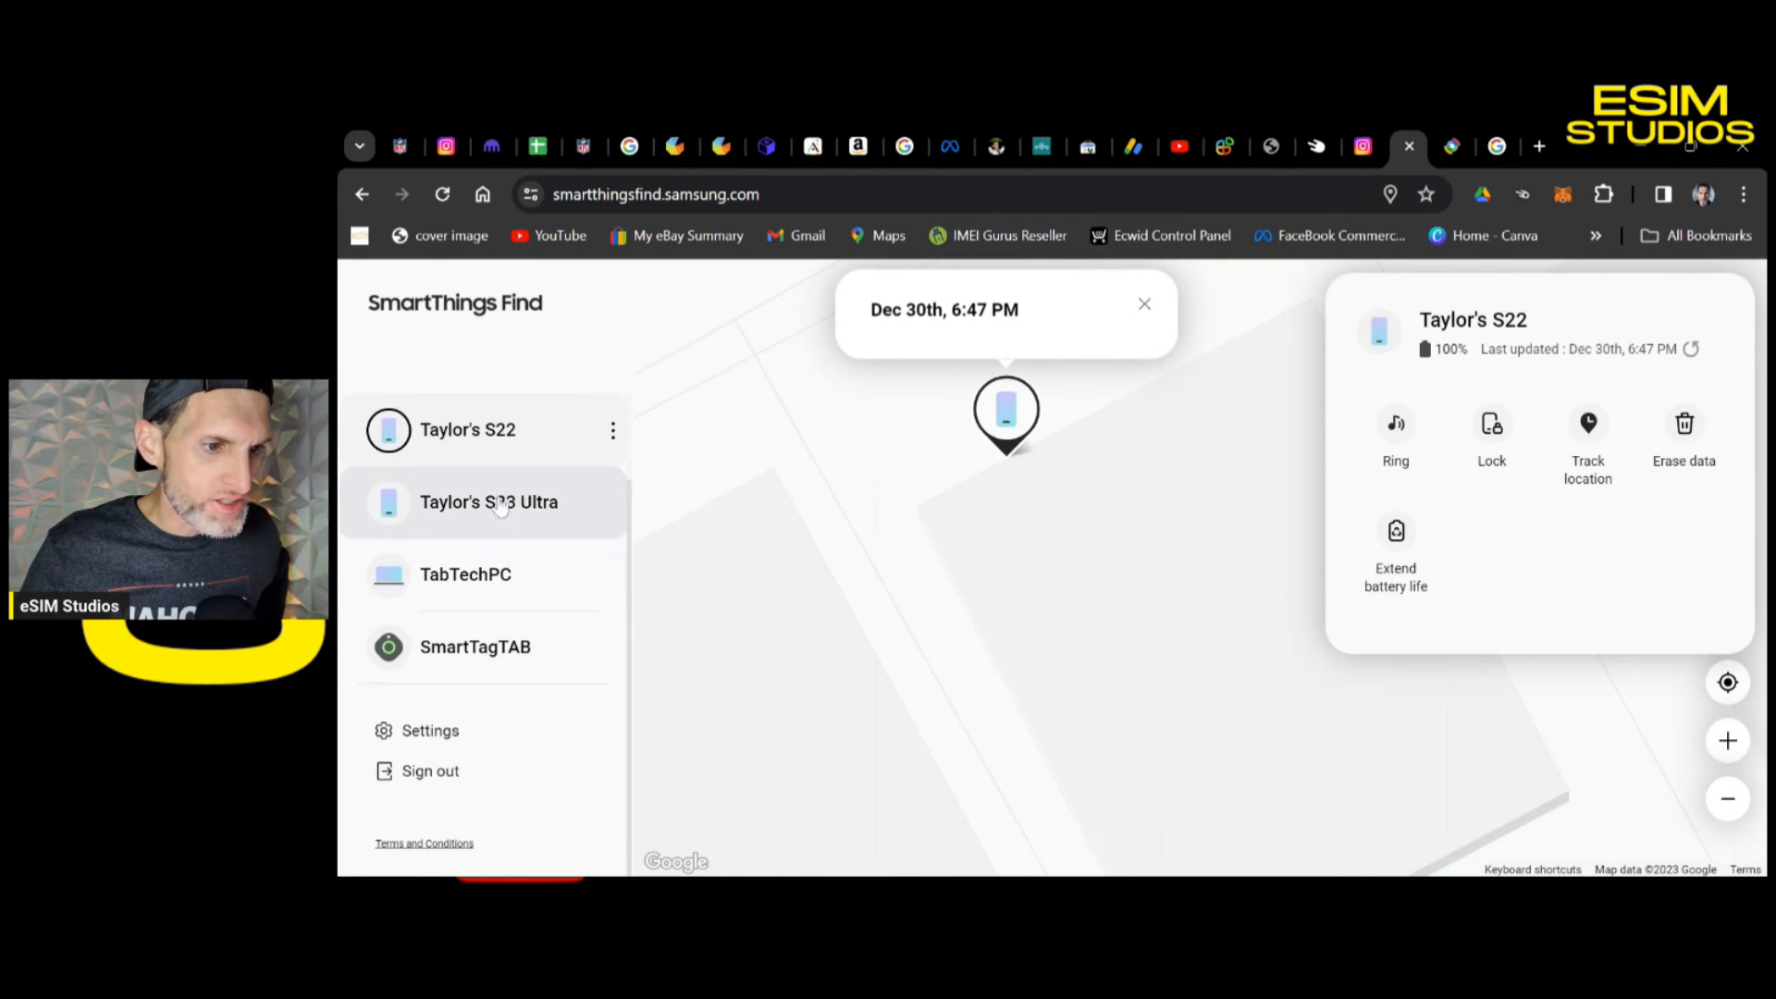
mouse_move(427, 551)
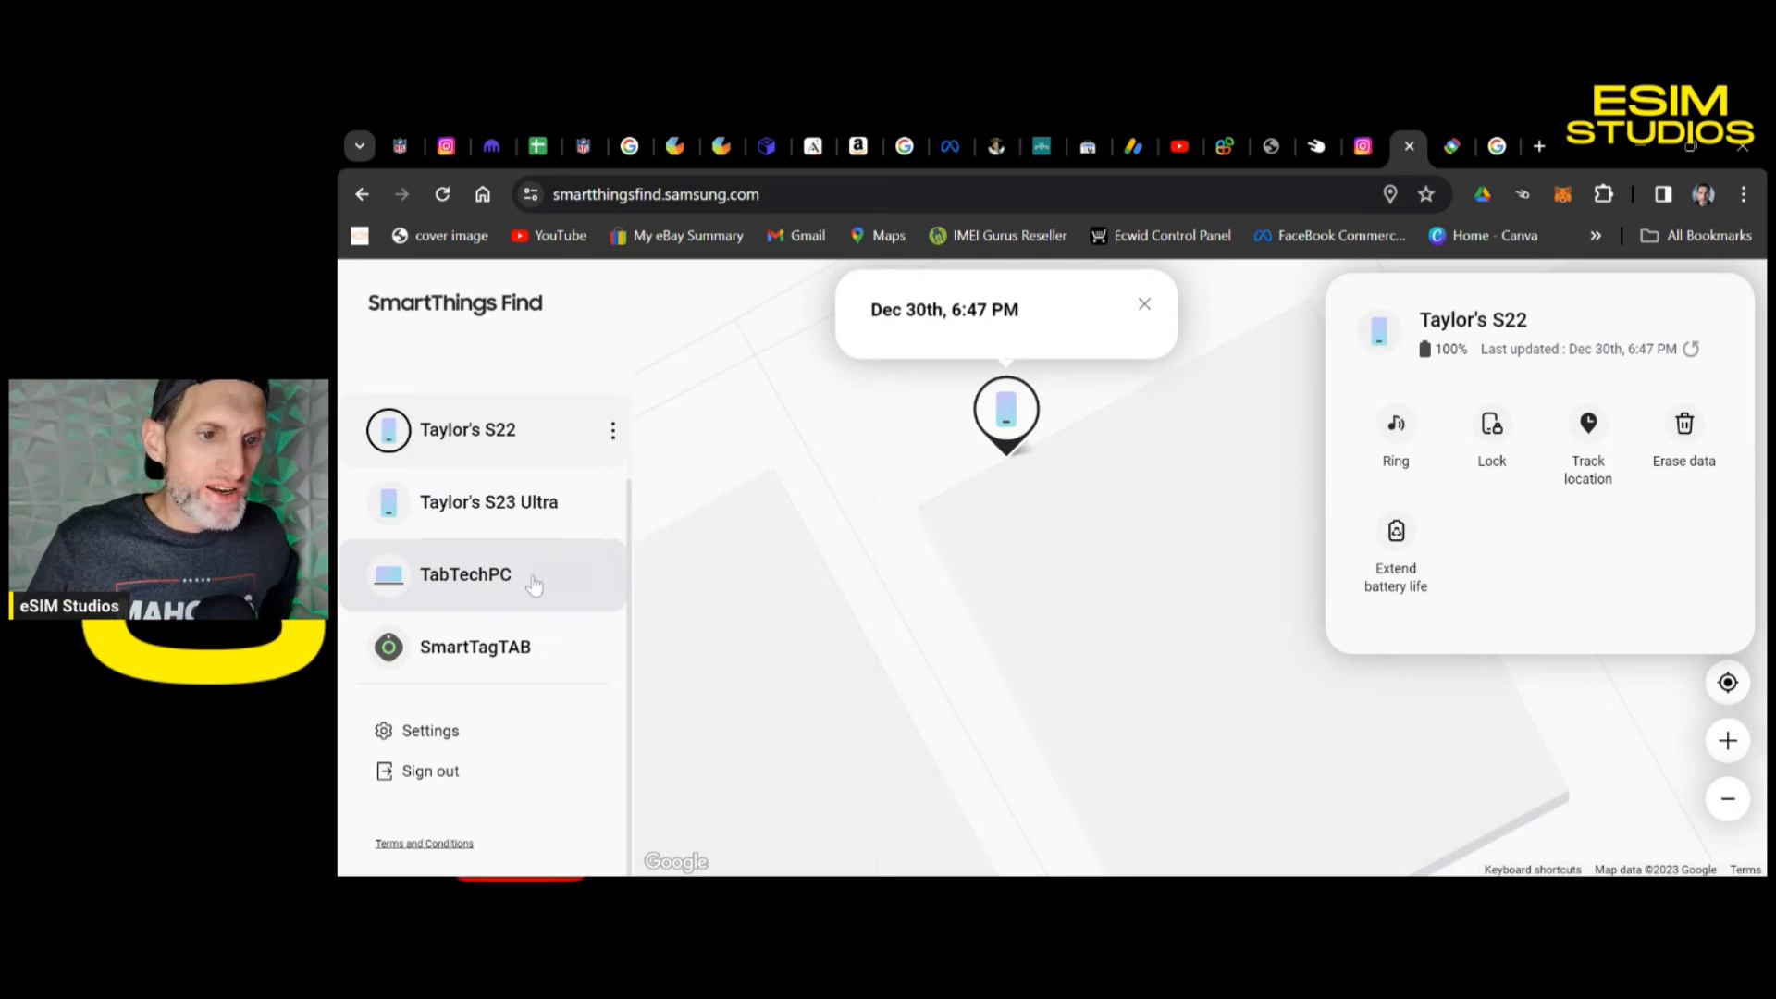
mouse_move(1177, 550)
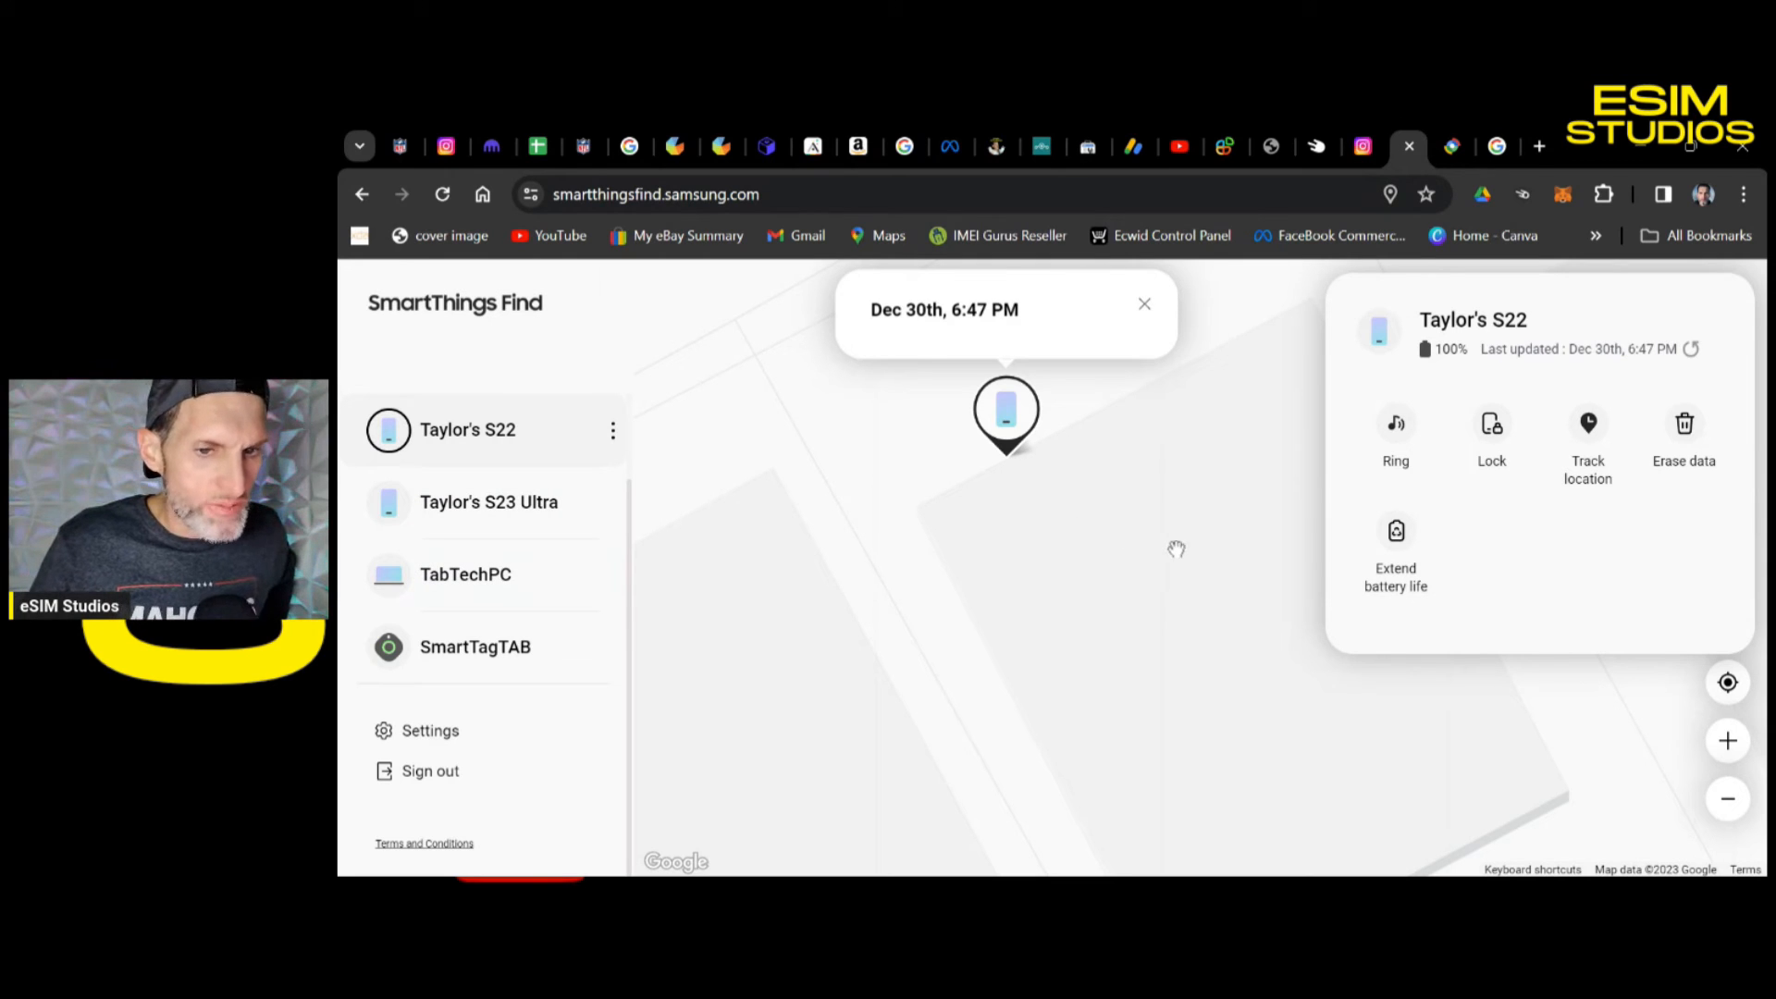
mouse_move(1237, 524)
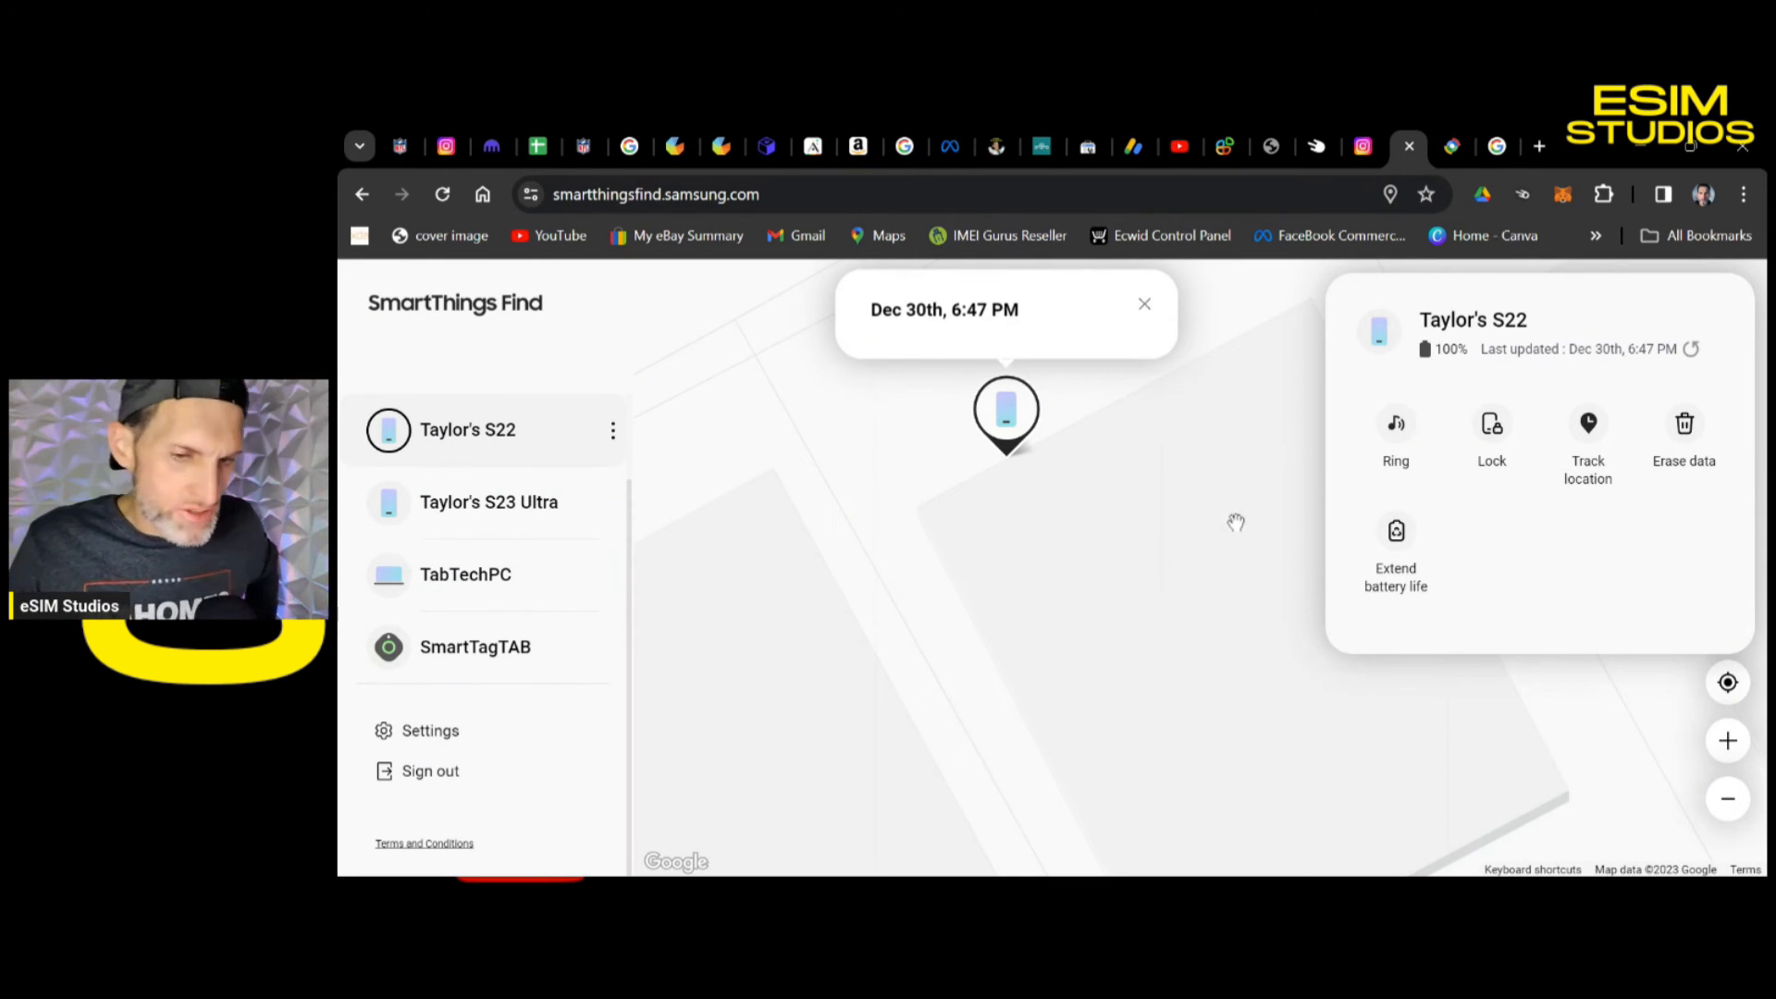
mouse_move(1167, 533)
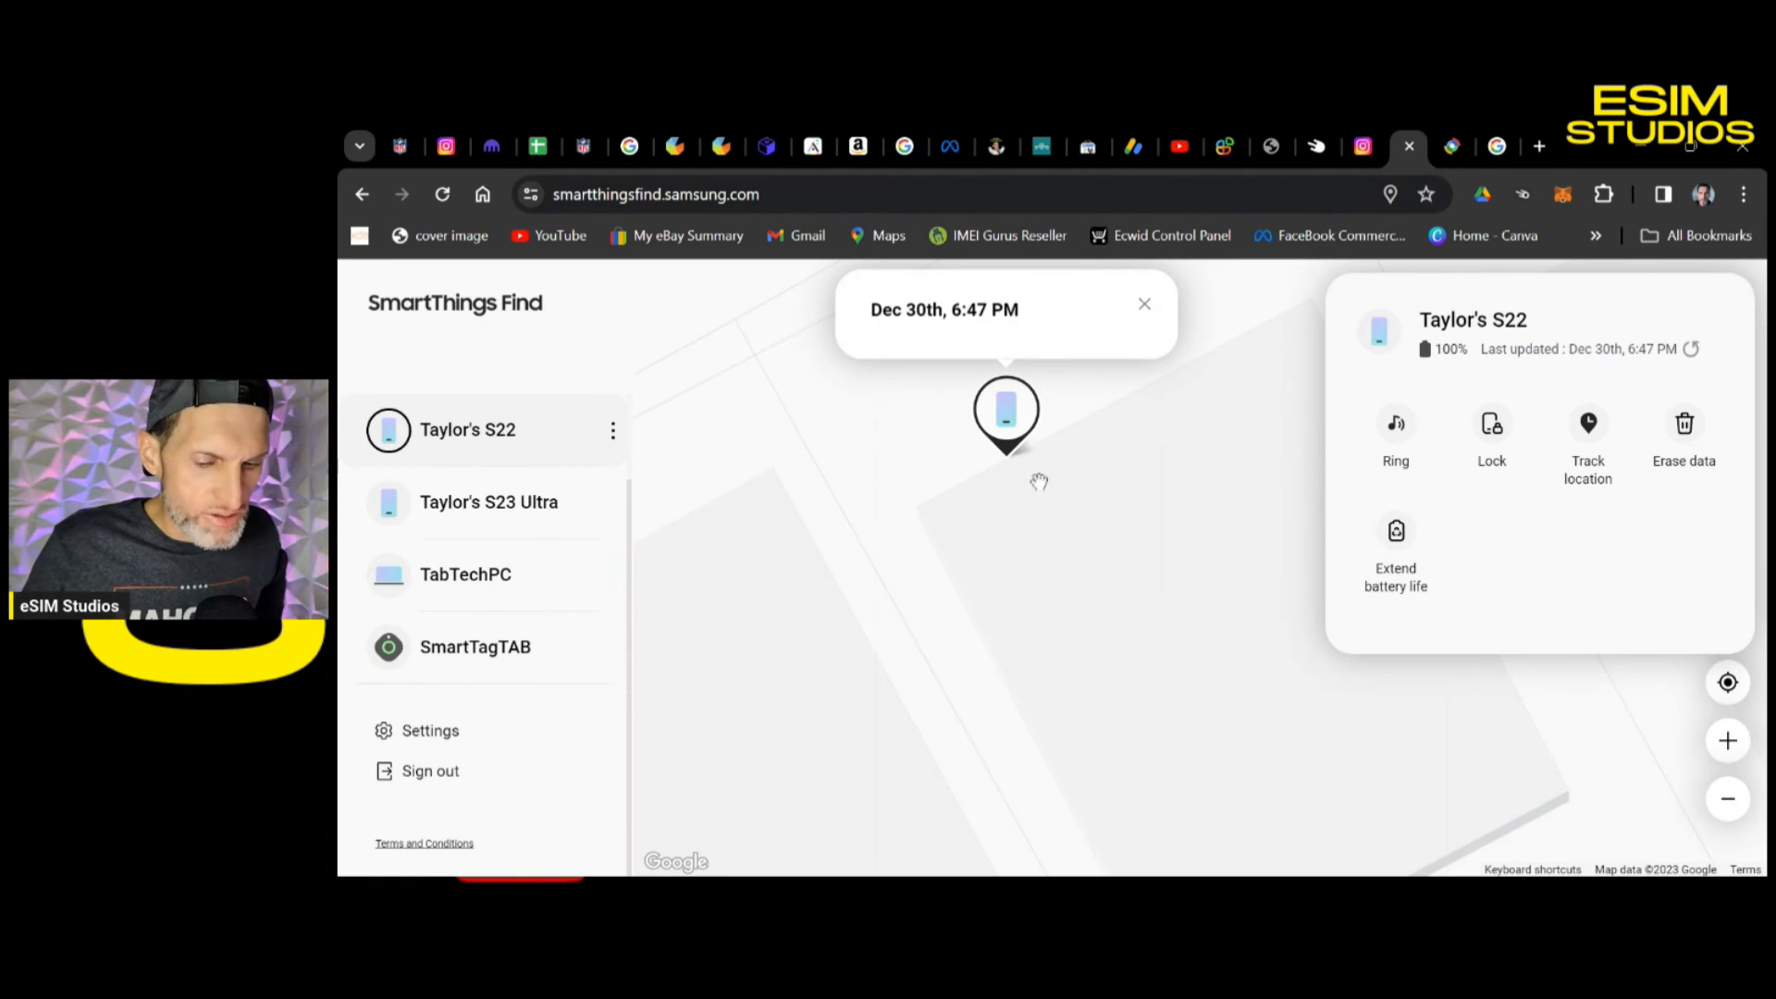
mouse_move(1066, 357)
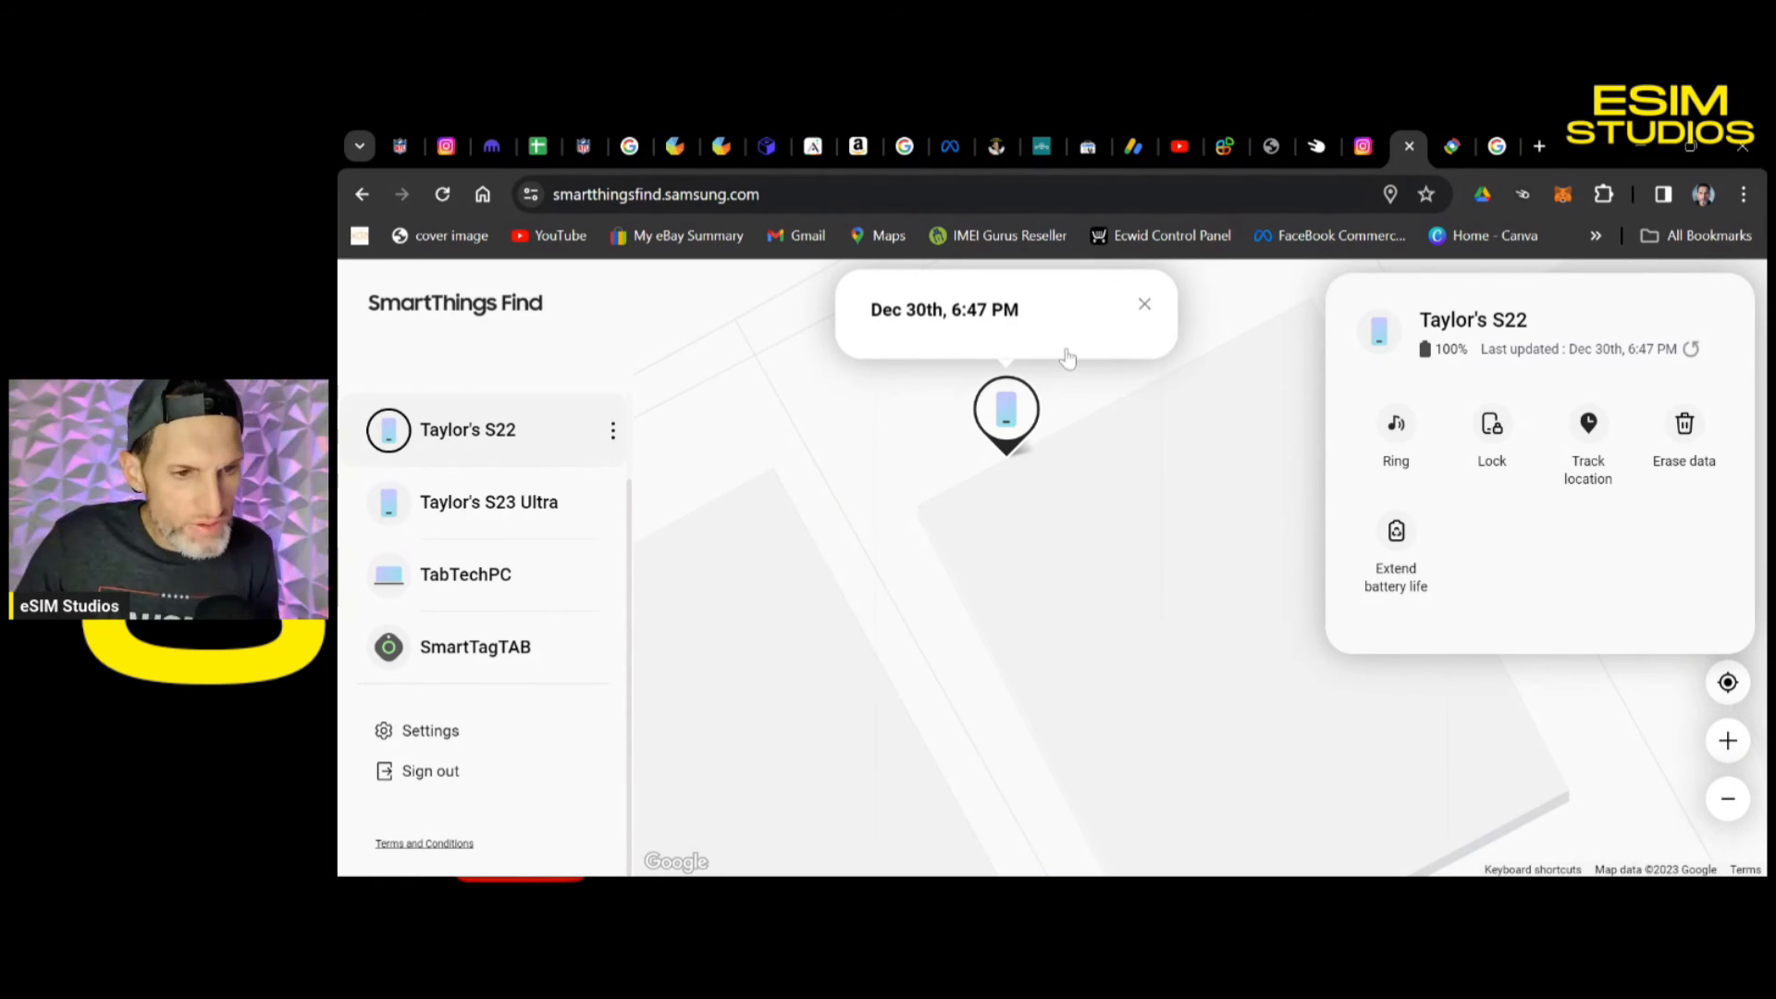
mouse_move(1099, 468)
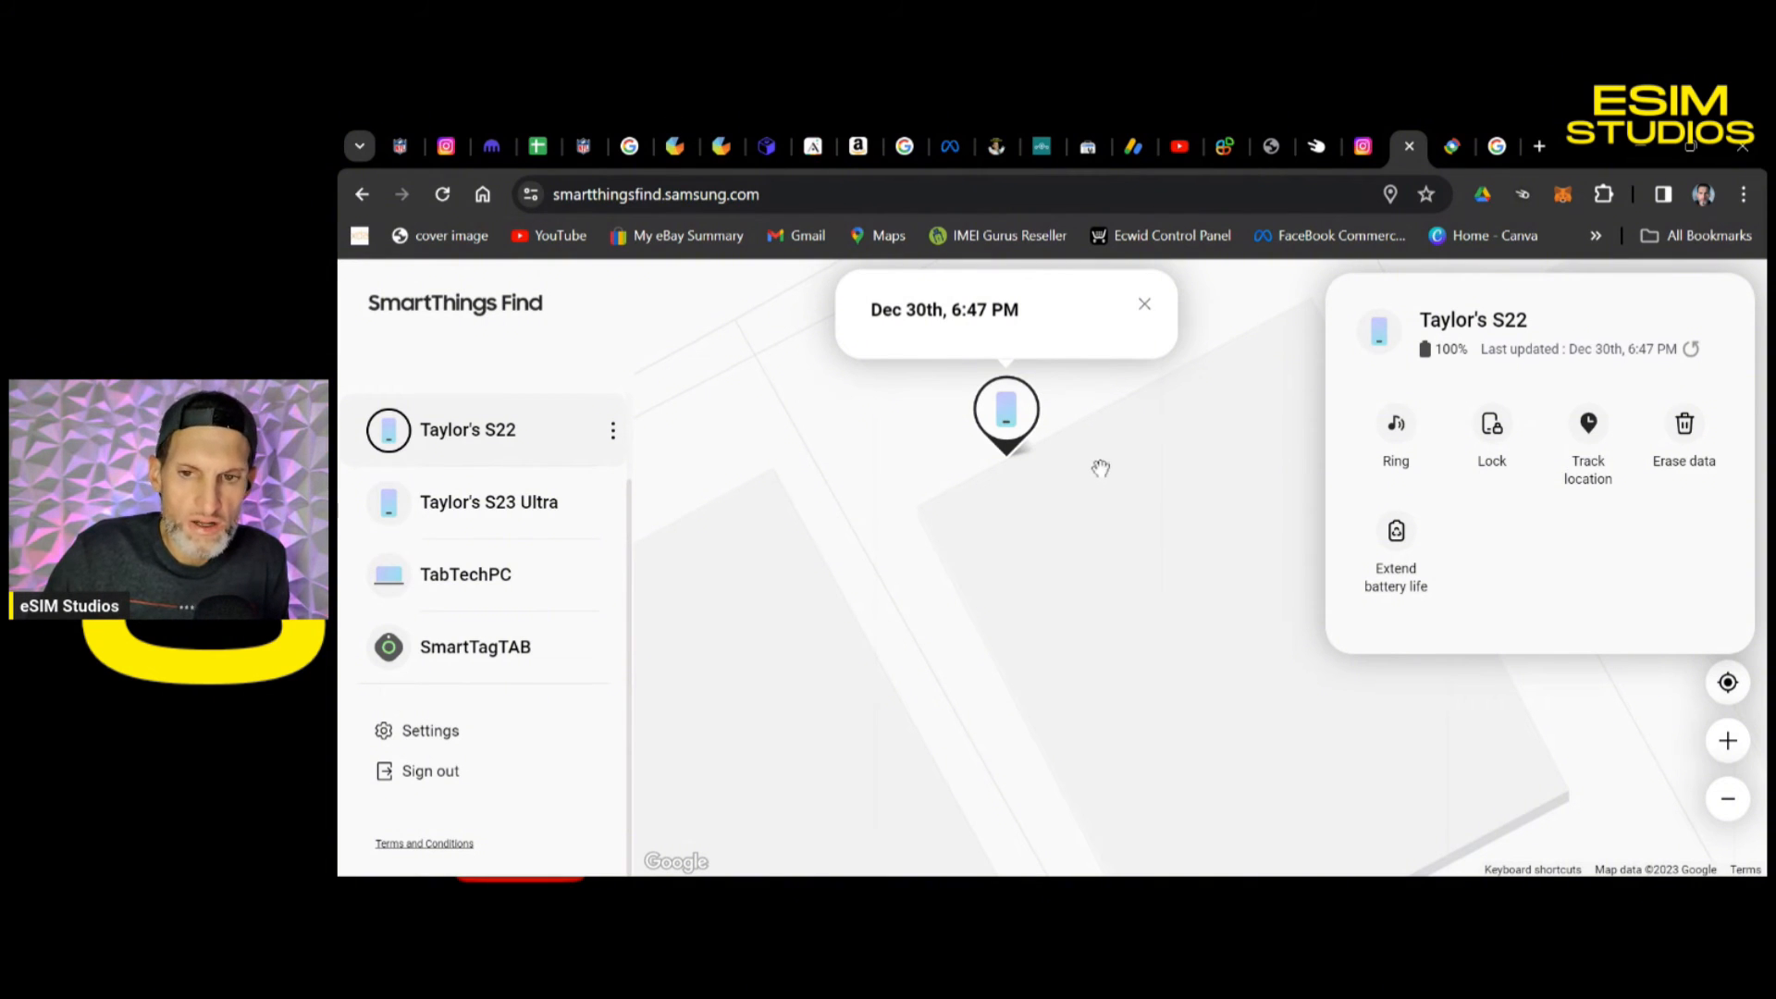
mouse_move(1142, 666)
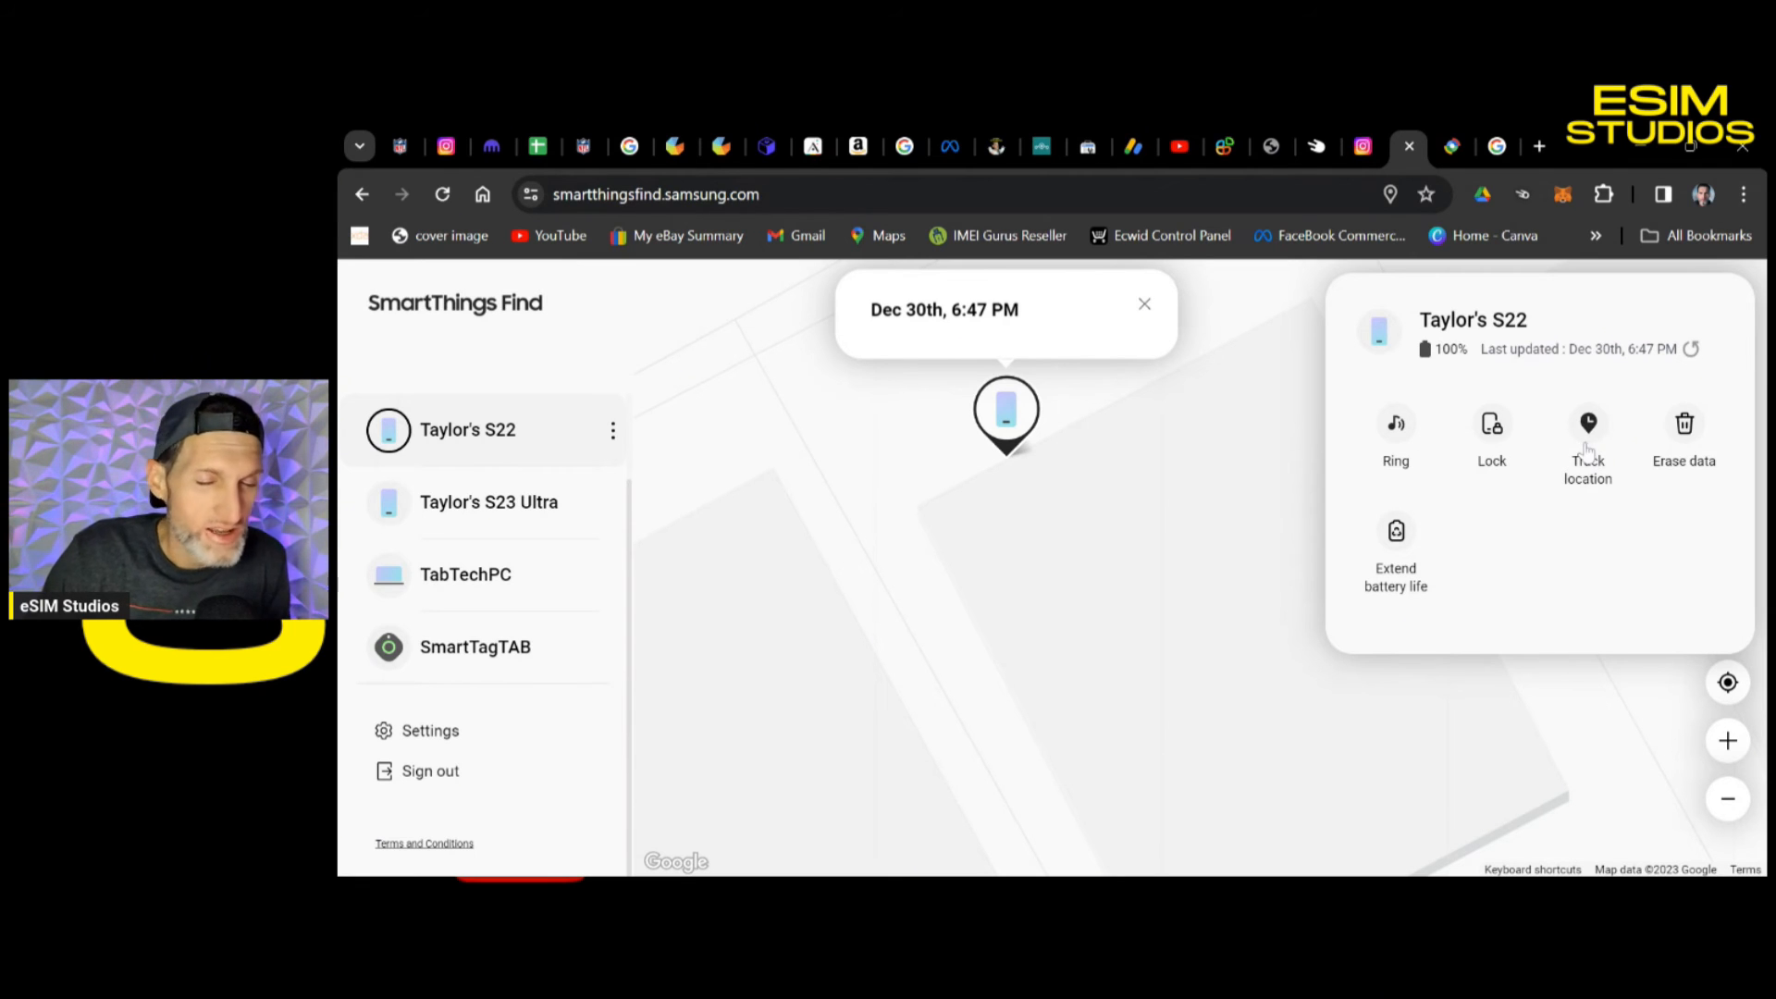
mouse_move(1594, 450)
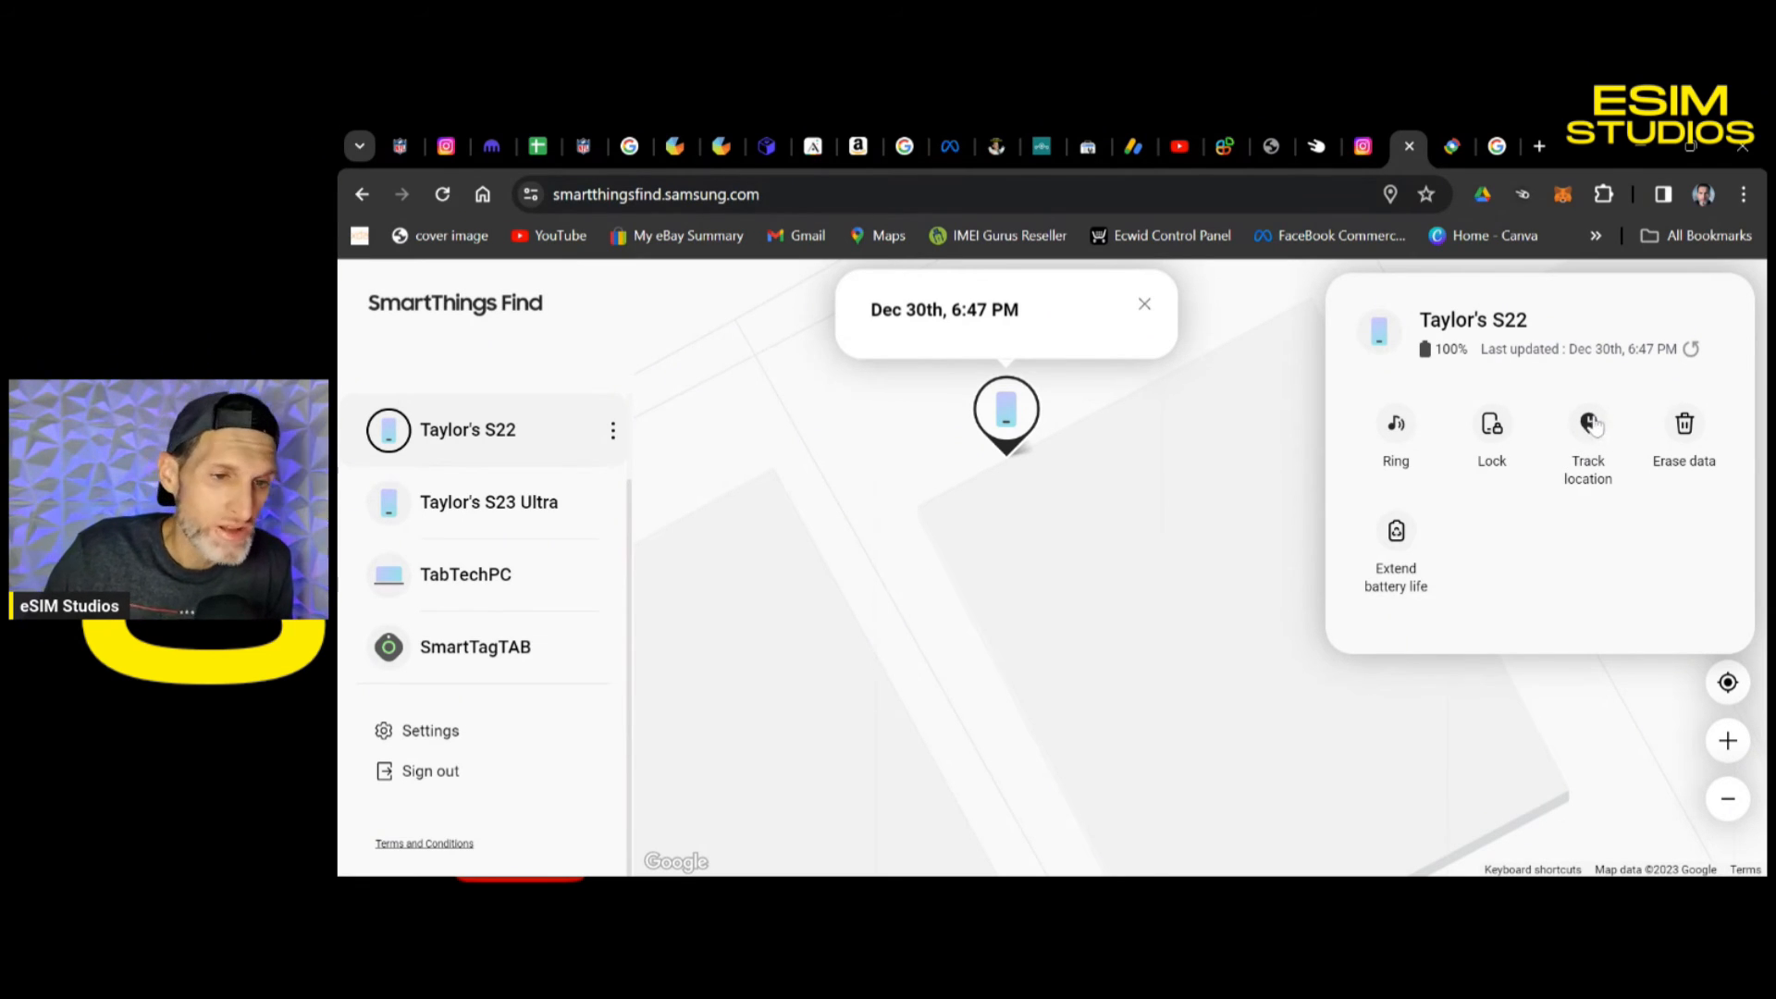
mouse_move(1306, 434)
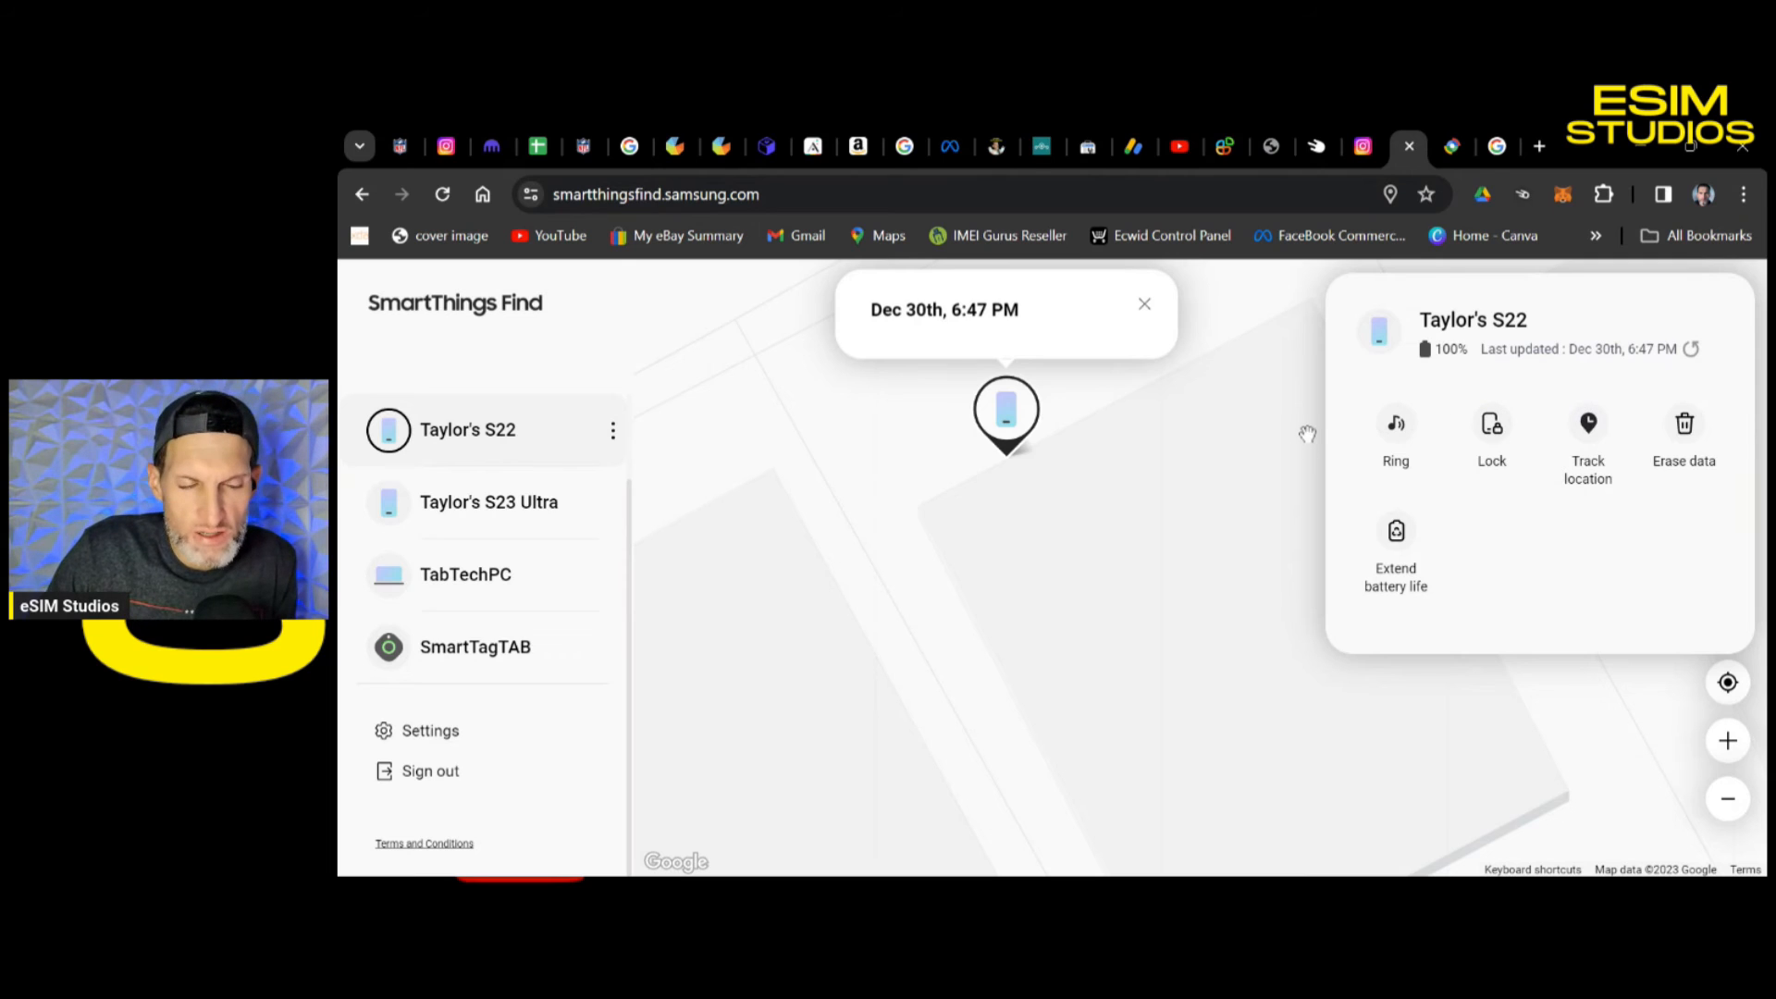
mouse_move(1105, 571)
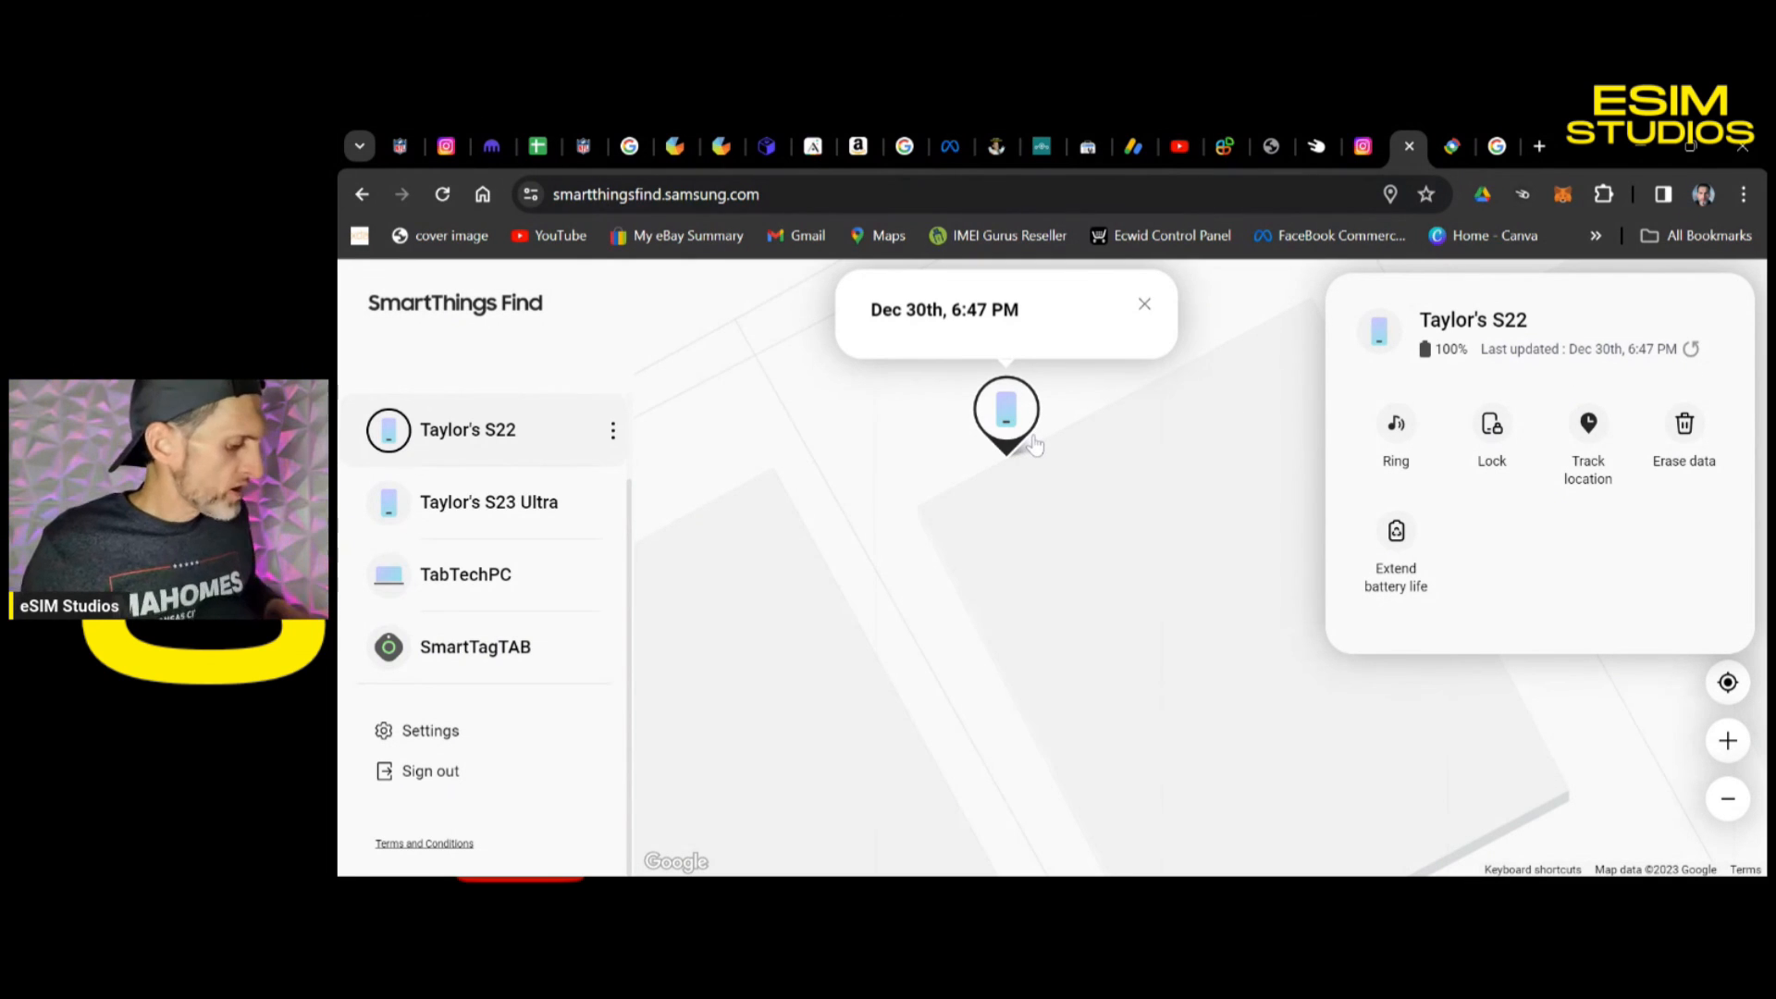
mouse_move(1163, 600)
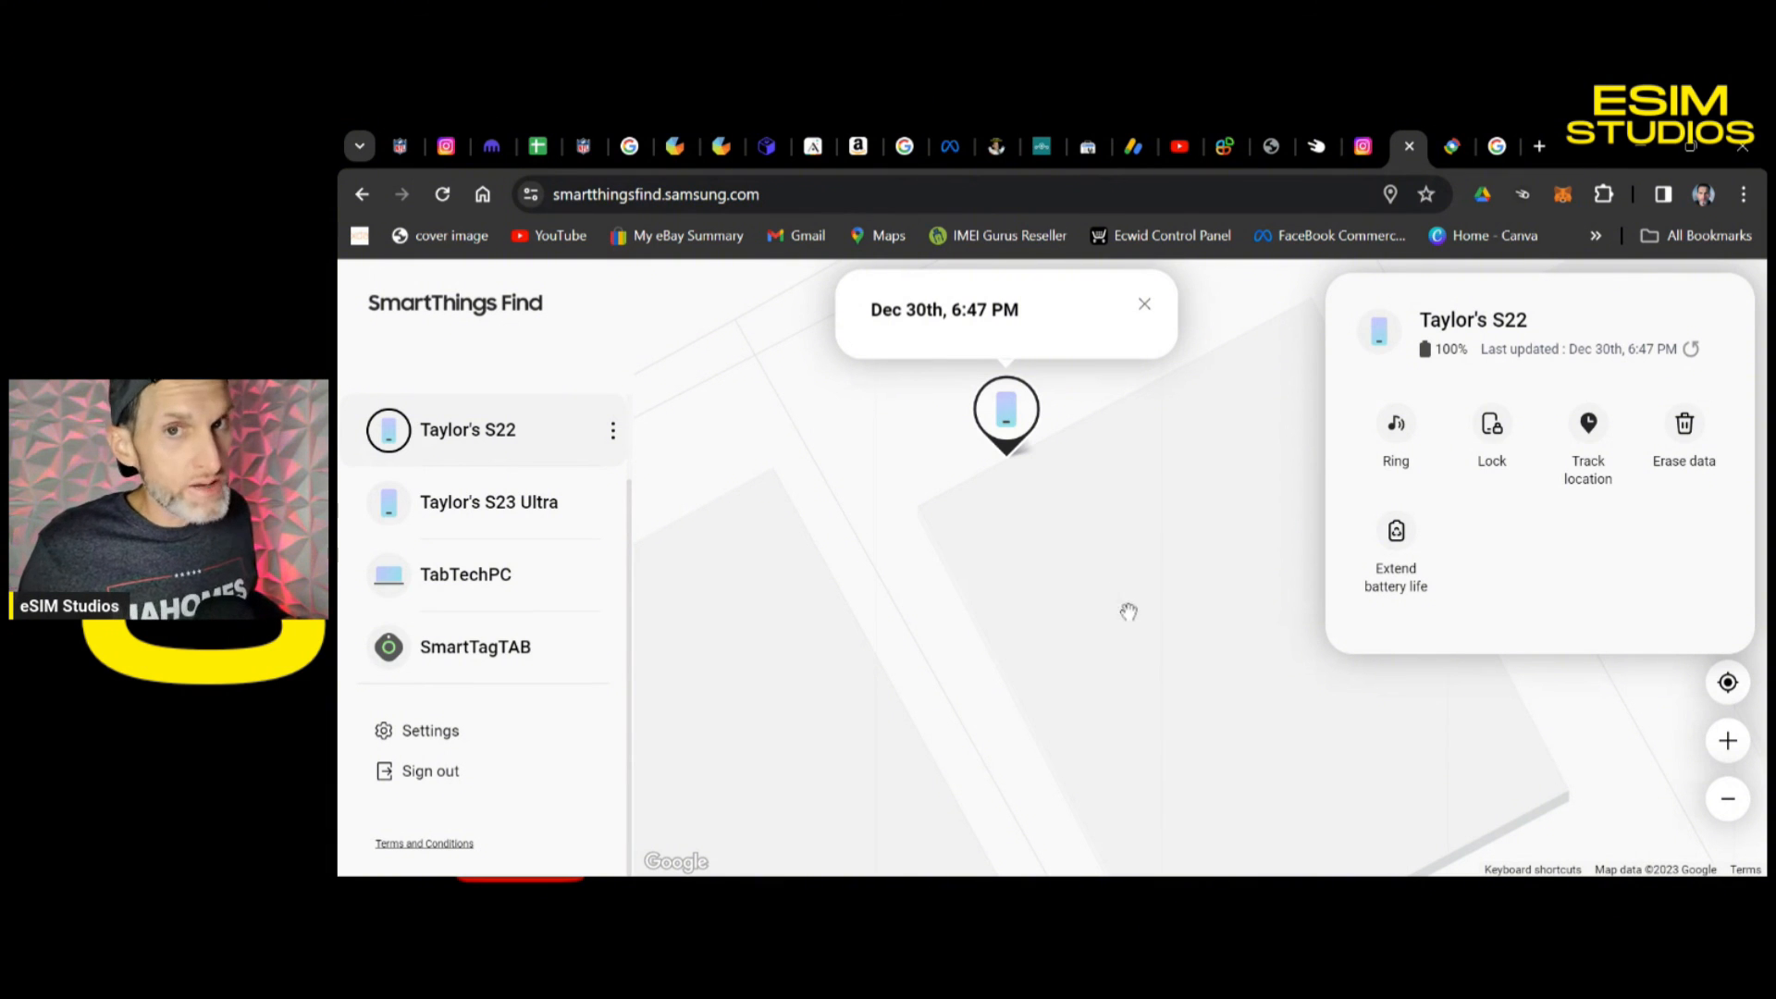
mouse_move(1189, 870)
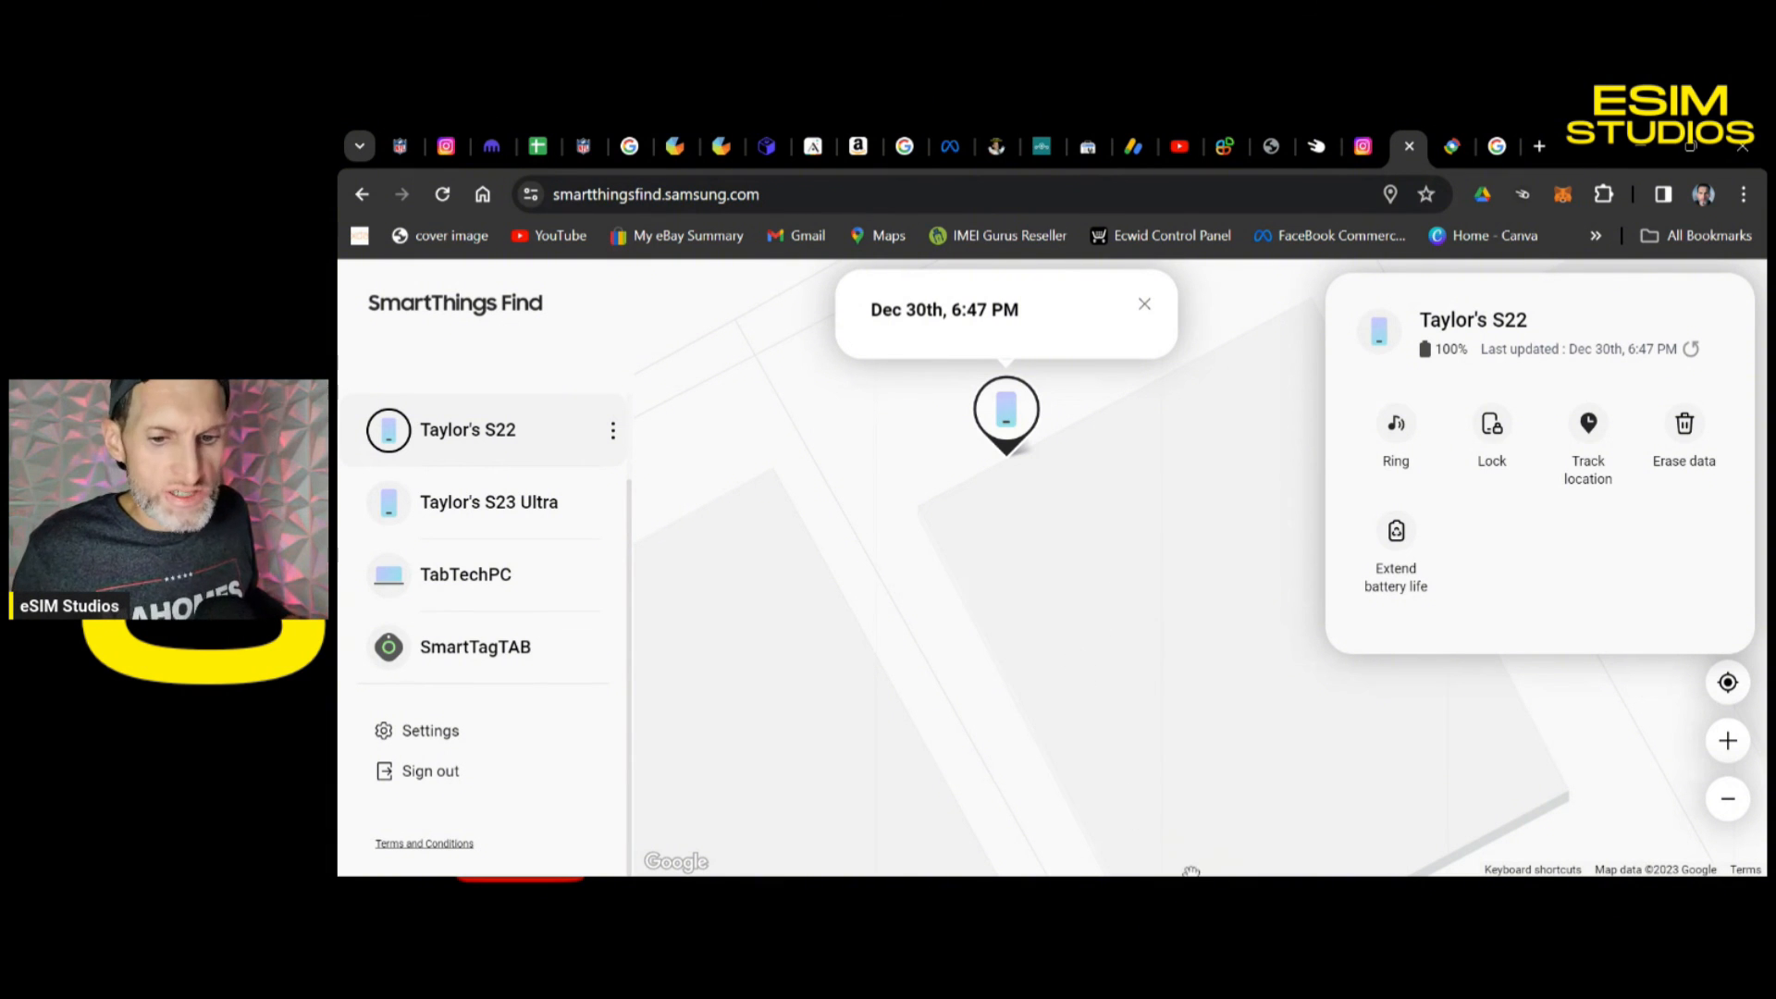